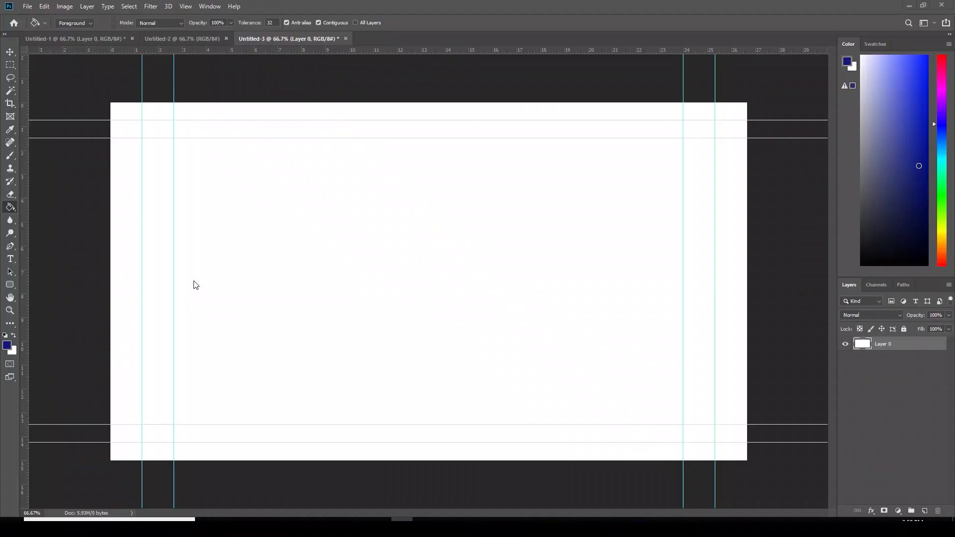
pyautogui.moveTo(28, 7)
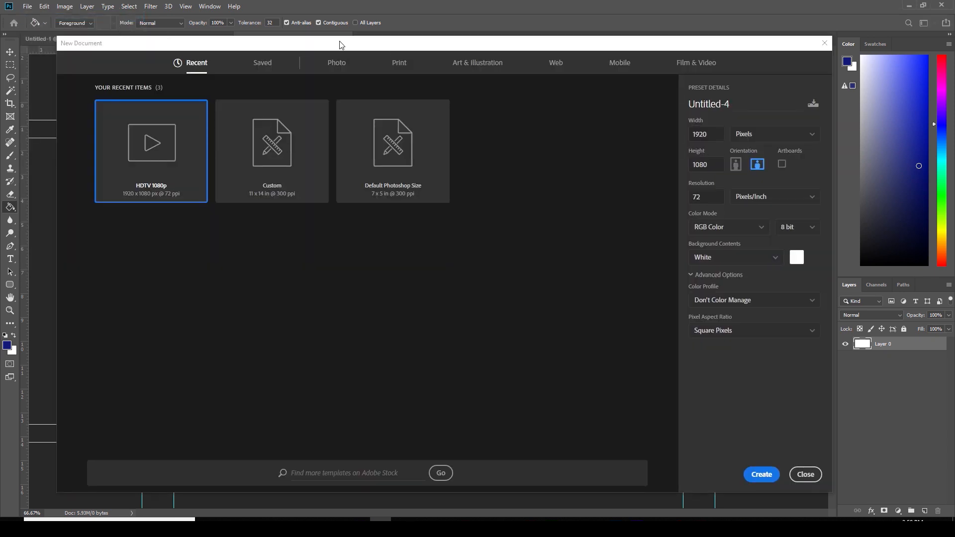
pyautogui.moveTo(439, 47)
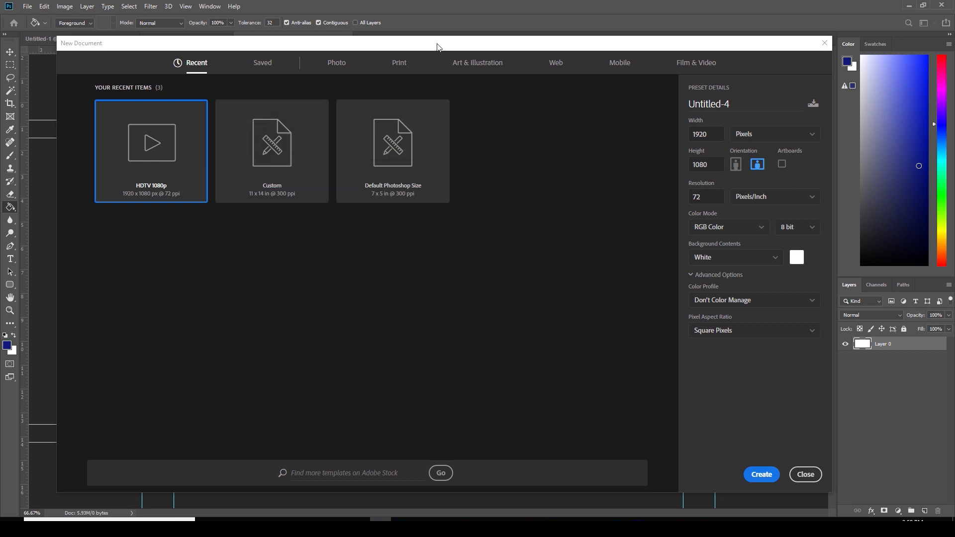
pyautogui.moveTo(657, 66)
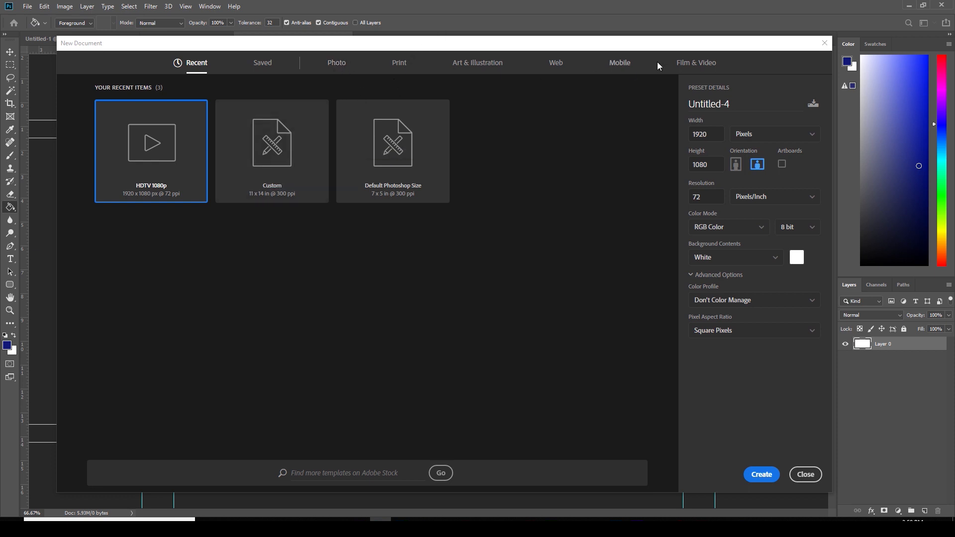
pyautogui.moveTo(290, 48)
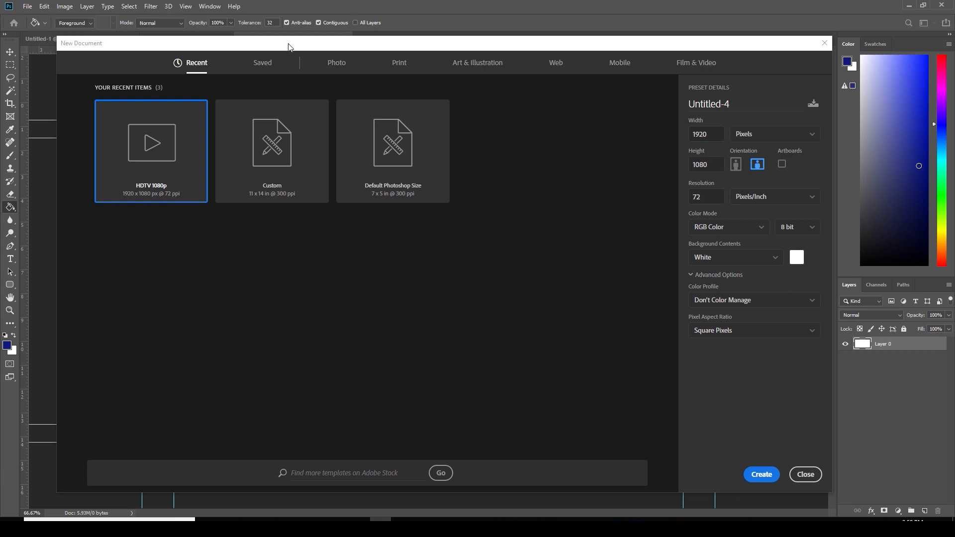
pyautogui.moveTo(690, 69)
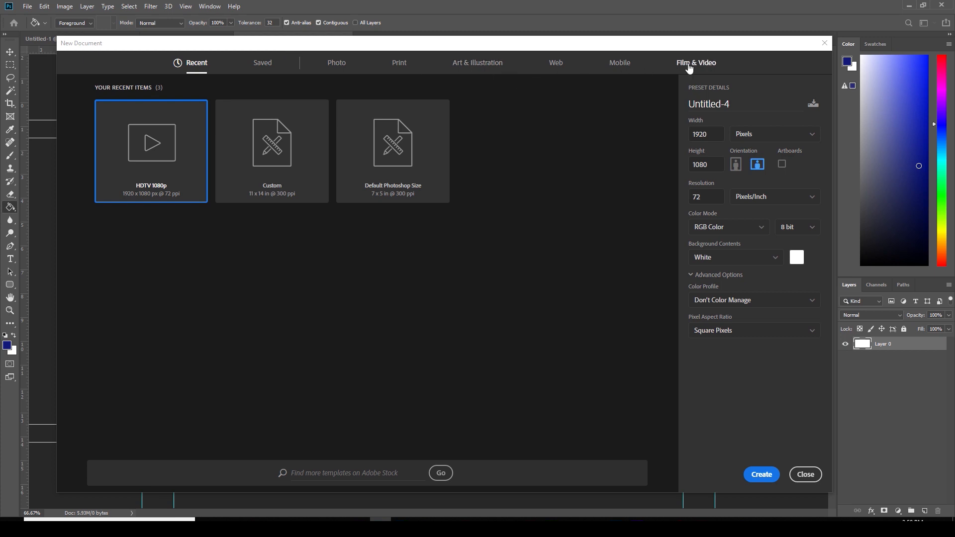
pyautogui.moveTo(689, 66)
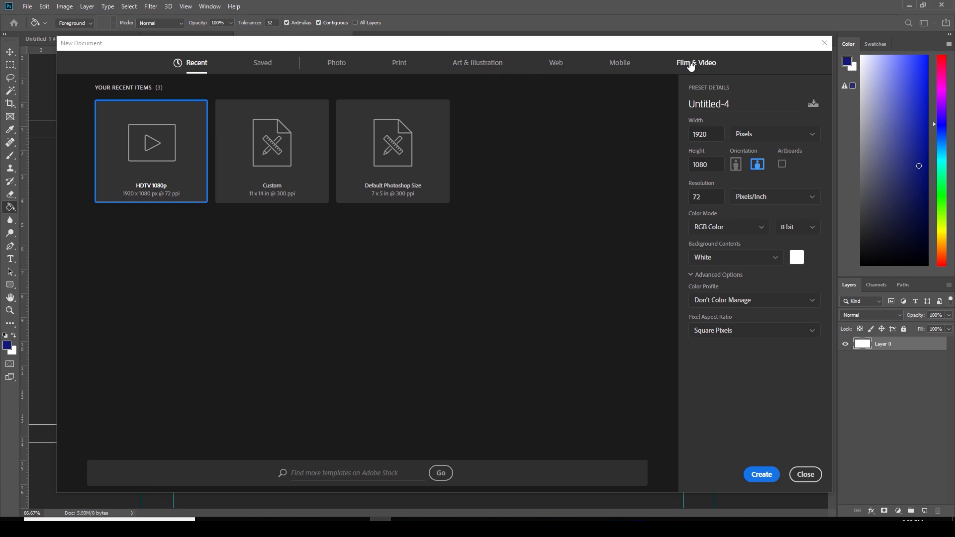
# Create a blank 1920×1080 document from the Film & Video HDTV 1080p preset
pyautogui.click(695, 62)
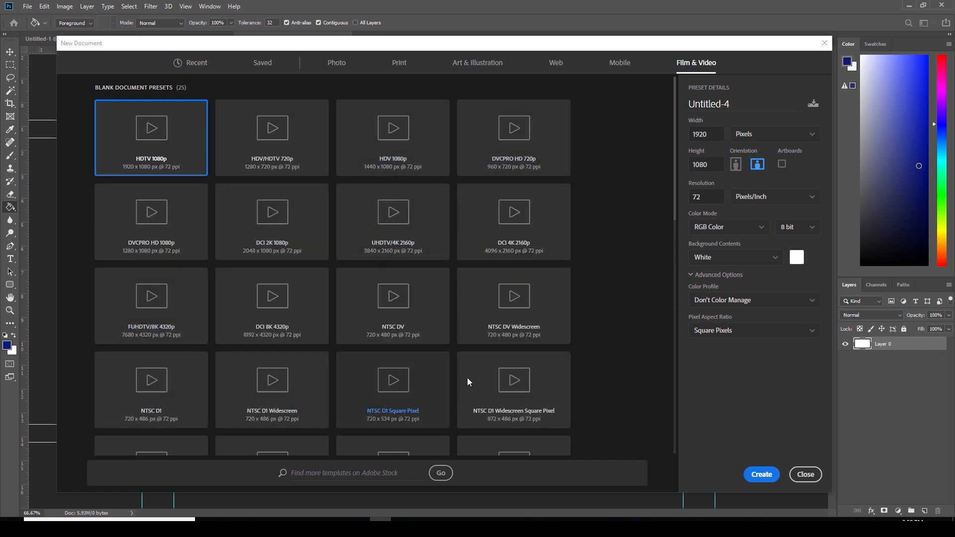
pyautogui.moveTo(450, 310)
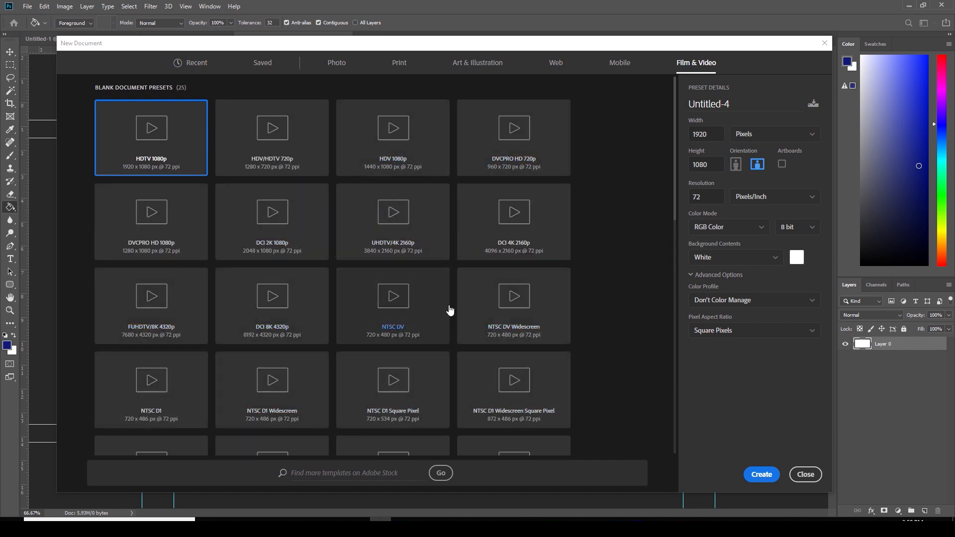
pyautogui.moveTo(367, 265)
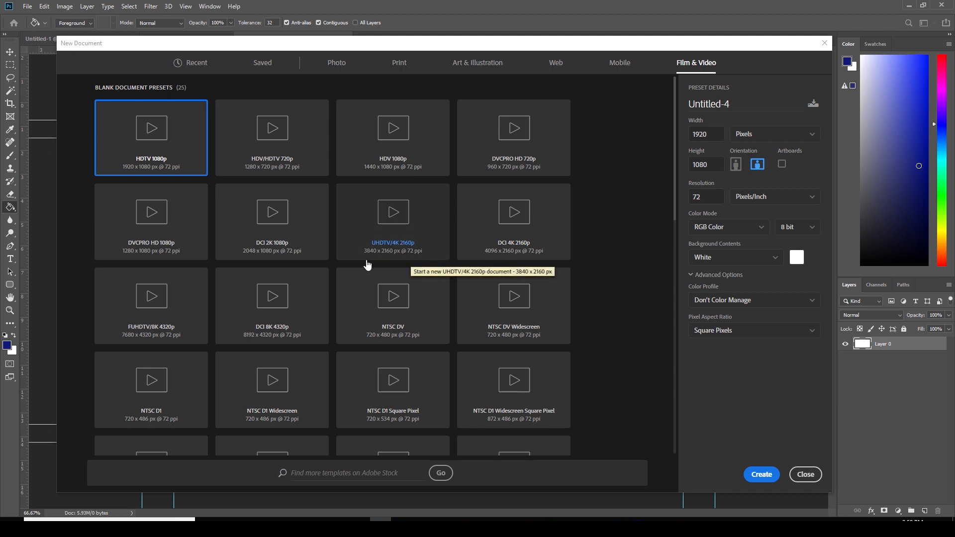
pyautogui.moveTo(372, 178)
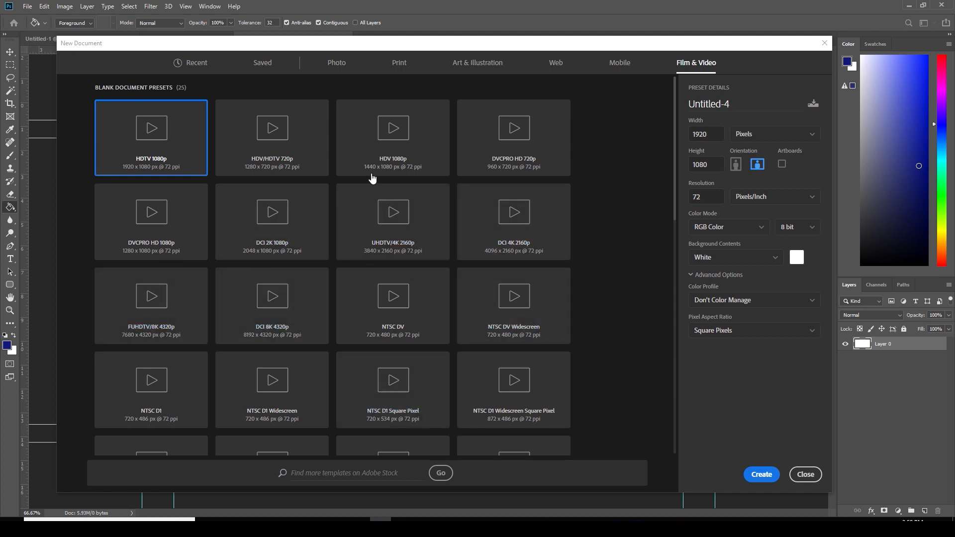
pyautogui.moveTo(208, 236)
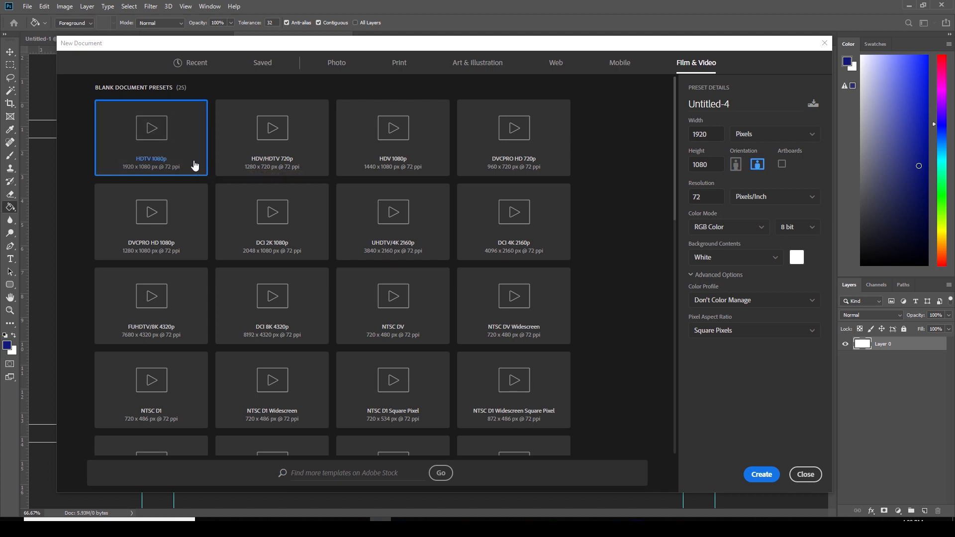
pyautogui.moveTo(724, 472)
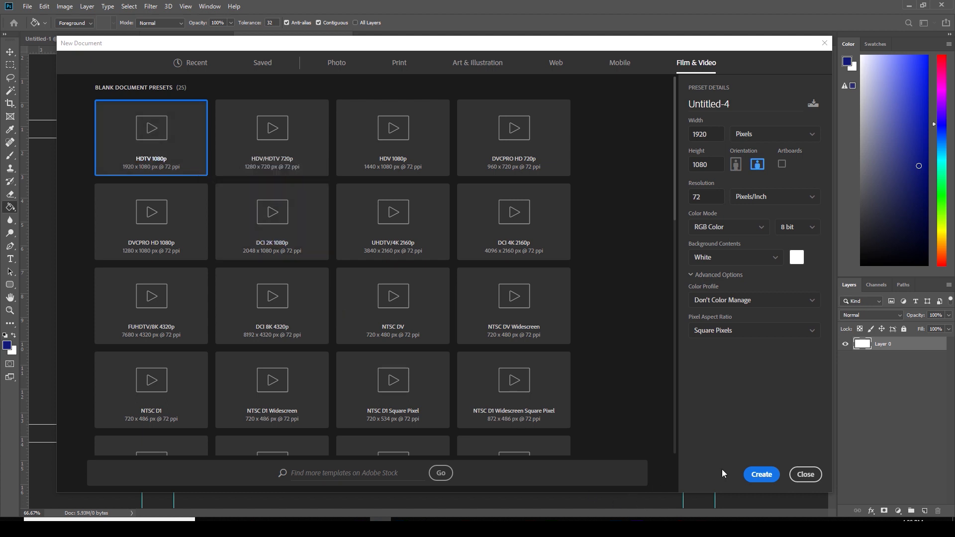
pyautogui.moveTo(626, 241)
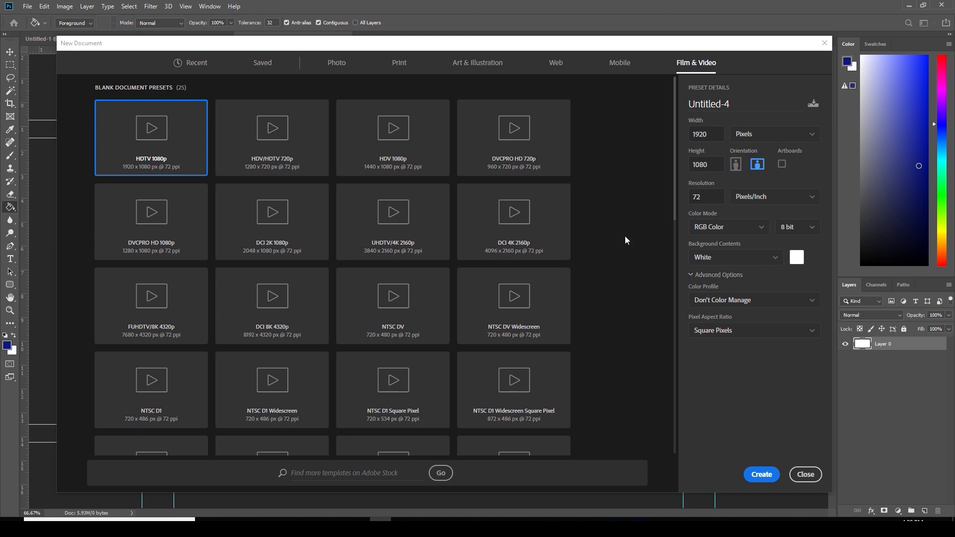
pyautogui.moveTo(732, 398)
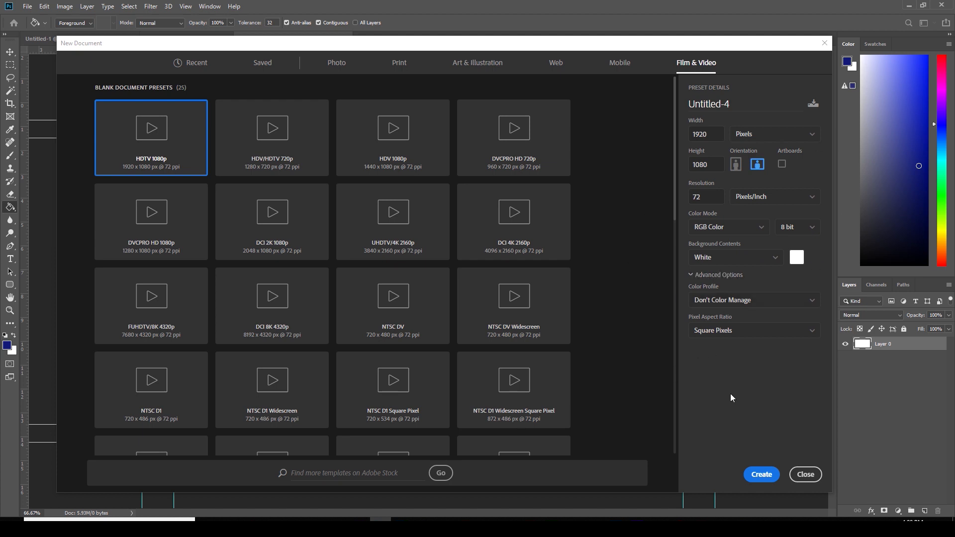
pyautogui.moveTo(722, 272)
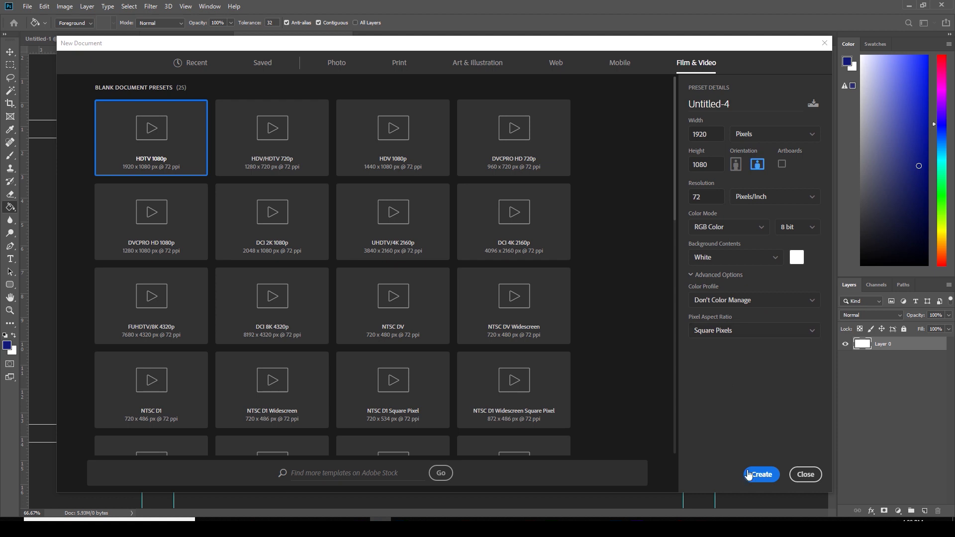
pyautogui.click(761, 474)
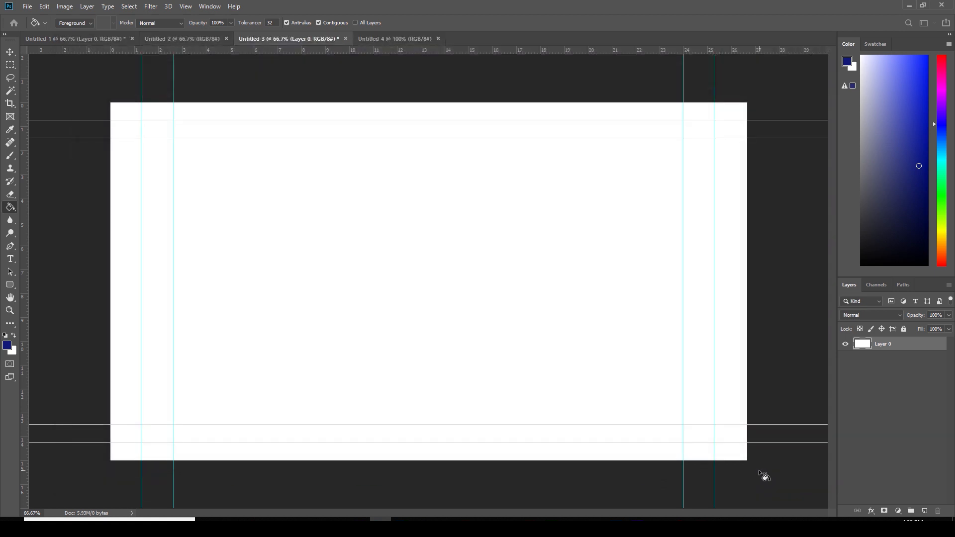
pyautogui.click(399, 38)
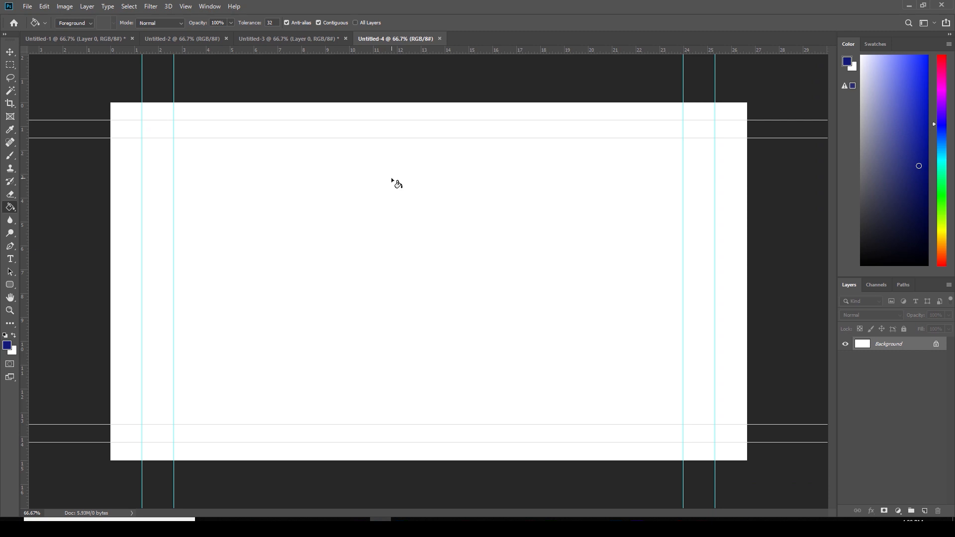
pyautogui.moveTo(251, 54)
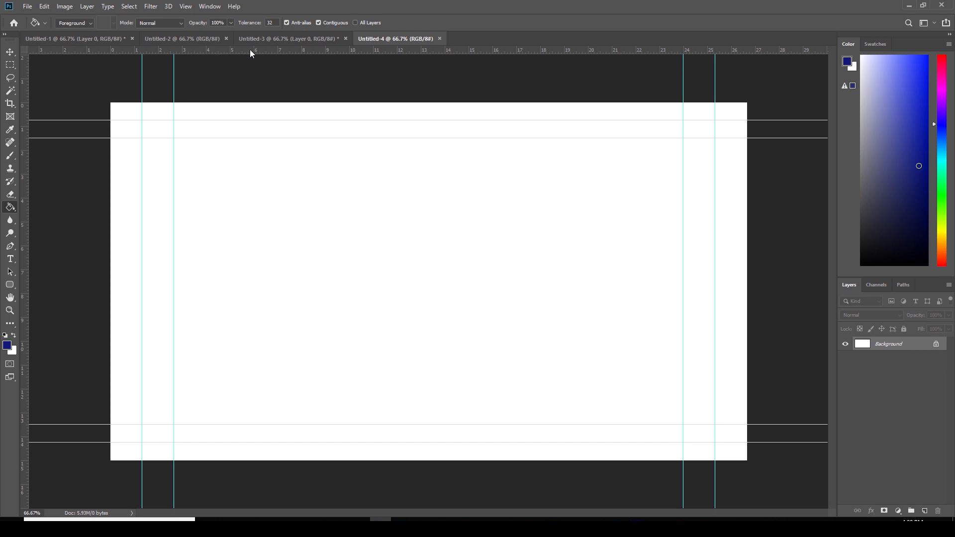
pyautogui.moveTo(161, 169)
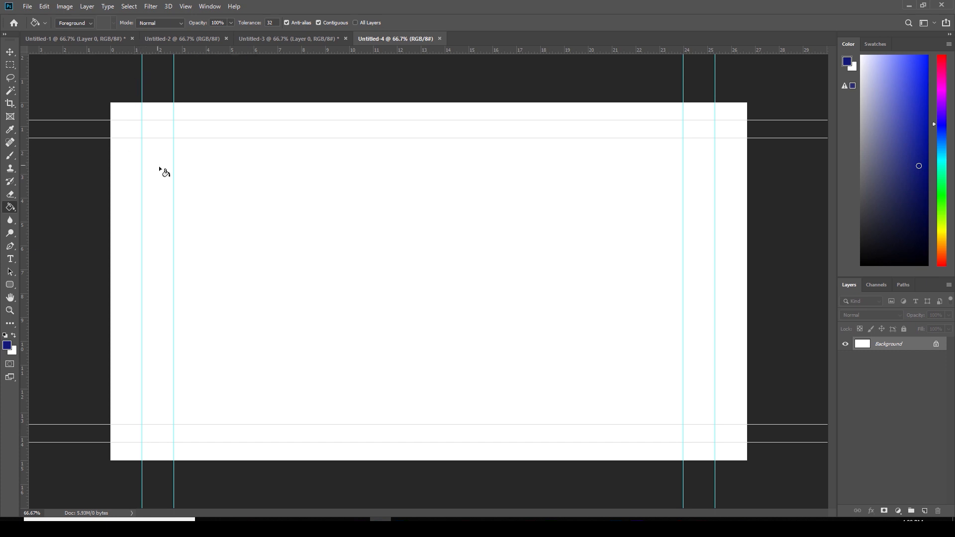
pyautogui.moveTo(407, 411)
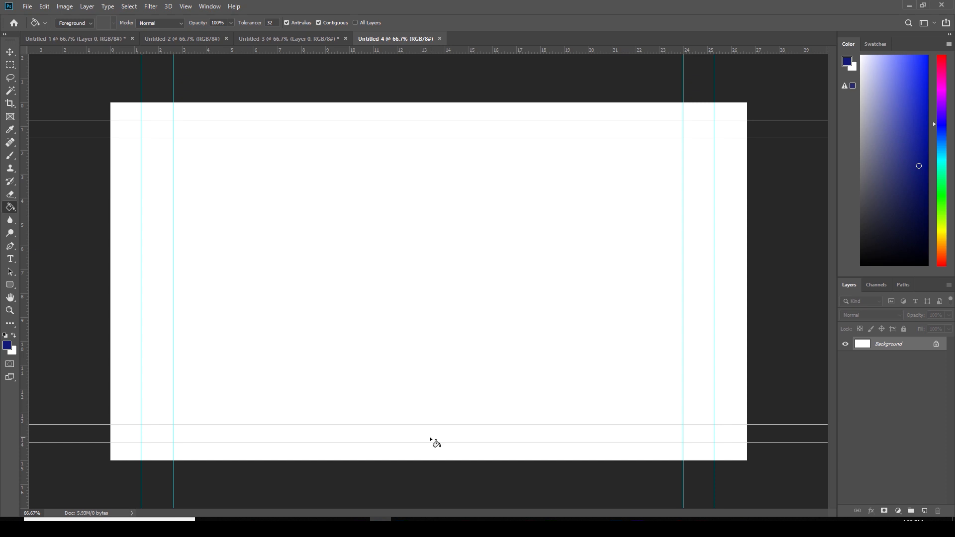
pyautogui.moveTo(526, 56)
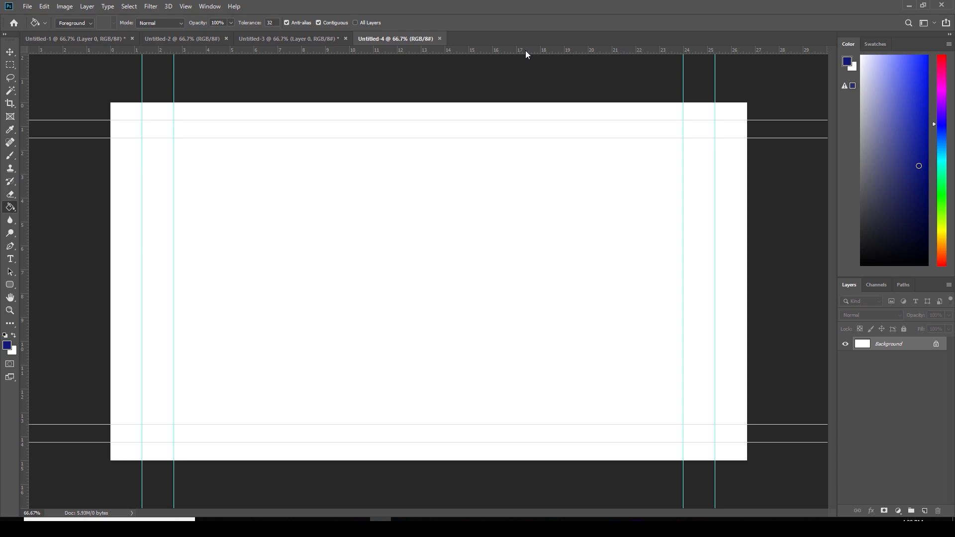
pyautogui.moveTo(482, 289)
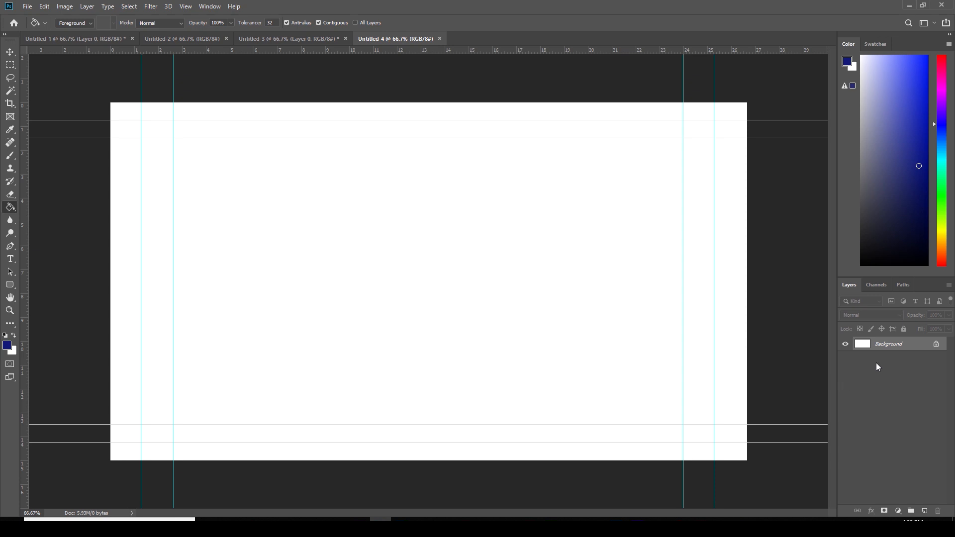
pyautogui.moveTo(885, 351)
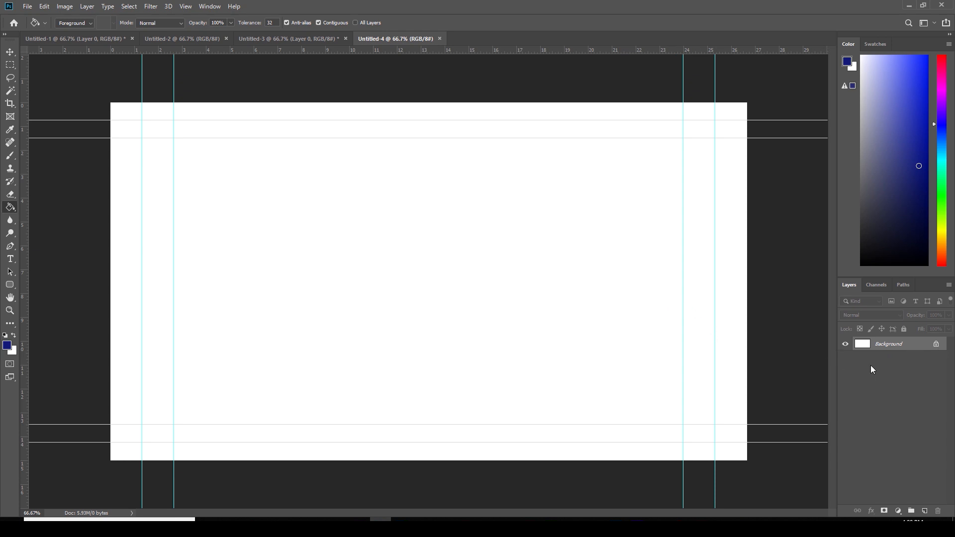
# Convert the Background into Layer 0 and paint-bucket fill it with navy blue
pyautogui.doubleClick(887, 343)
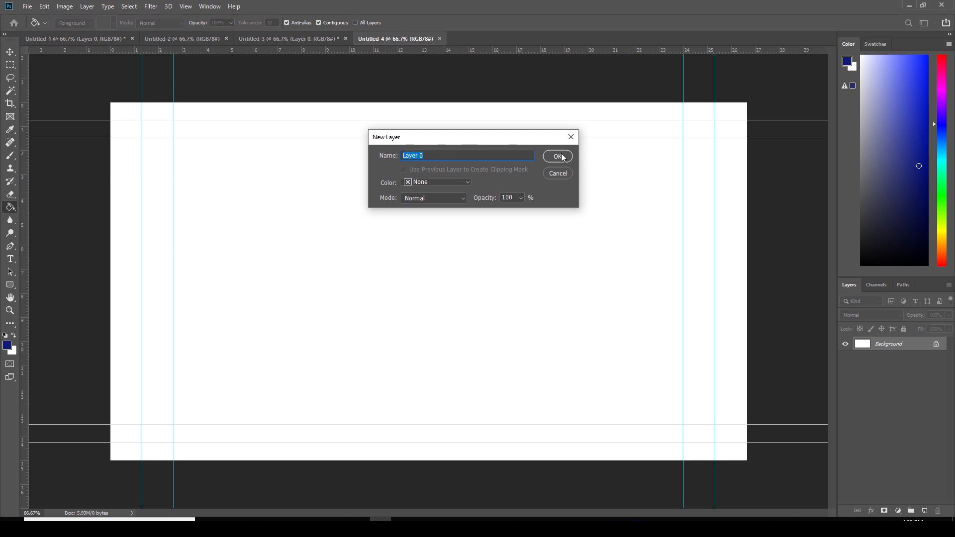
pyautogui.click(557, 157)
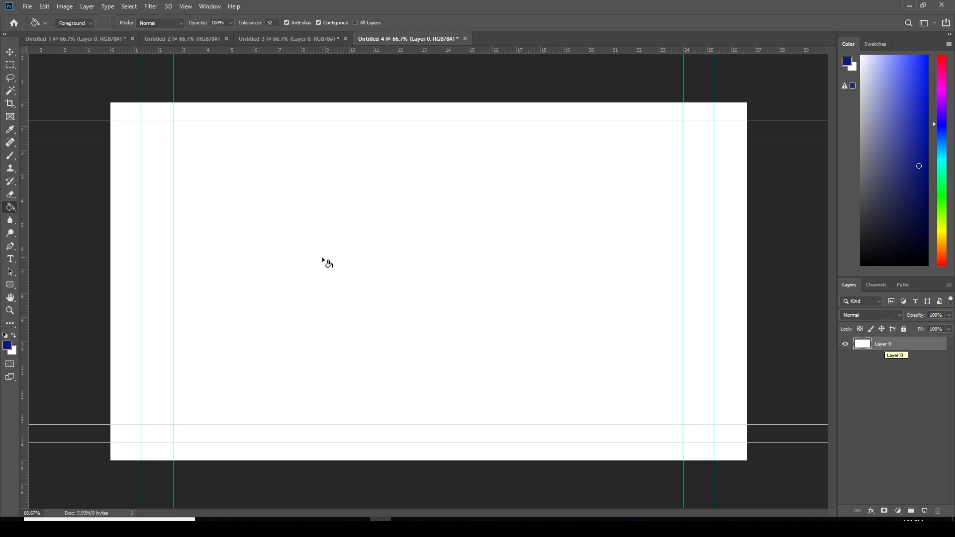
pyautogui.moveTo(88, 93)
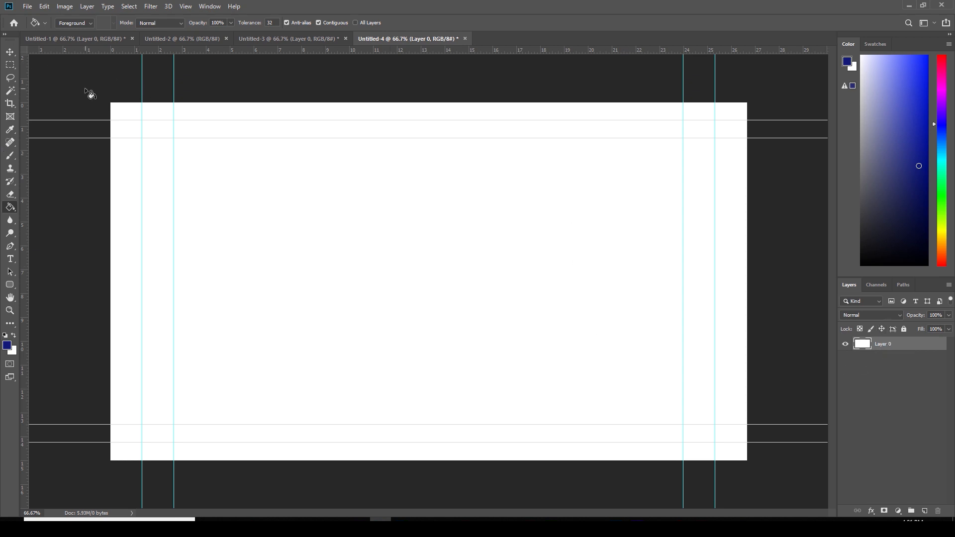
pyautogui.moveTo(920, 168)
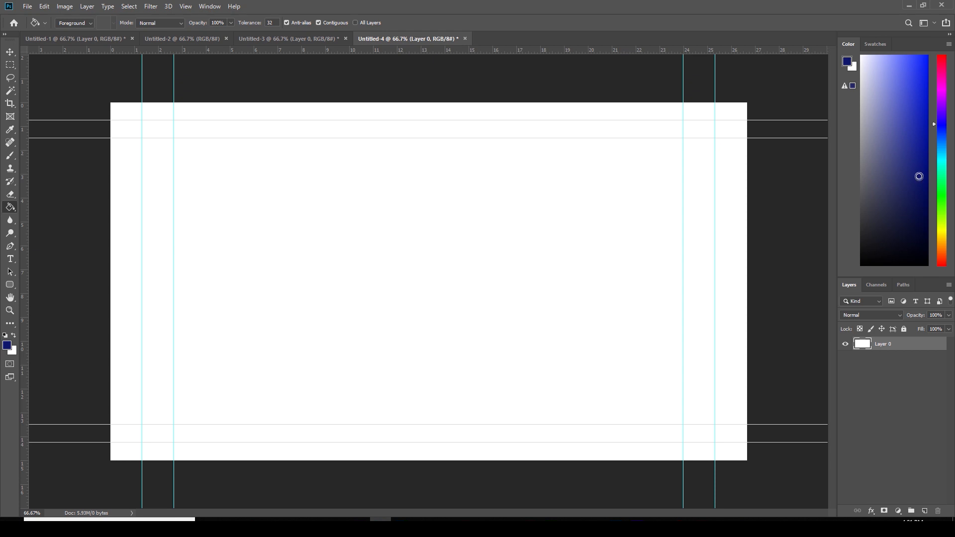
pyautogui.moveTo(257, 169)
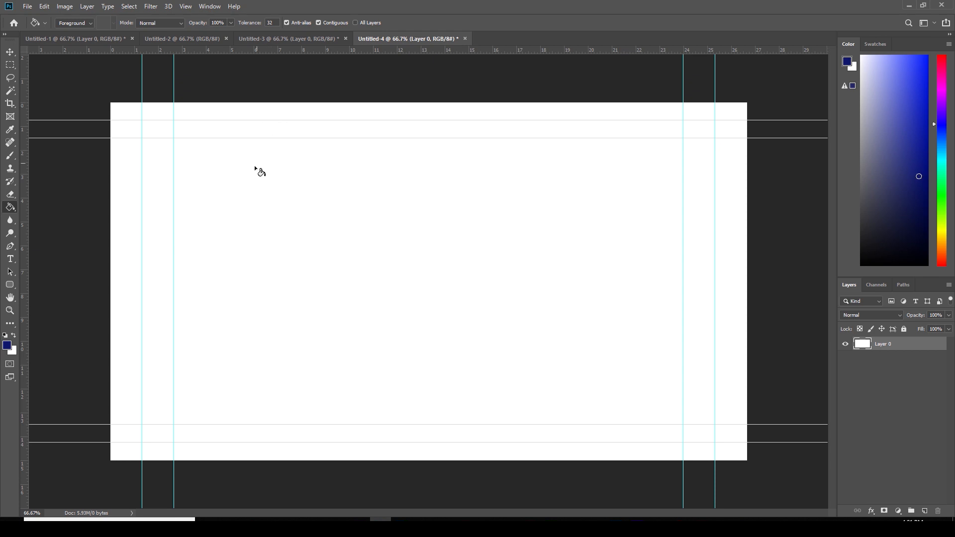
pyautogui.moveTo(331, 246)
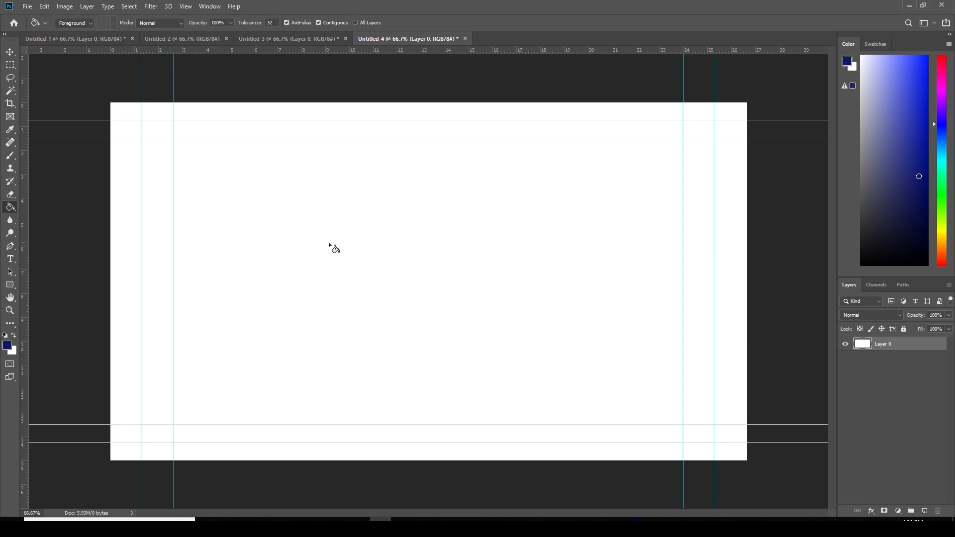
pyautogui.click(329, 248)
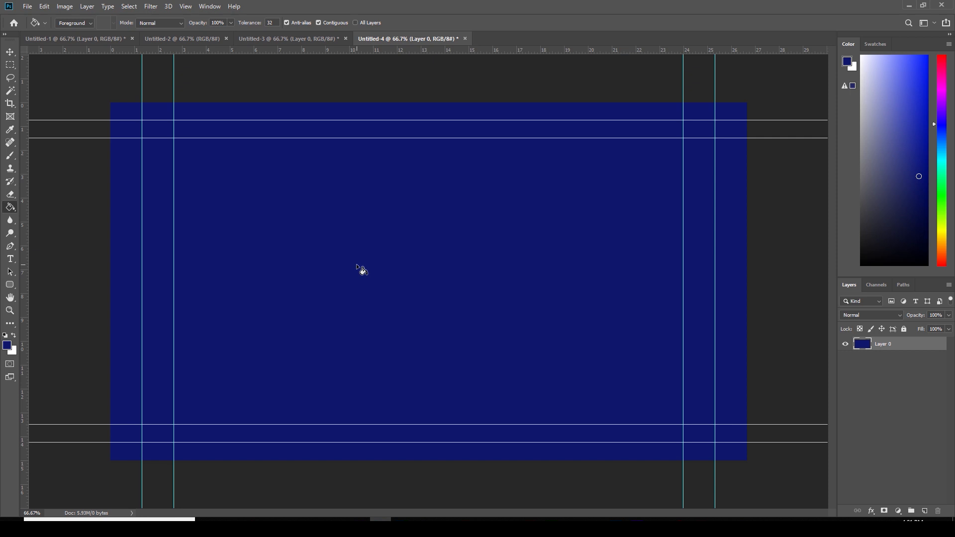
pyautogui.moveTo(252, 210)
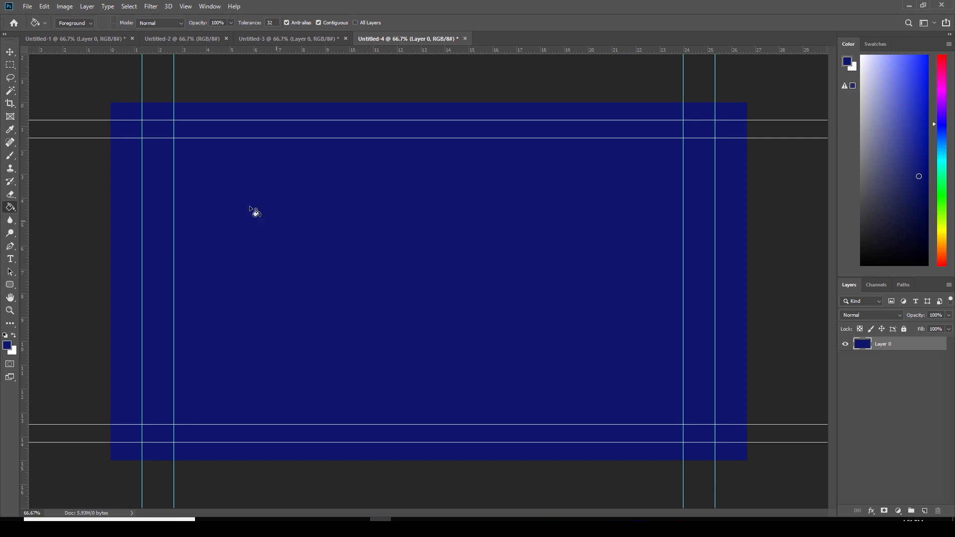
pyautogui.click(6, 50)
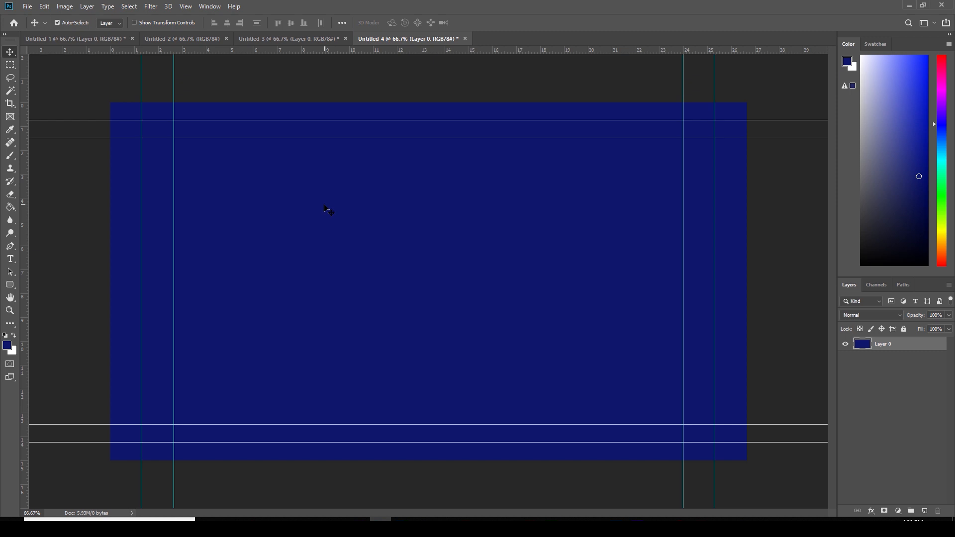
pyautogui.moveTo(503, 325)
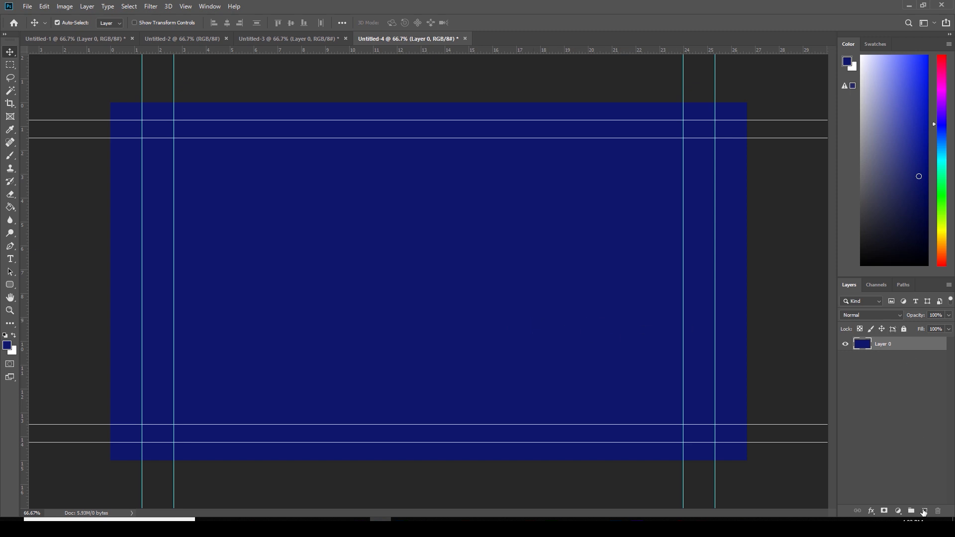
# Add Layer 1 above Layer 0 and reset the painting colour to black for filling
pyautogui.click(924, 511)
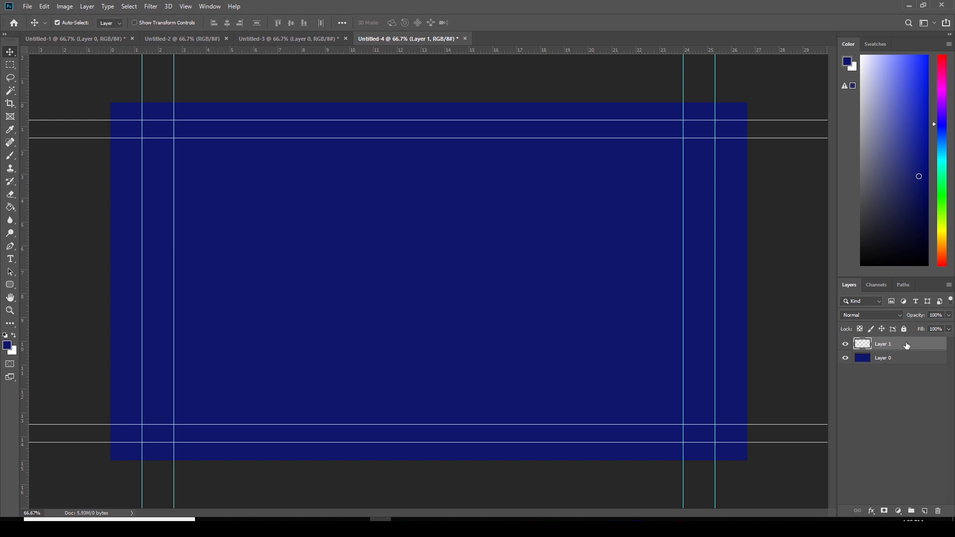
pyautogui.moveTo(9, 311)
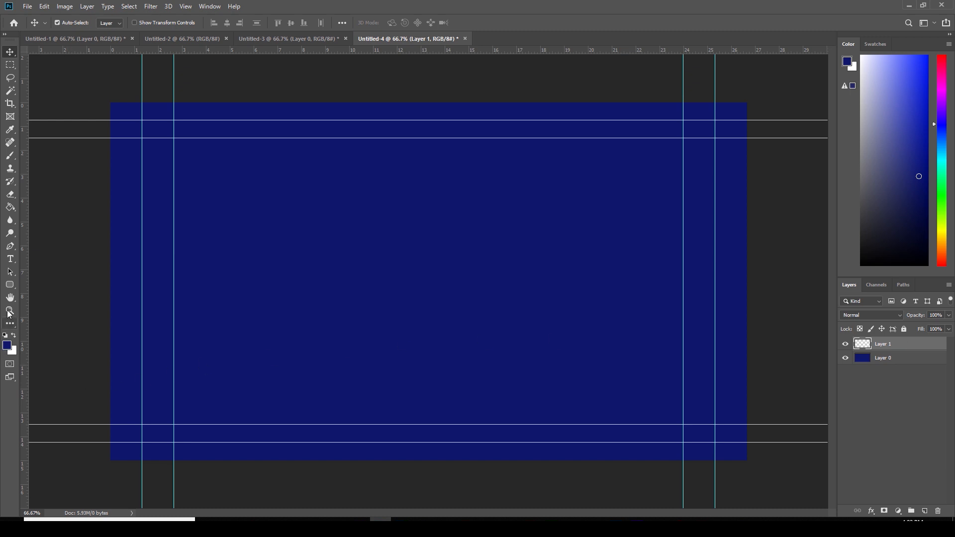
pyautogui.click(9, 206)
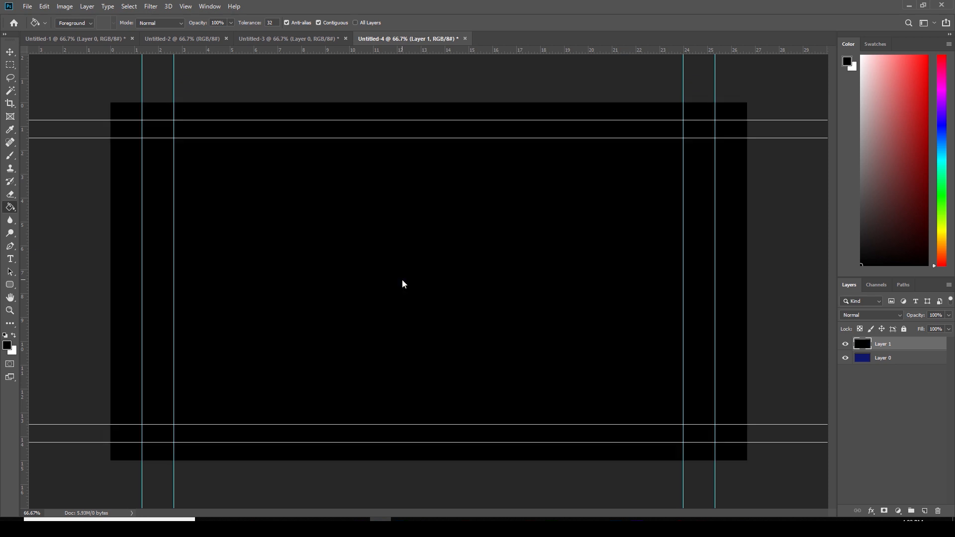
pyautogui.moveTo(39, 19)
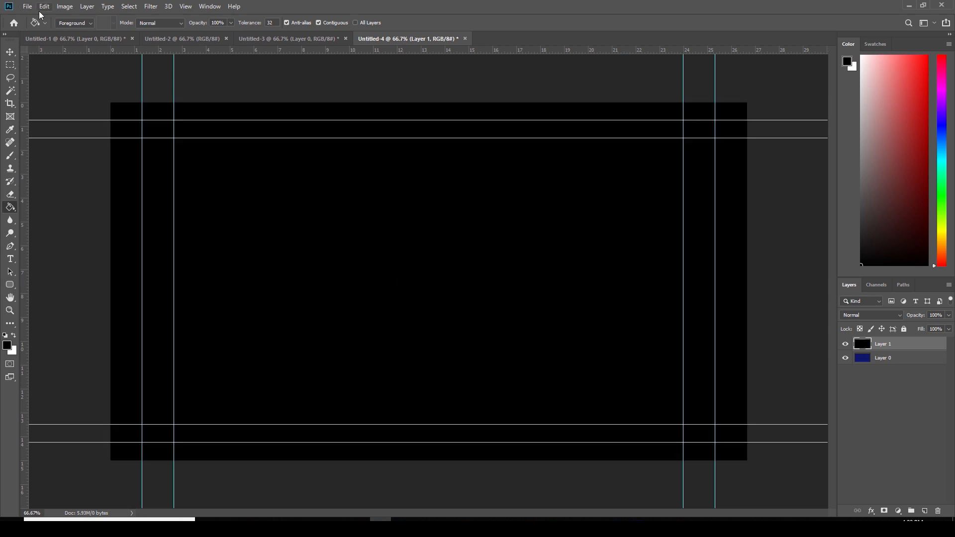
# Scale black Layer 1 to about two-thirds size, right edge aligned to the guide
pyautogui.click(45, 7)
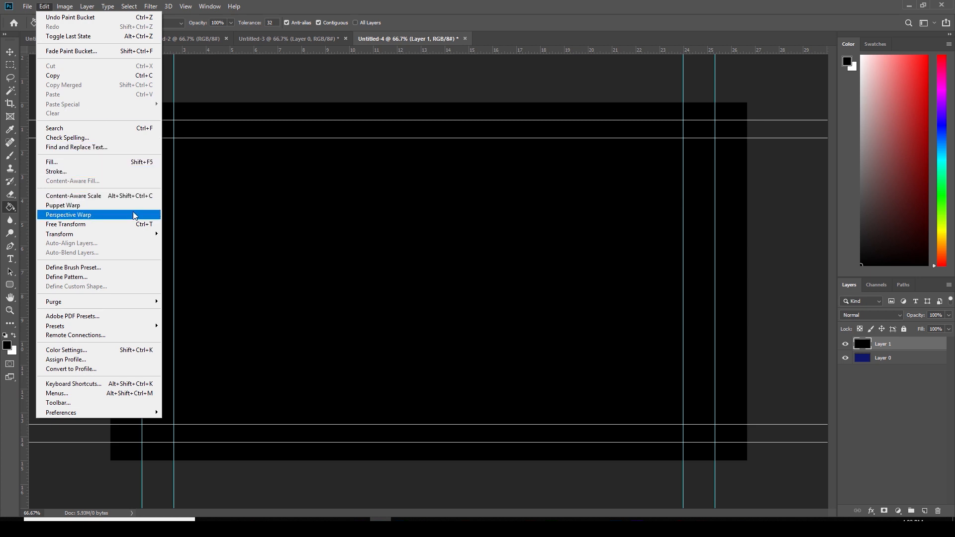
pyautogui.moveTo(59, 234)
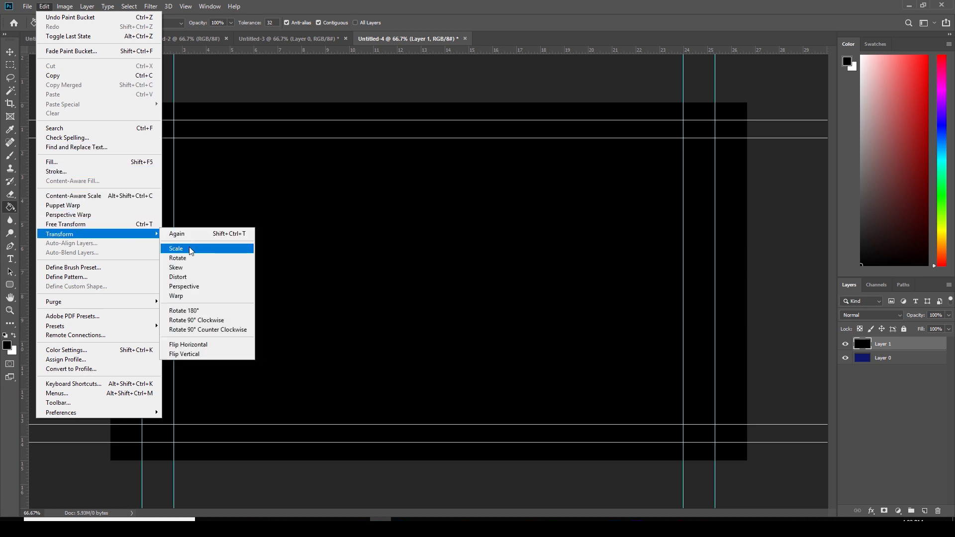
pyautogui.click(176, 248)
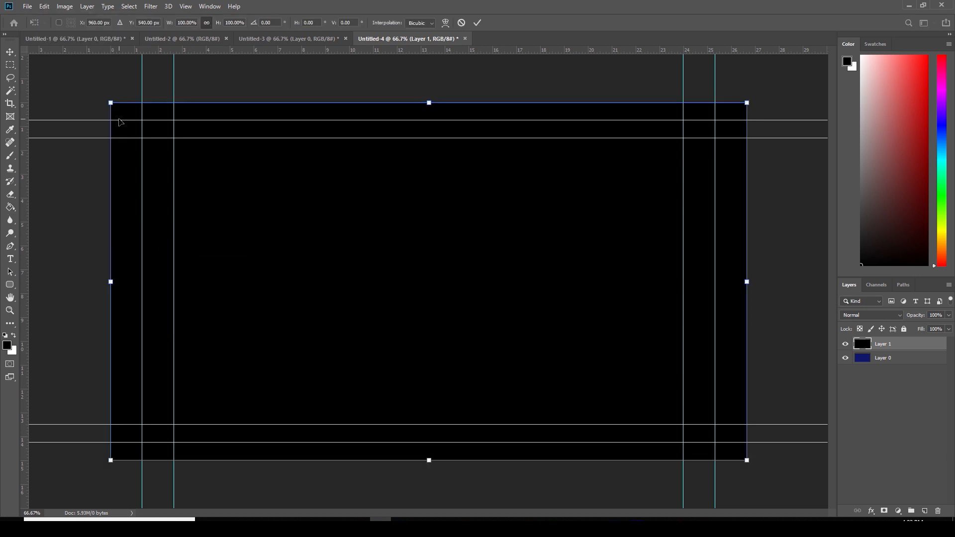
pyautogui.moveTo(110, 102)
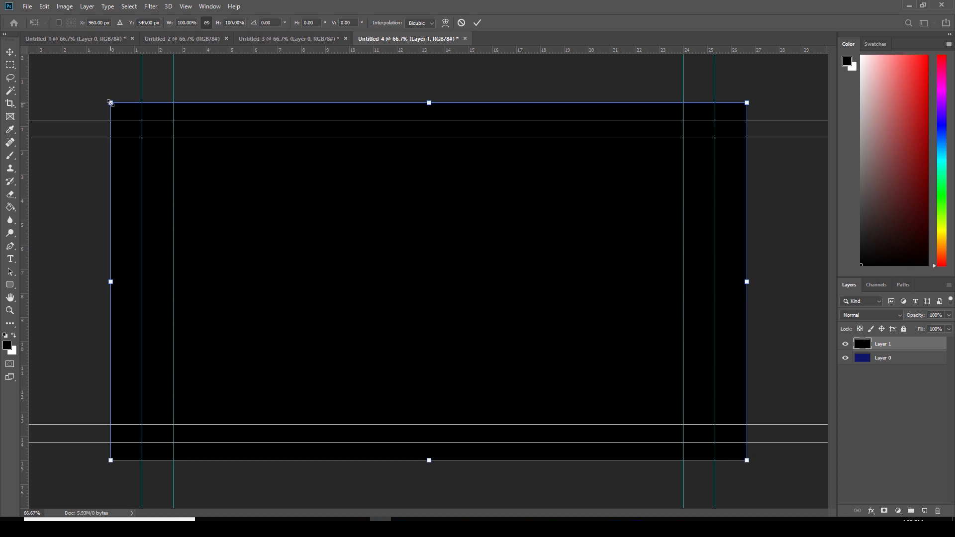
pyautogui.moveTo(111, 102); pyautogui.dragTo(436, 287)
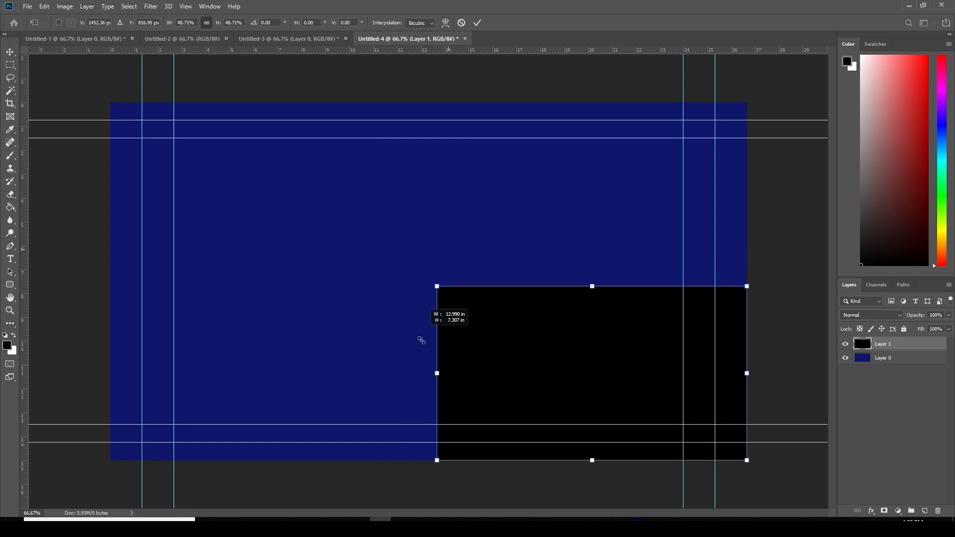
pyautogui.moveTo(435, 287); pyautogui.dragTo(397, 264)
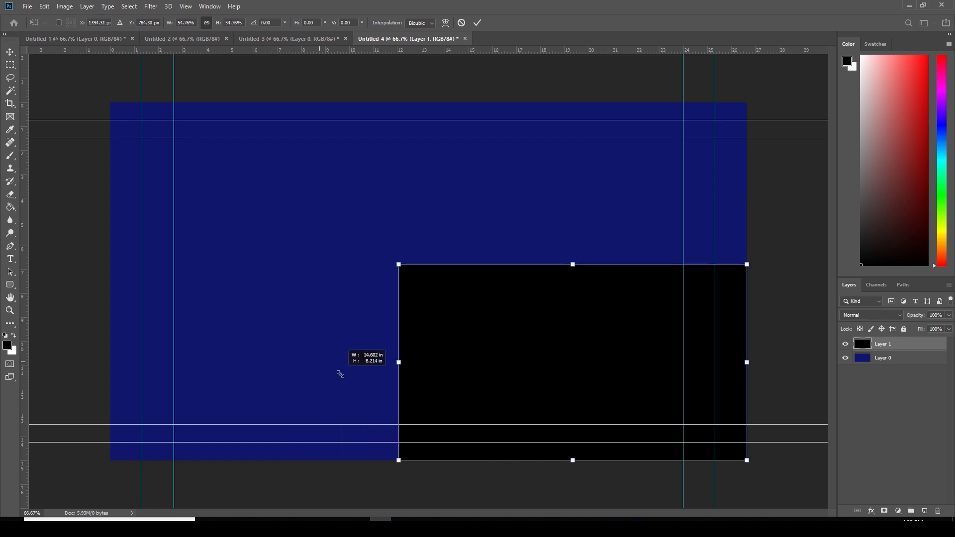
pyautogui.moveTo(398, 264); pyautogui.dragTo(512, 329)
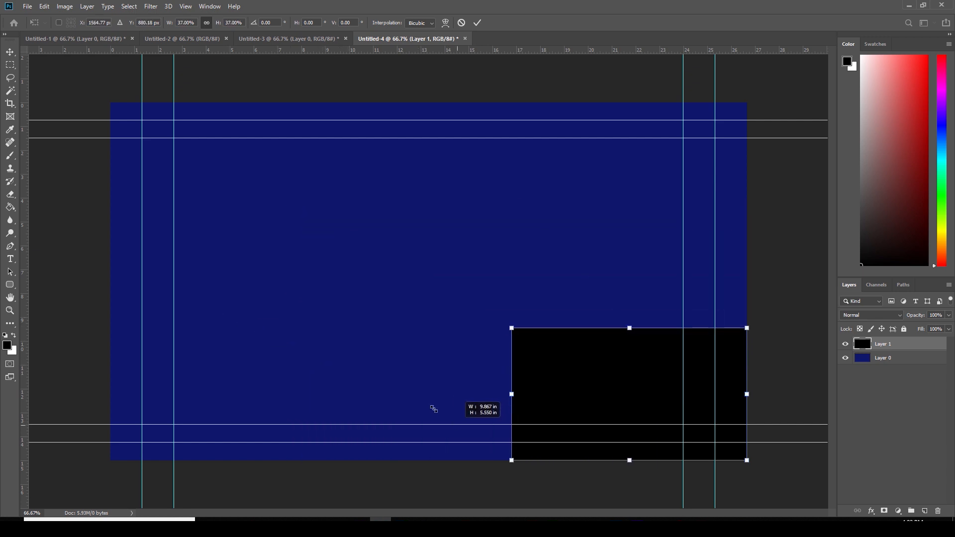
pyautogui.moveTo(511, 329); pyautogui.dragTo(458, 298)
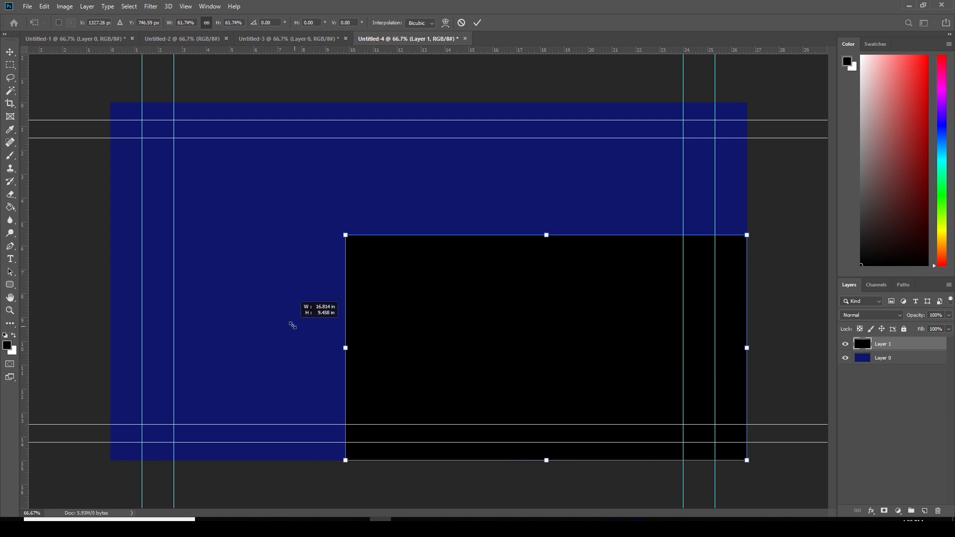
pyautogui.moveTo(546, 347); pyautogui.dragTo(519, 293)
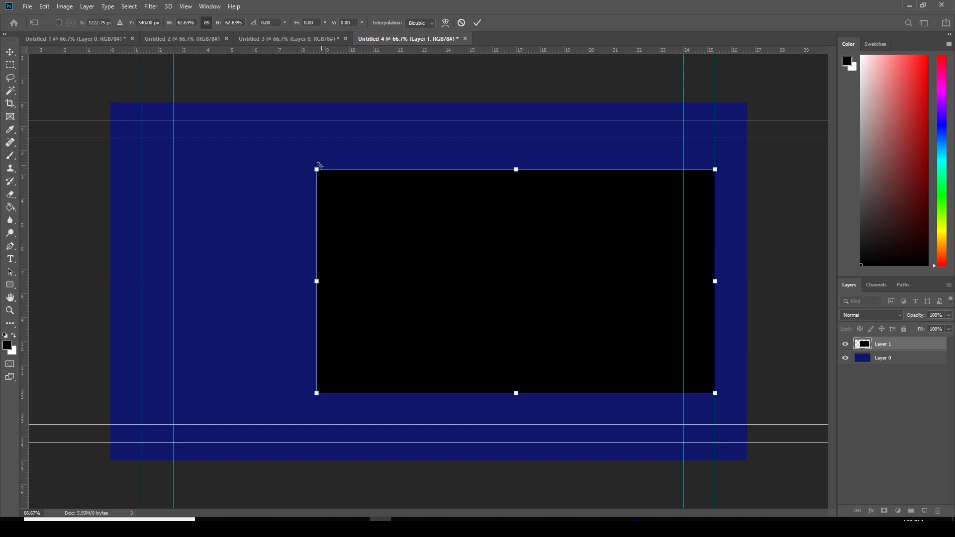
pyautogui.moveTo(317, 169); pyautogui.dragTo(290, 154)
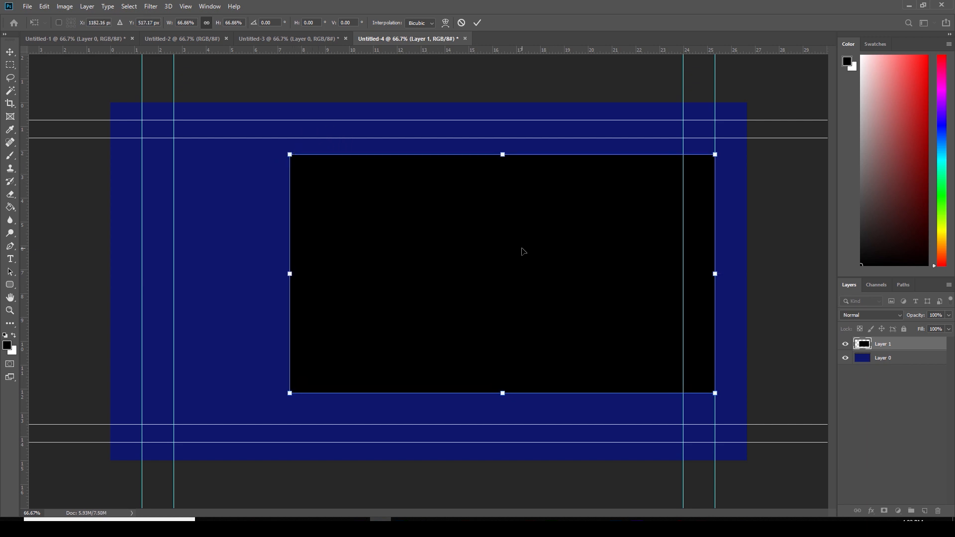
pyautogui.moveTo(522, 252); pyautogui.dragTo(511, 260)
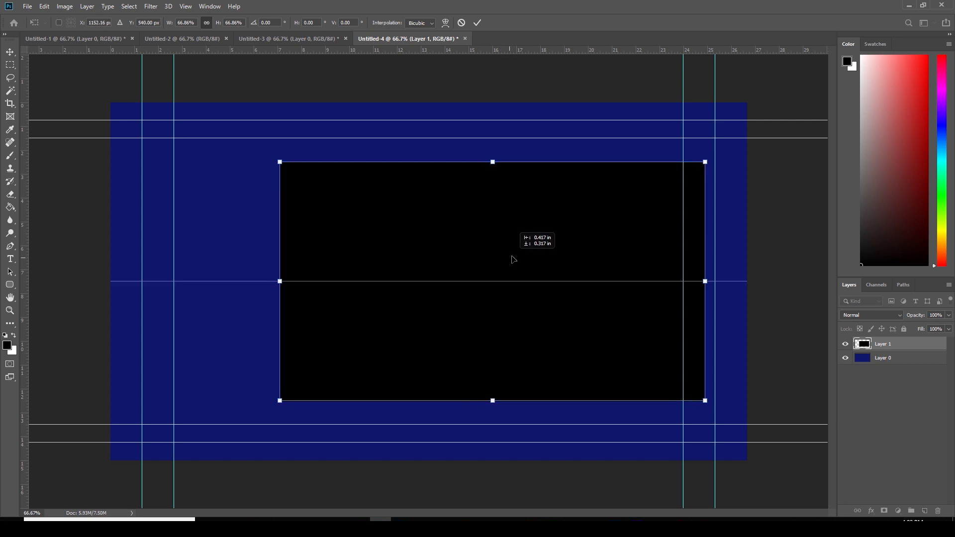
pyautogui.moveTo(492, 259); pyautogui.dragTo(520, 258)
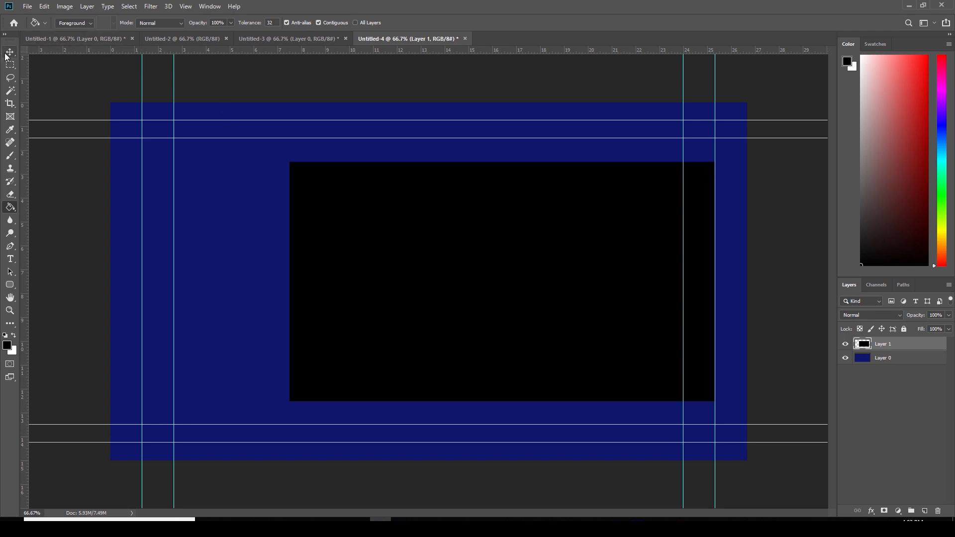
pyautogui.click(8, 51)
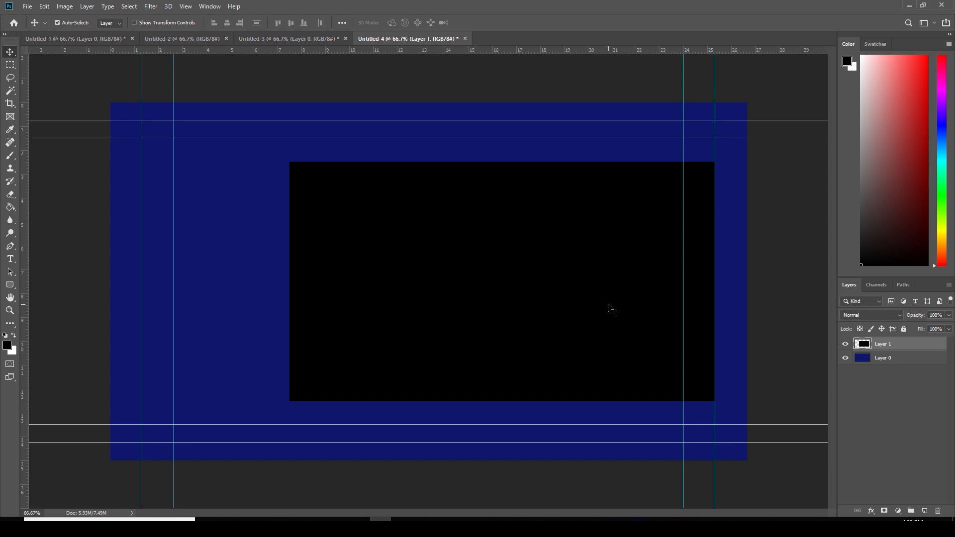
pyautogui.moveTo(511, 270)
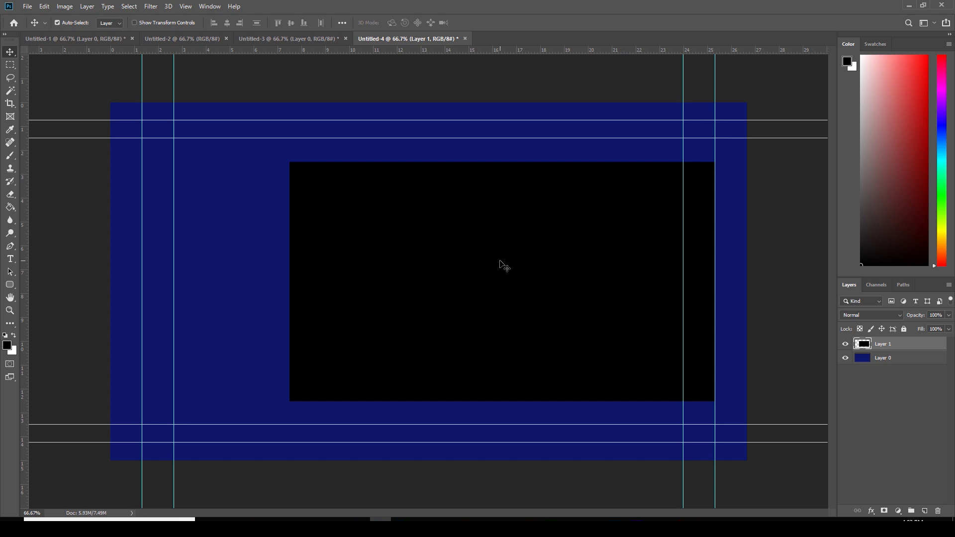
pyautogui.moveTo(329, 397)
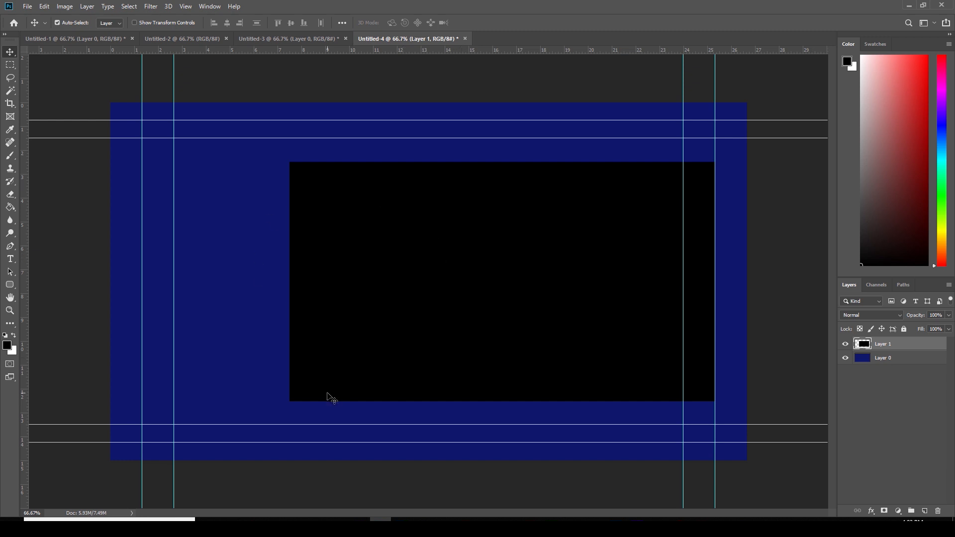
pyautogui.moveTo(318, 230)
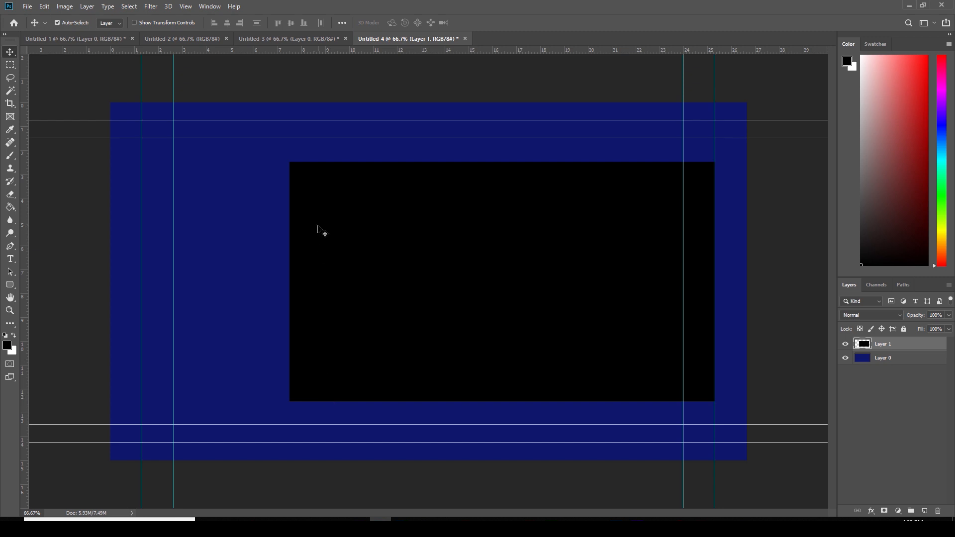
pyautogui.moveTo(917, 385)
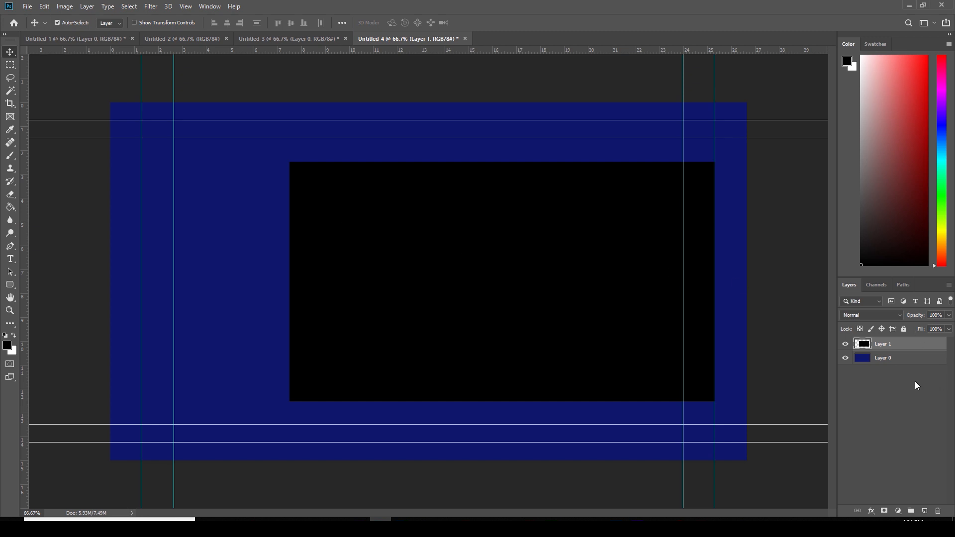
# On a new layer, draw Rounded Rectangle 1 snapped to the black area's corners
pyautogui.click(924, 511)
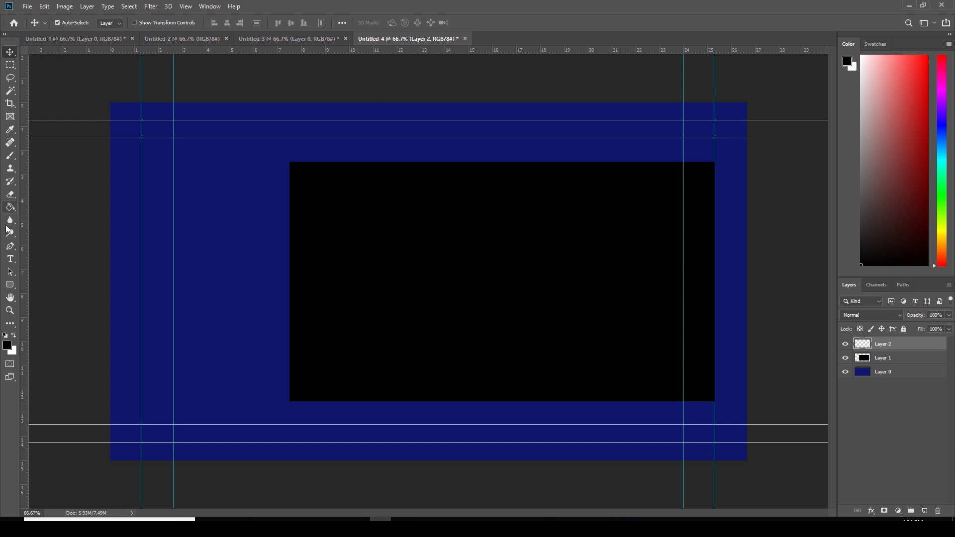
pyautogui.moveTo(14, 290)
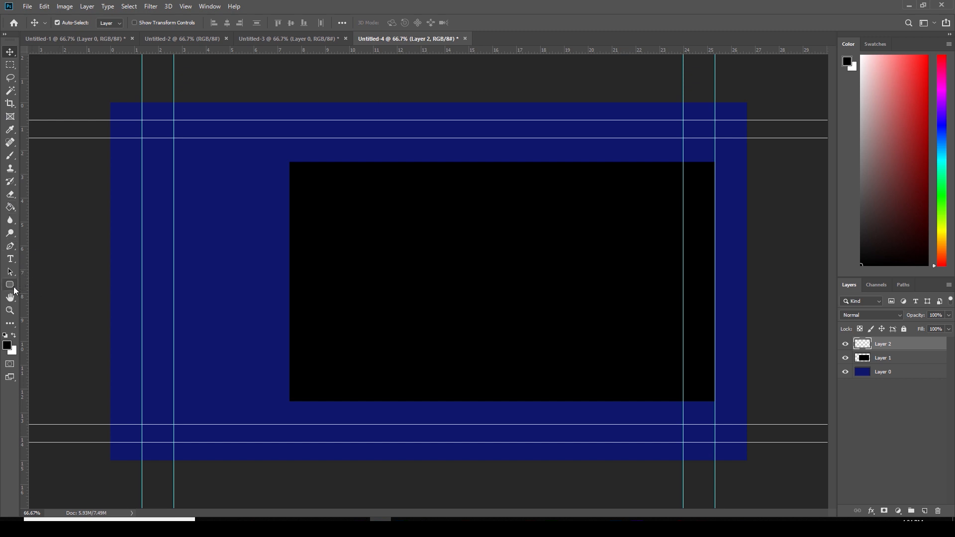
pyautogui.click(10, 284)
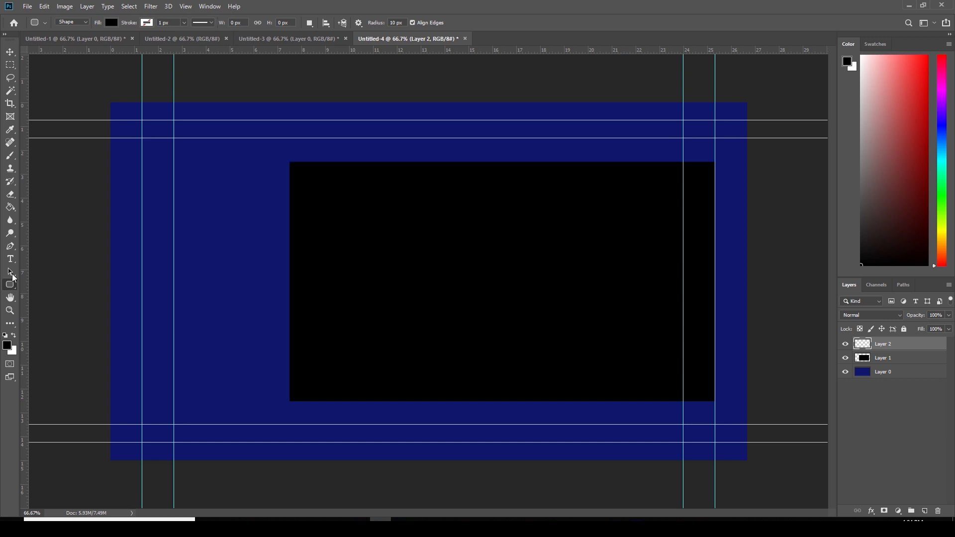
pyautogui.moveTo(295, 163)
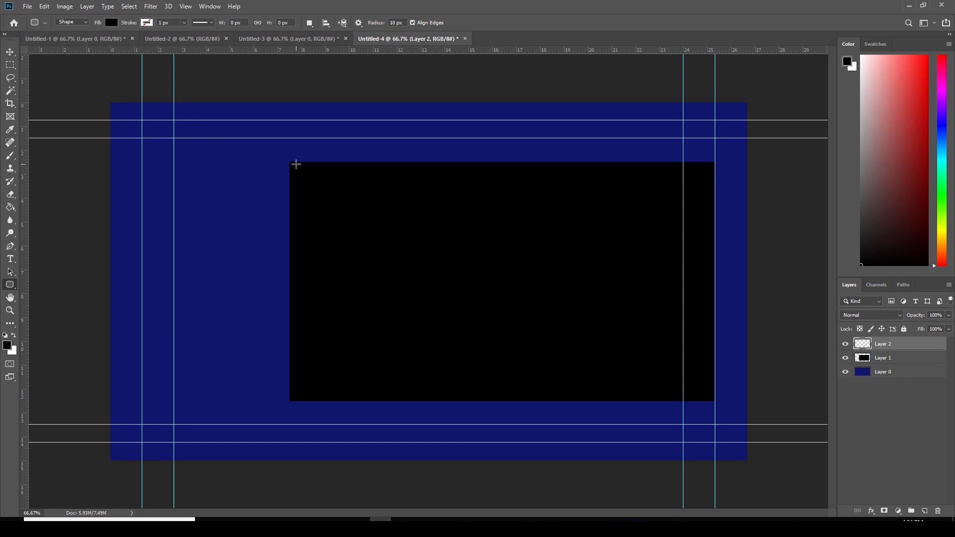
pyautogui.moveTo(288, 160)
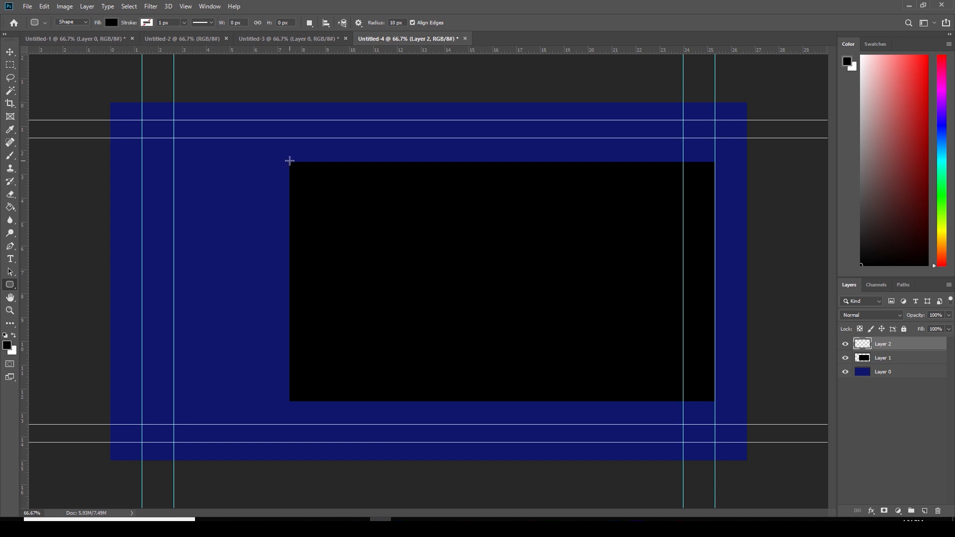
pyautogui.moveTo(289, 162)
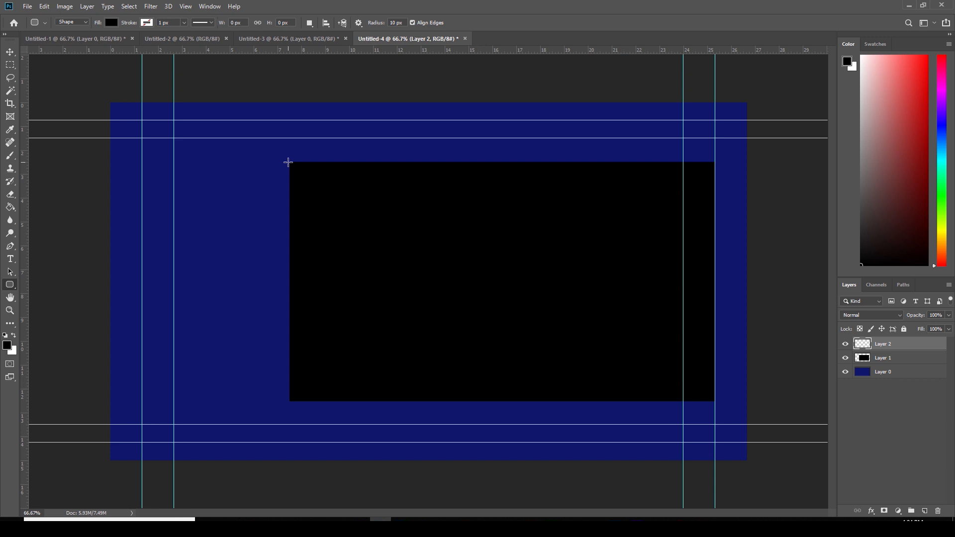
pyautogui.moveTo(289, 161); pyautogui.dragTo(510, 325)
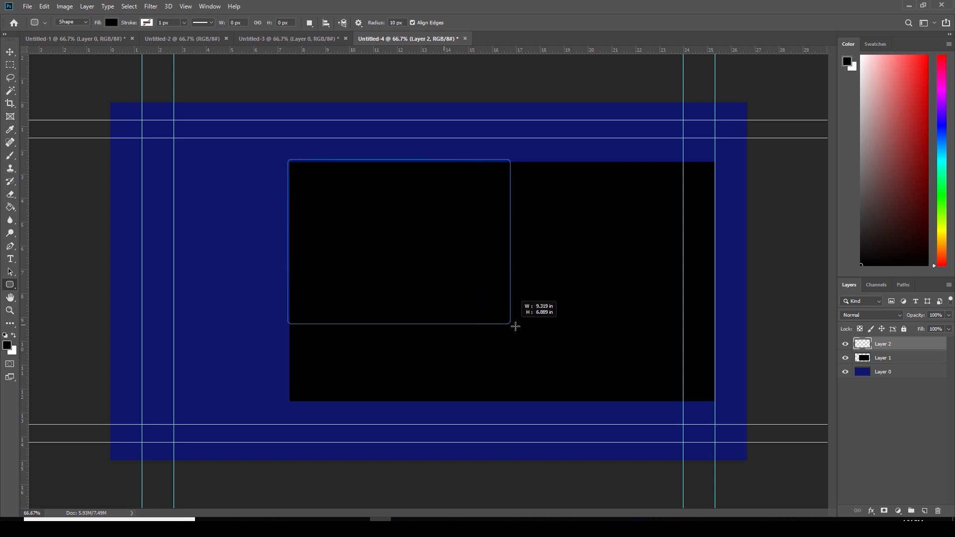
pyautogui.moveTo(515, 326); pyautogui.dragTo(698, 394)
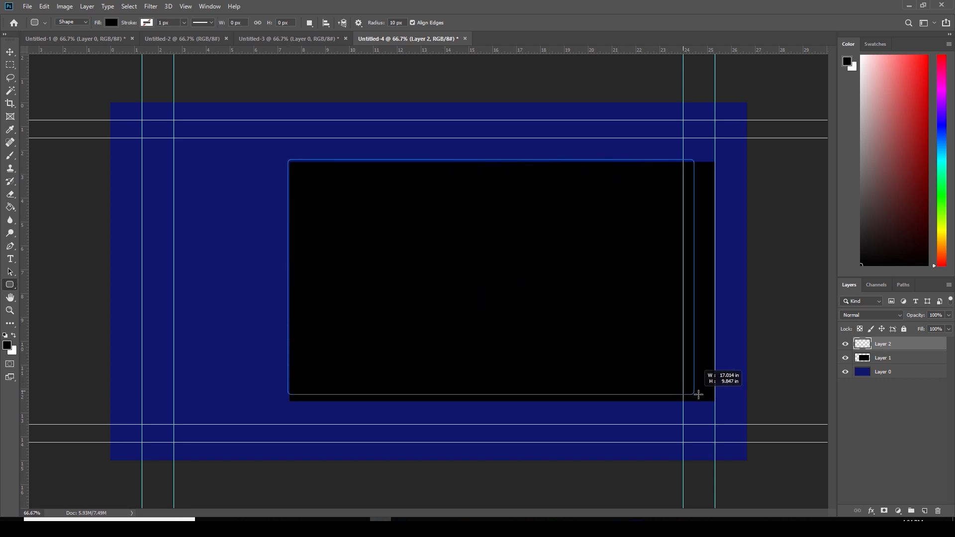
pyautogui.moveTo(697, 394); pyautogui.dragTo(714, 401)
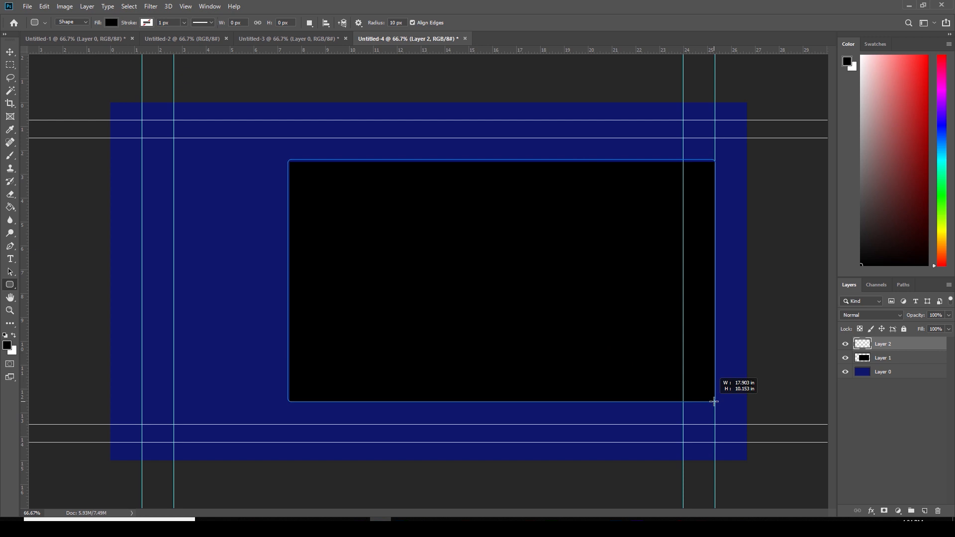
pyautogui.moveTo(290, 160); pyautogui.dragTo(713, 401)
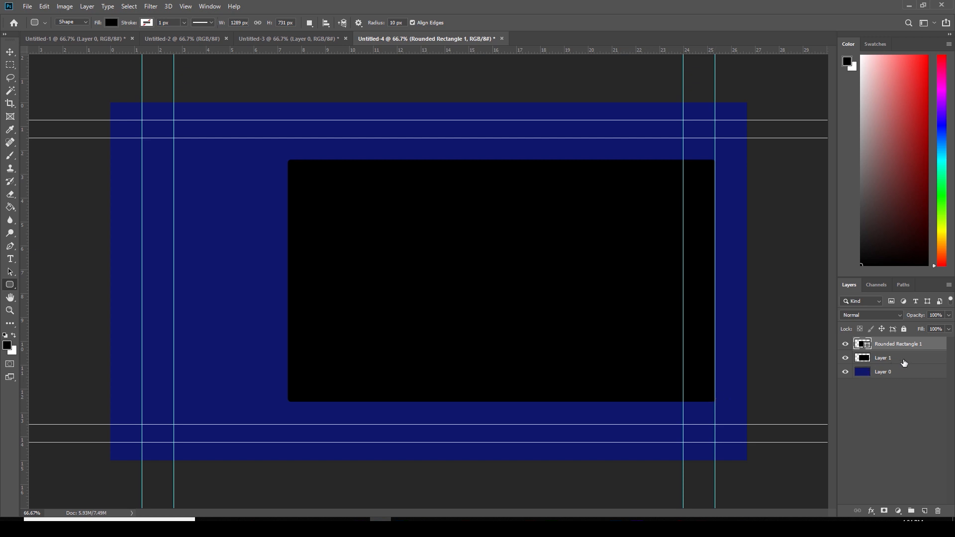
# Delete black Layer 1, leaving Rounded Rectangle 1 above navy Layer 0
pyautogui.click(895, 357)
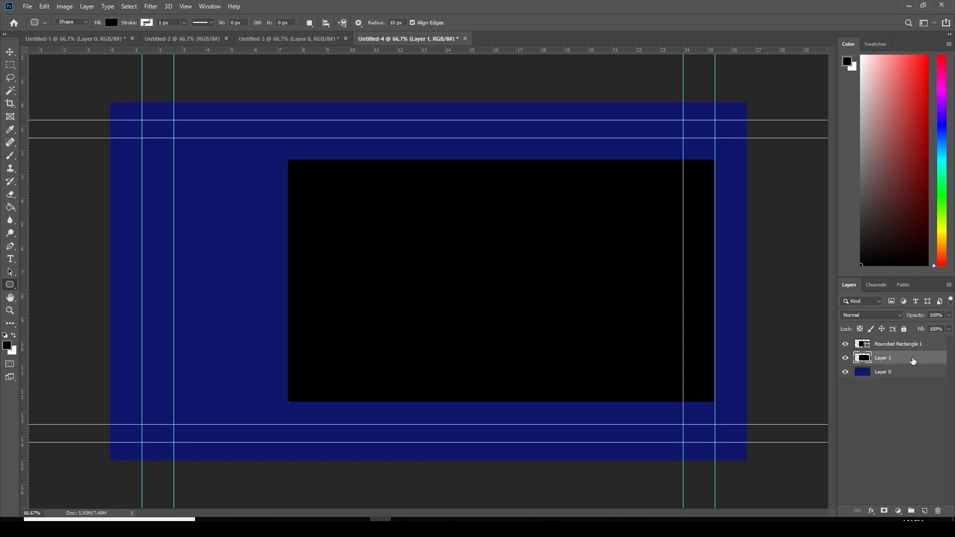
pyautogui.moveTo(883, 357); pyautogui.dragTo(883, 436)
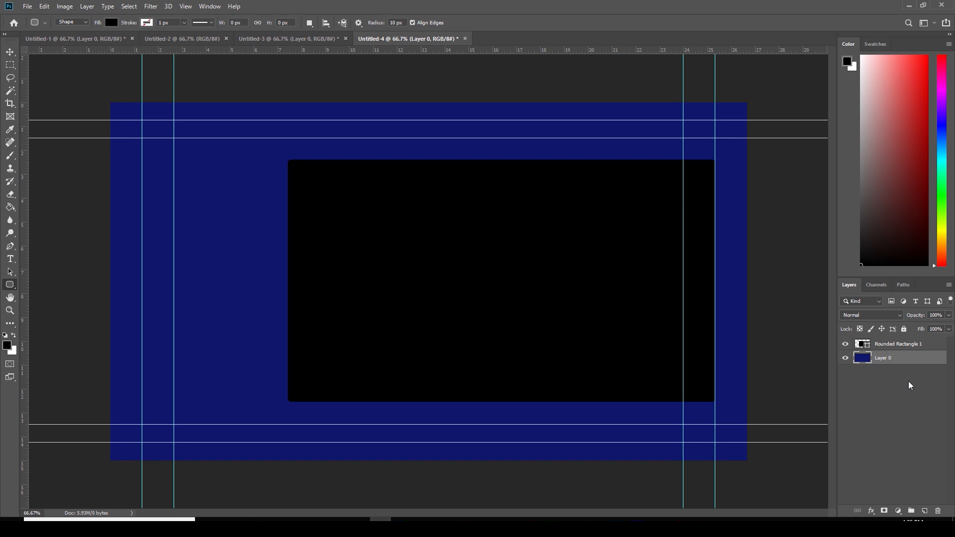
pyautogui.moveTo(914, 358)
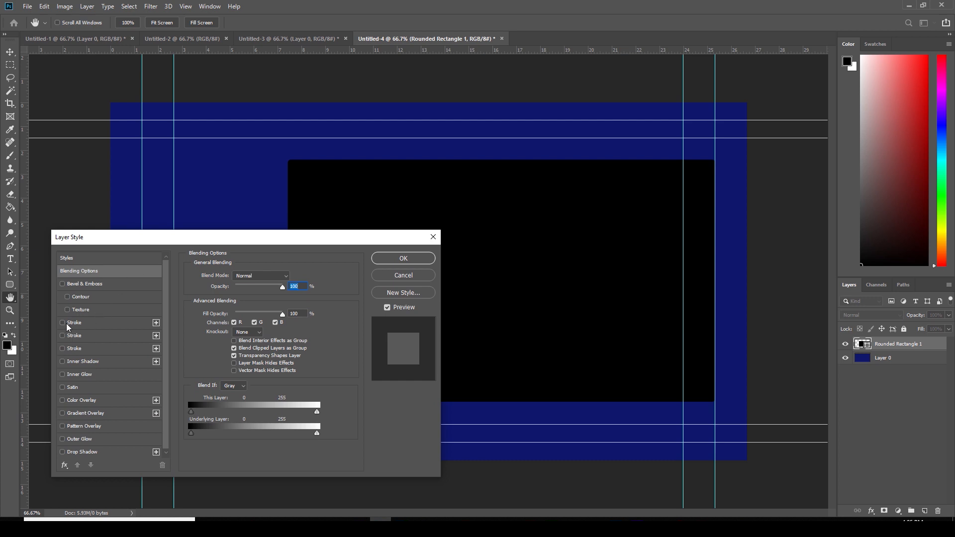
# Add a 4 px inside white Stroke effect to Rounded Rectangle 1
pyautogui.click(61, 322)
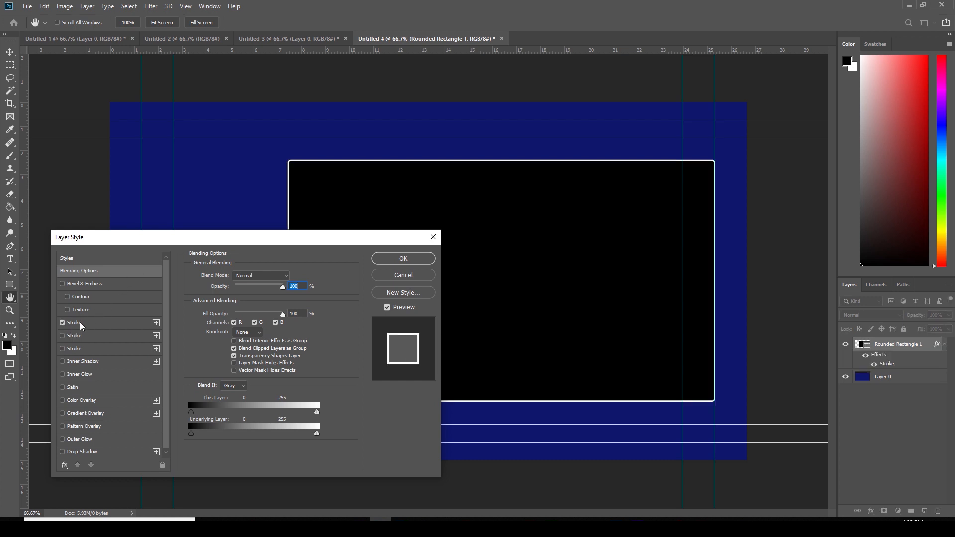
pyautogui.click(74, 322)
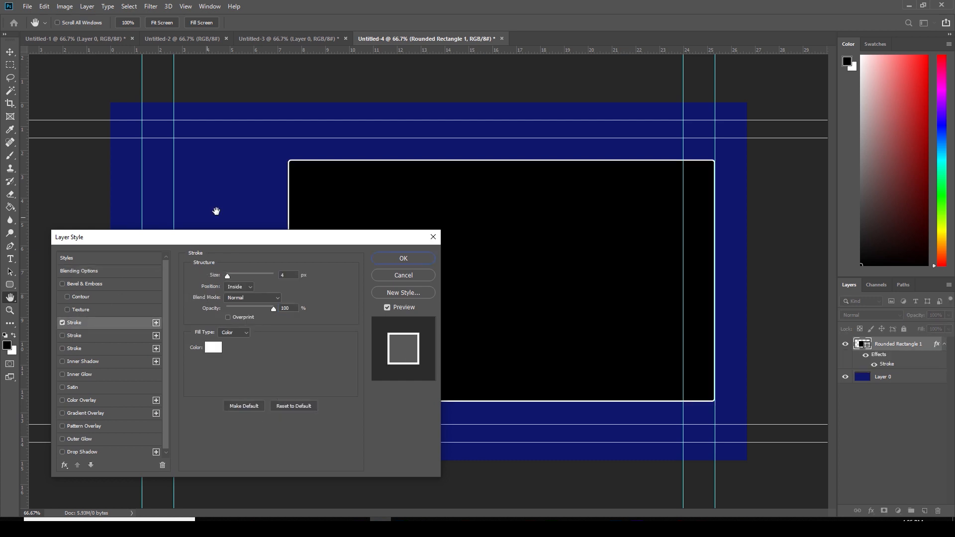
pyautogui.moveTo(682, 340)
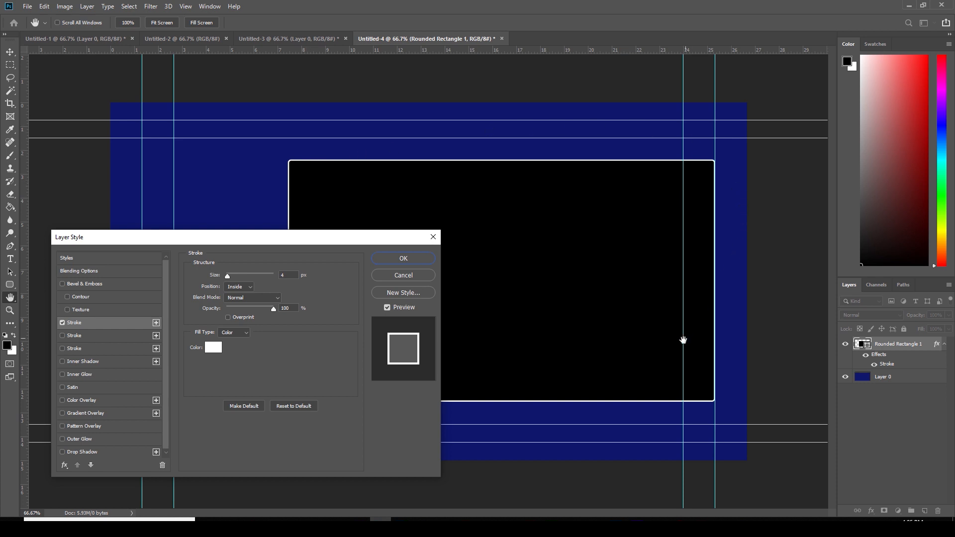
pyautogui.moveTo(230, 277)
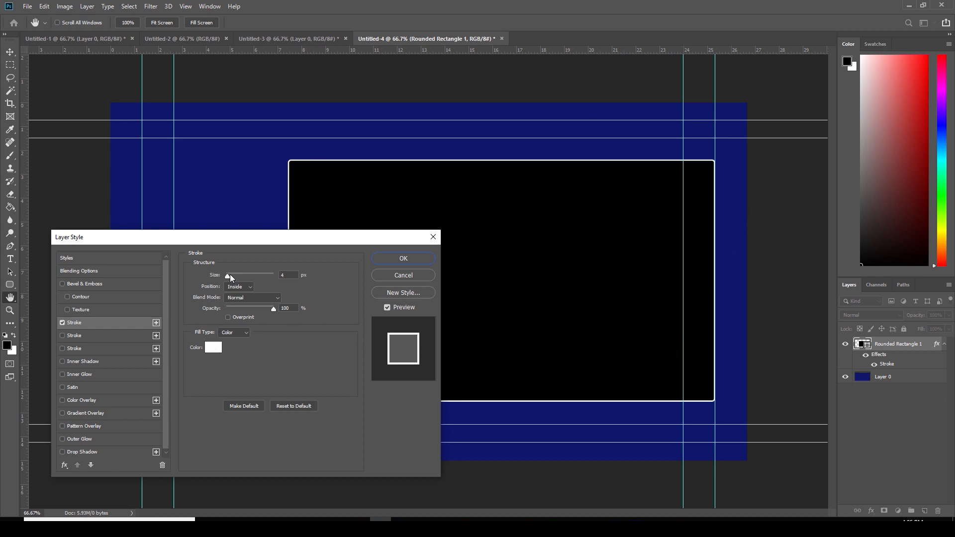
pyautogui.moveTo(228, 275); pyautogui.dragTo(240, 275)
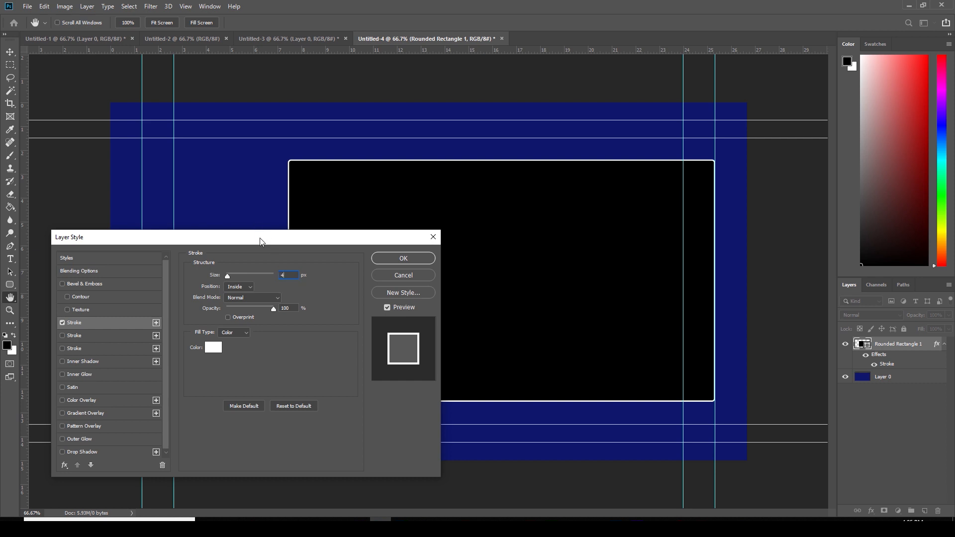
pyautogui.moveTo(218, 298)
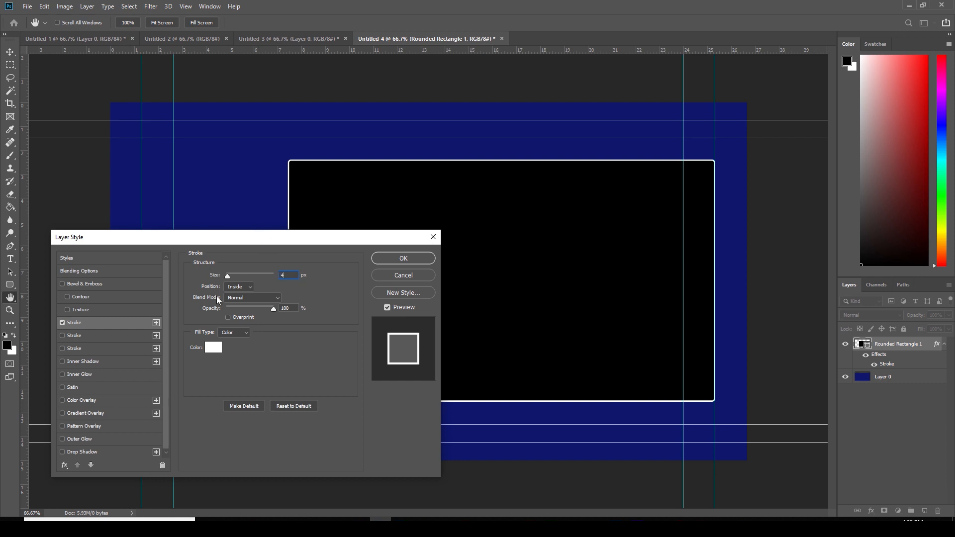
pyautogui.moveTo(353, 262)
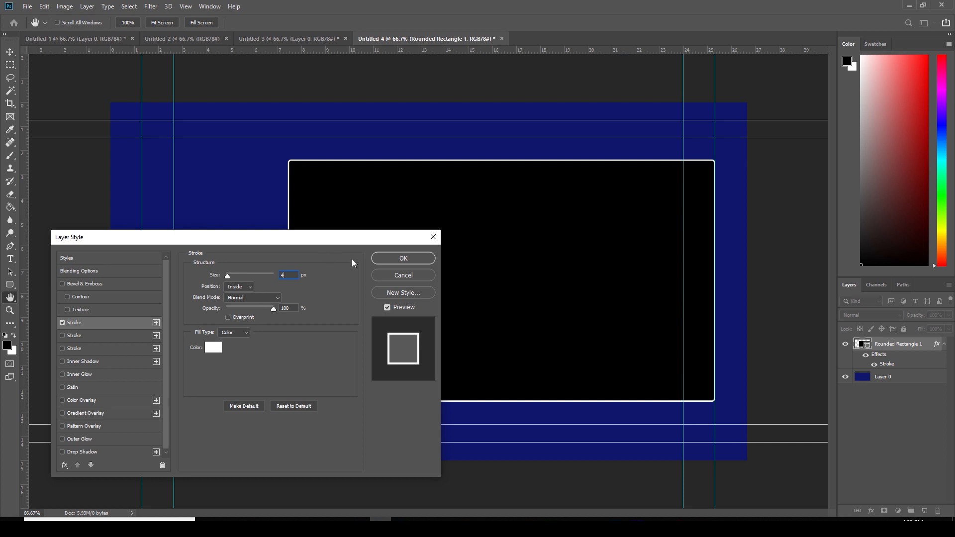
pyautogui.click(403, 258)
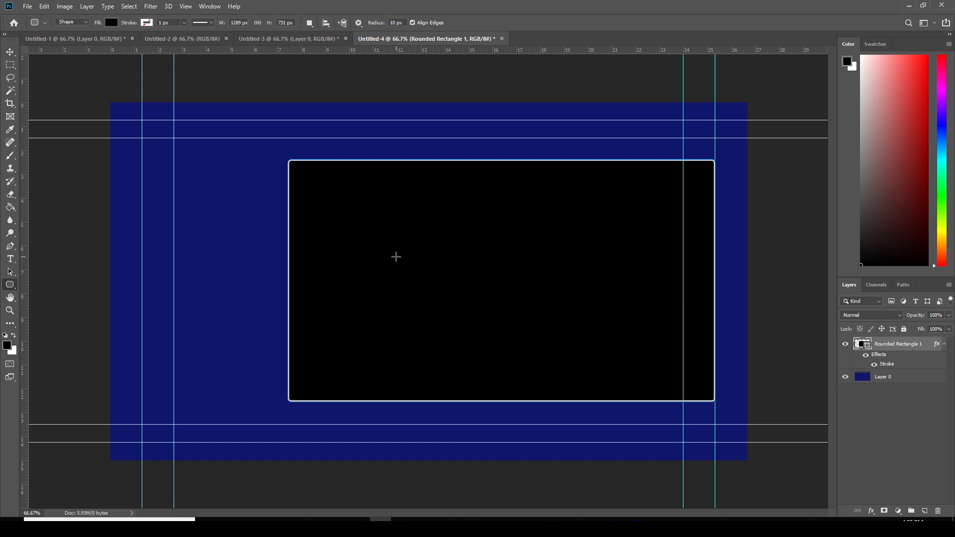
pyautogui.moveTo(401, 249)
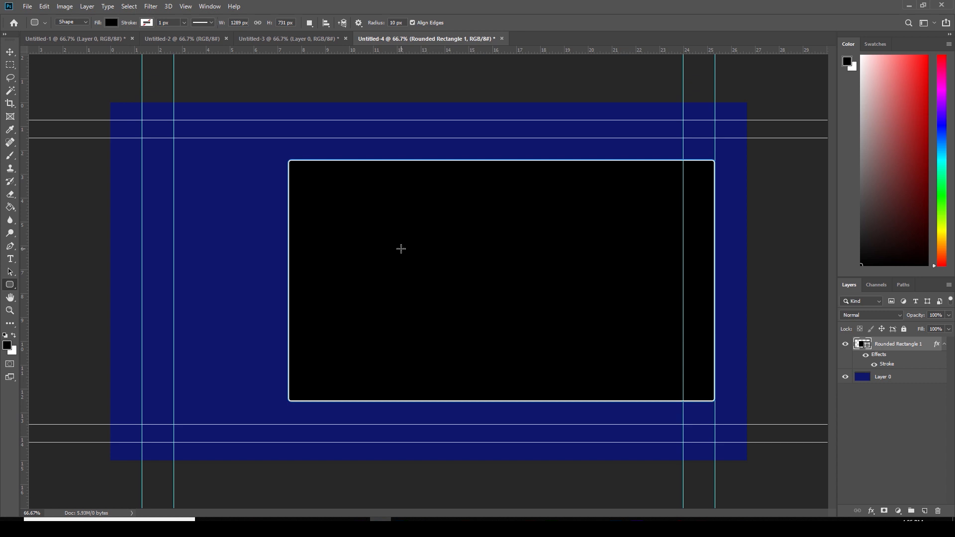
pyautogui.moveTo(407, 248)
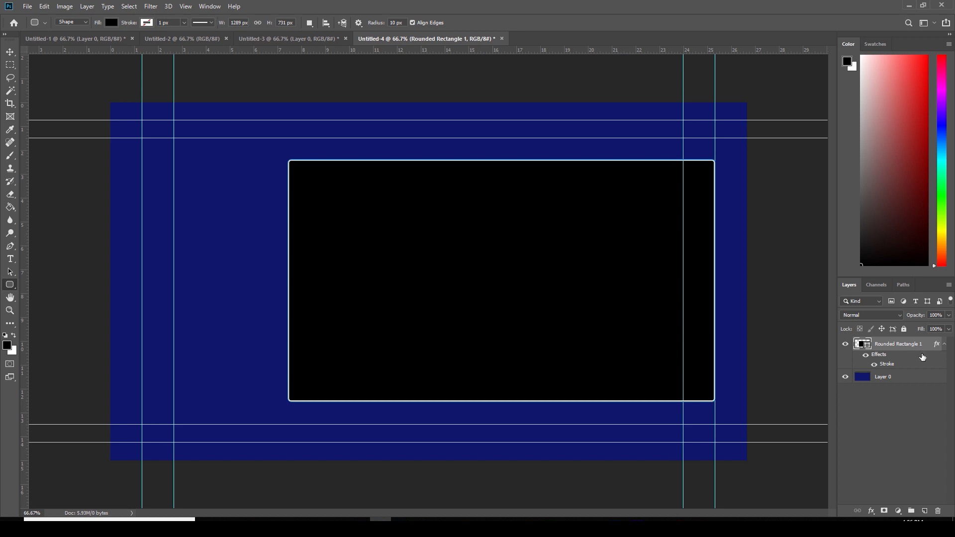
pyautogui.moveTo(917, 345)
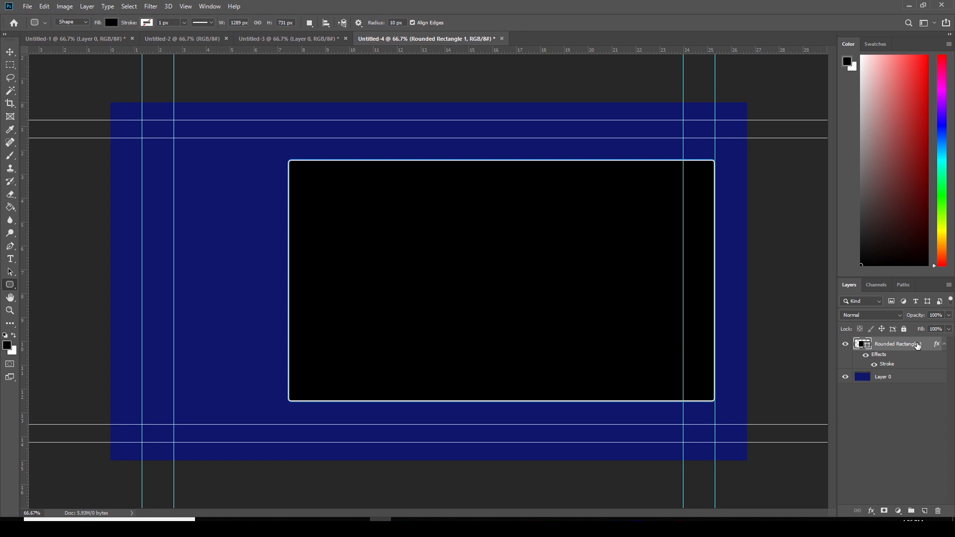
pyautogui.moveTo(502, 205)
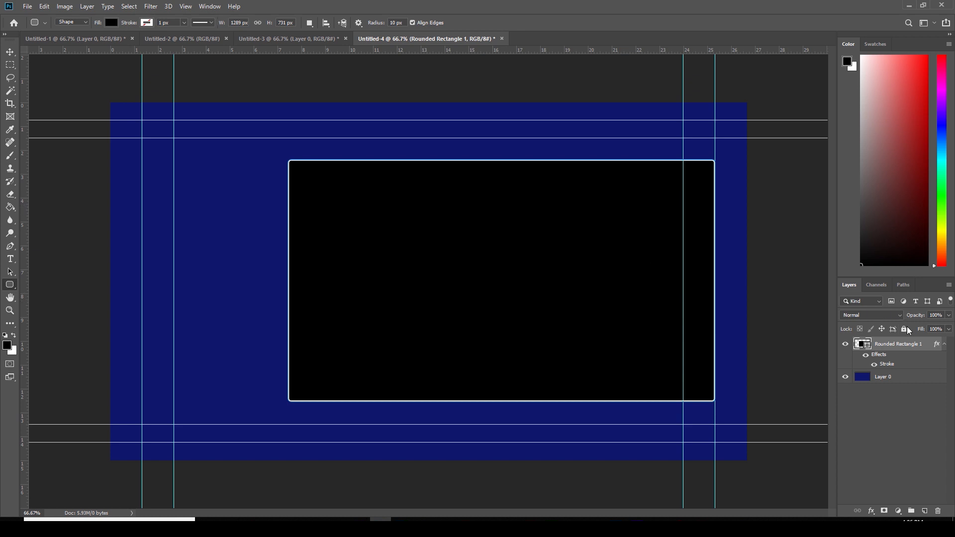
# Rasterize Rounded Rectangle 1's layer style so the white outline becomes pixels
pyautogui.rightClick(898, 343)
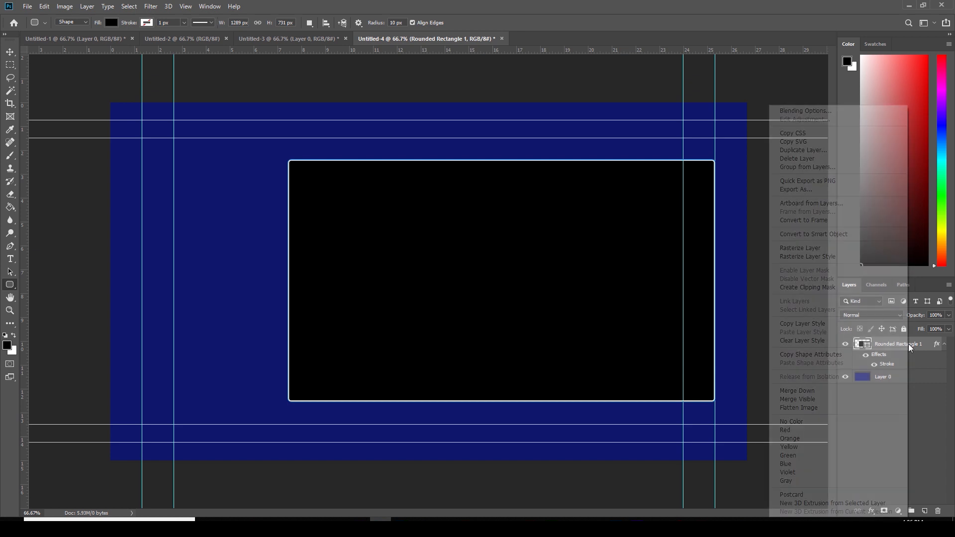
pyautogui.moveTo(866, 273)
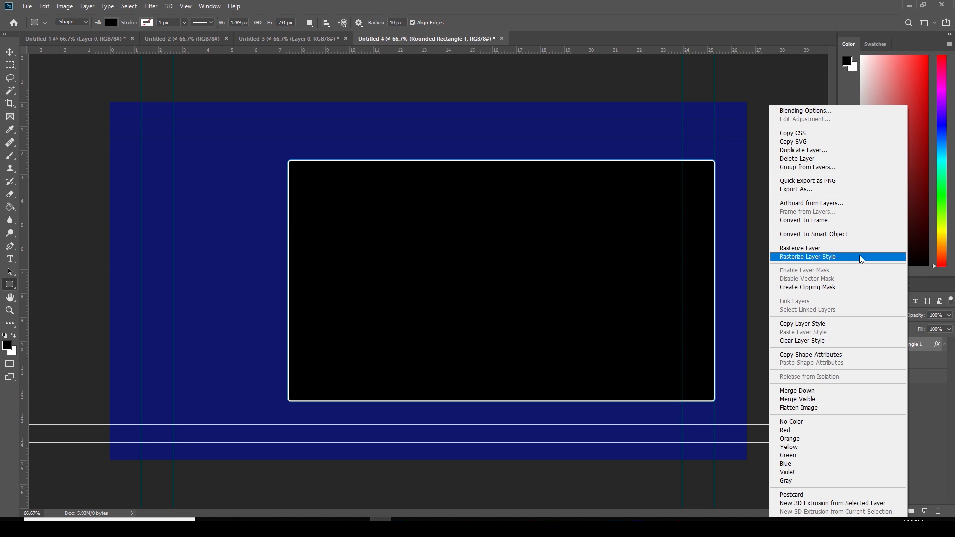
pyautogui.click(807, 257)
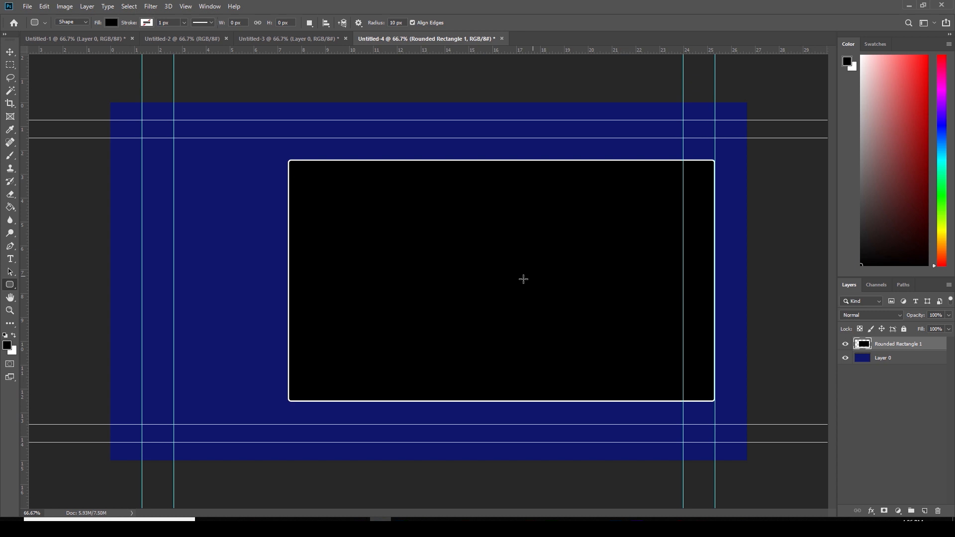
pyautogui.moveTo(374, 235)
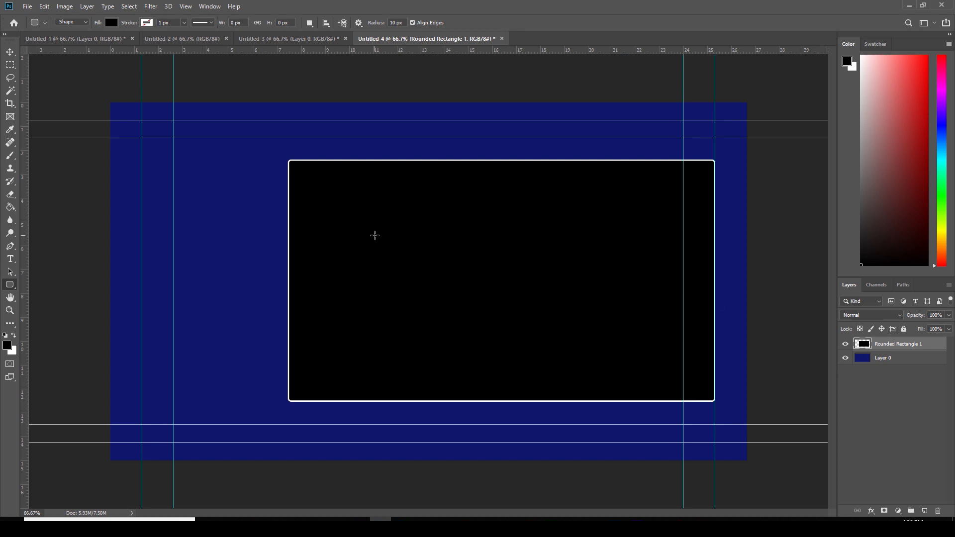
pyautogui.moveTo(69, 111)
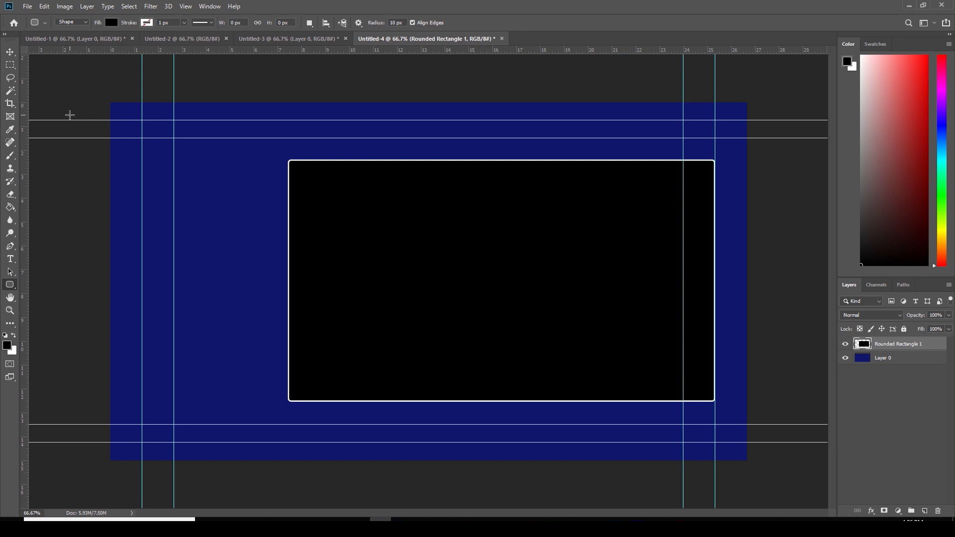
pyautogui.moveTo(281, 176)
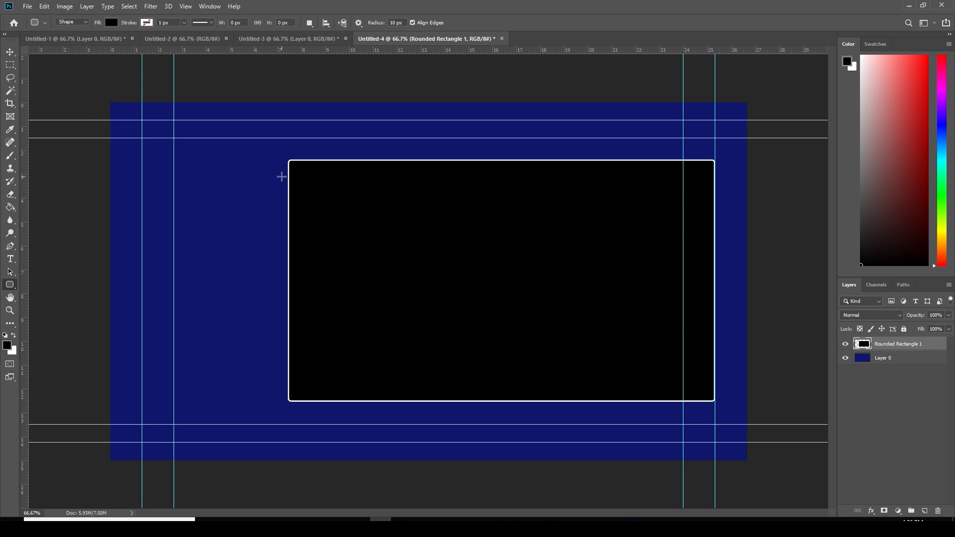
pyautogui.click(13, 93)
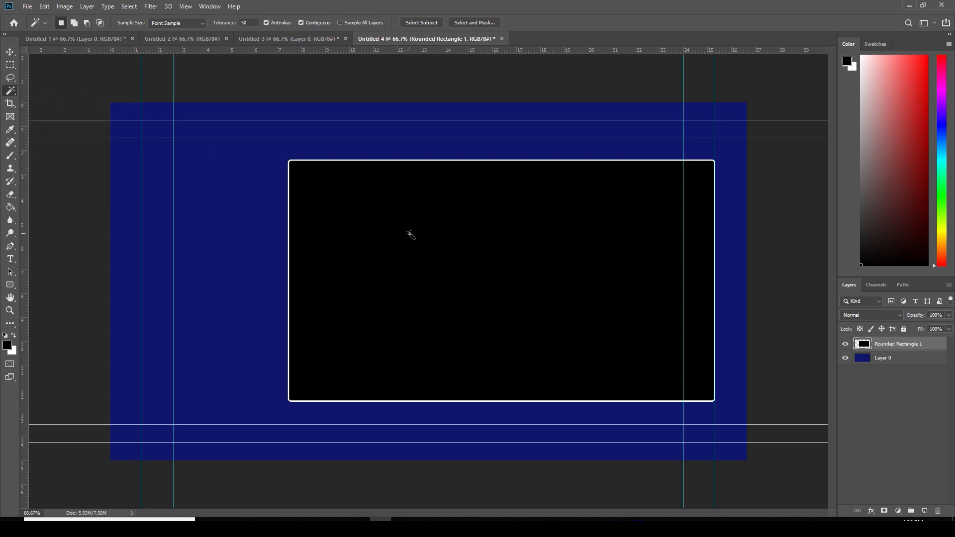
pyautogui.moveTo(455, 254)
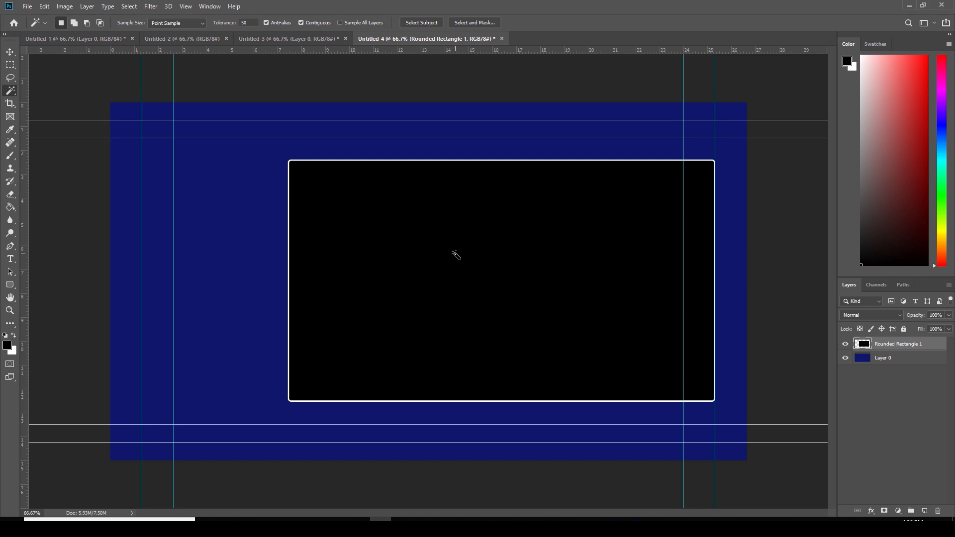
# Magic Wand select the black interior and delete that area from Layer 0
pyautogui.click(454, 255)
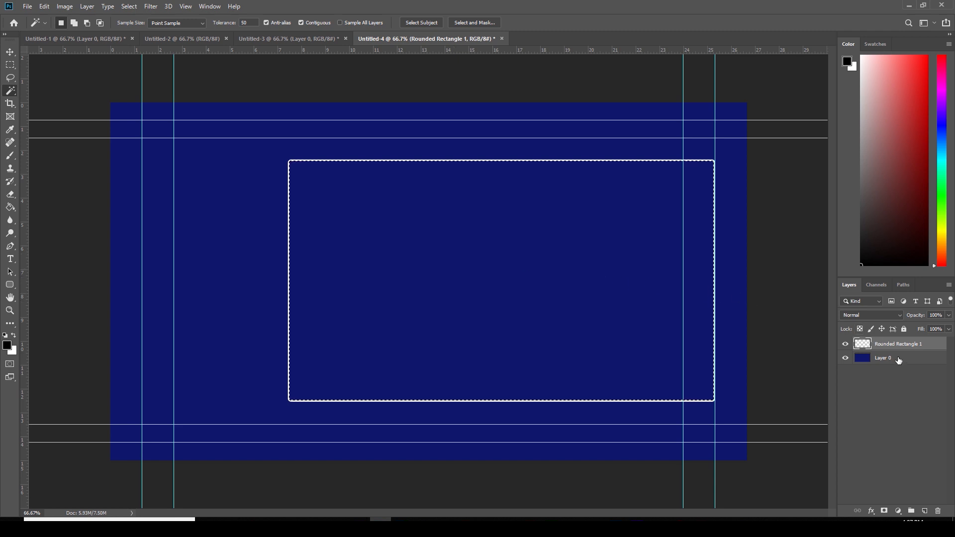
pyautogui.click(897, 358)
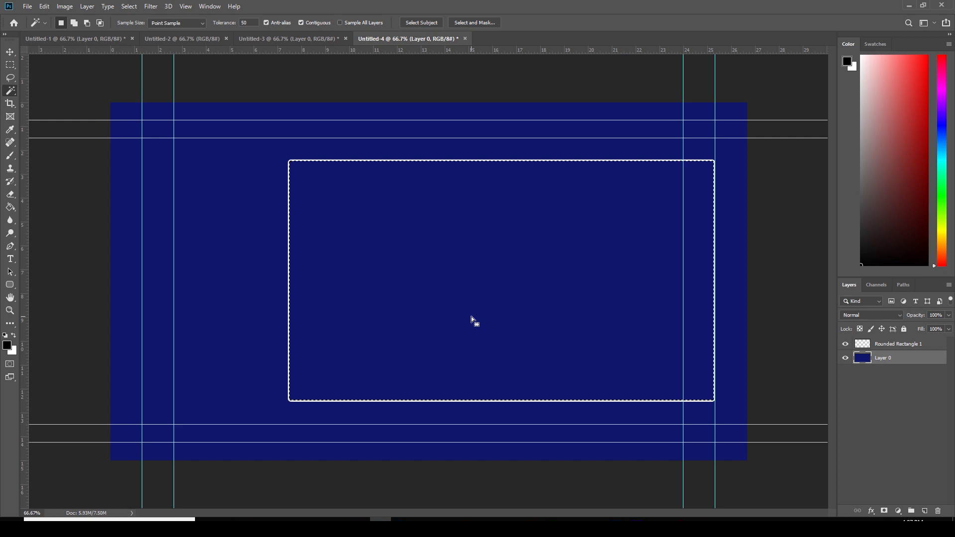
pyautogui.press('Delete')
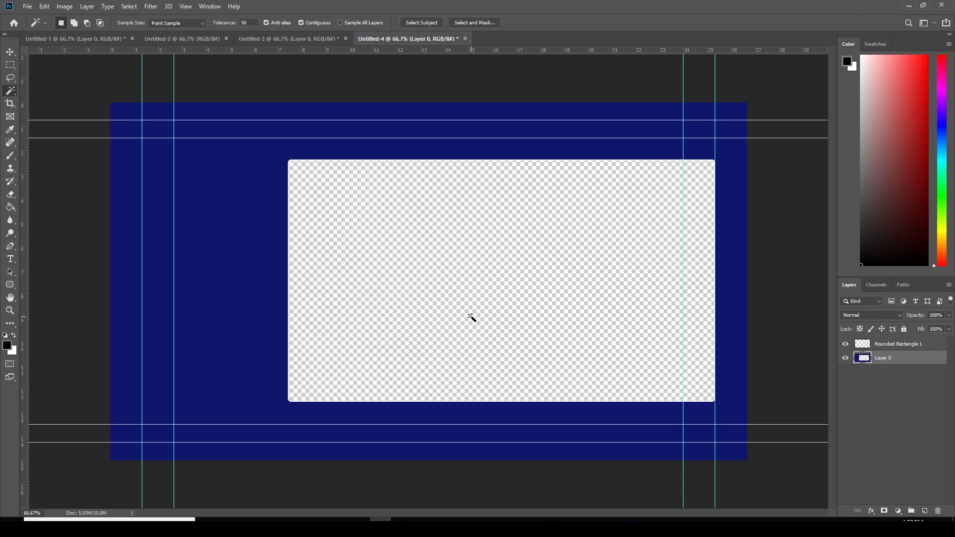
pyautogui.moveTo(474, 314)
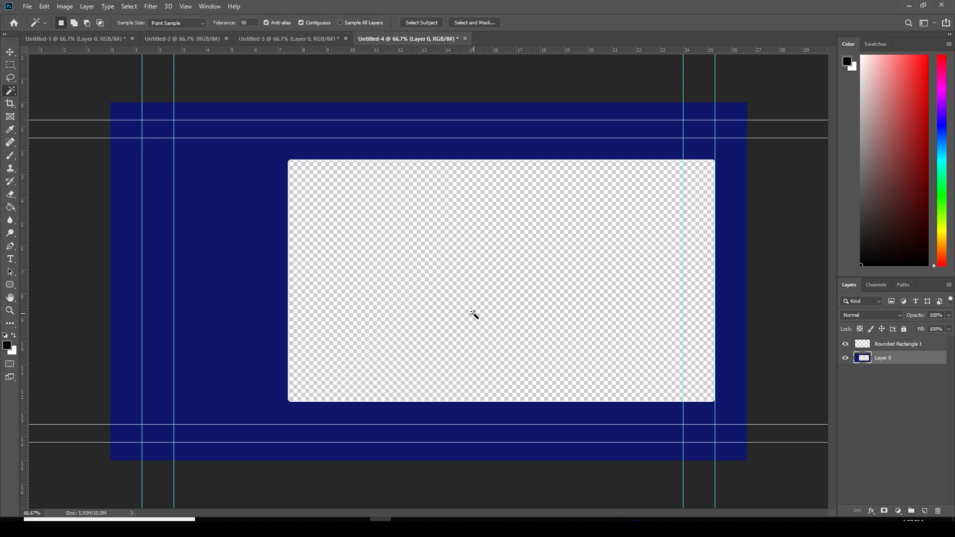
pyautogui.moveTo(383, 303)
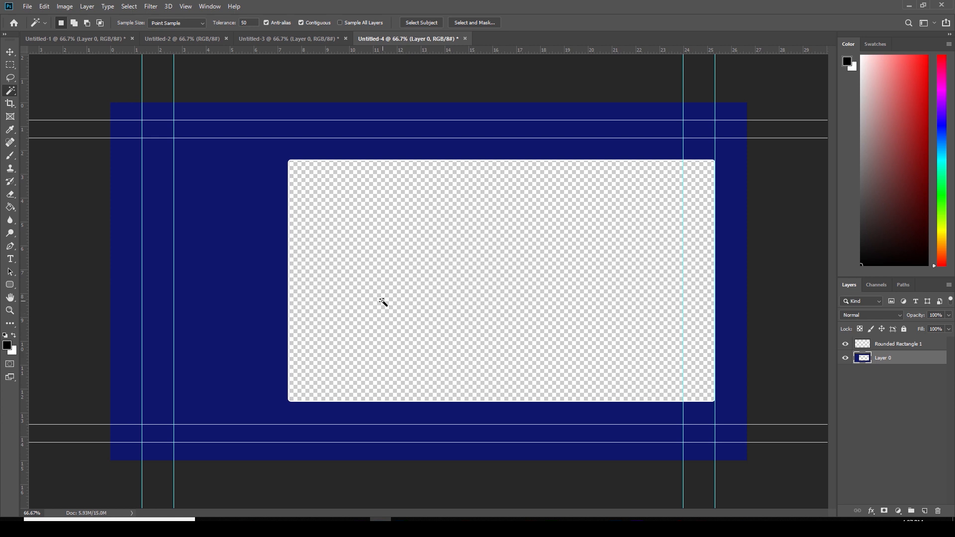
pyautogui.moveTo(411, 296)
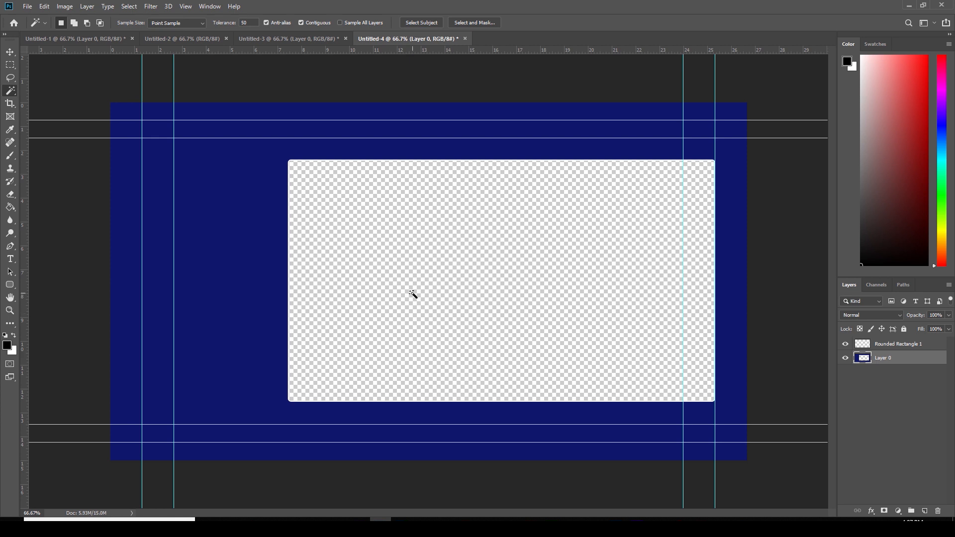
pyautogui.moveTo(930, 495)
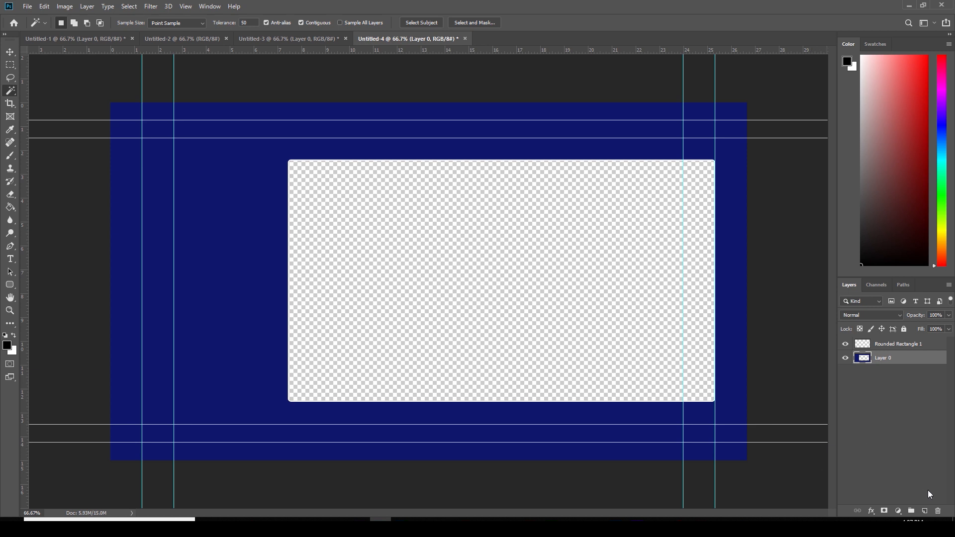
pyautogui.moveTo(924, 511)
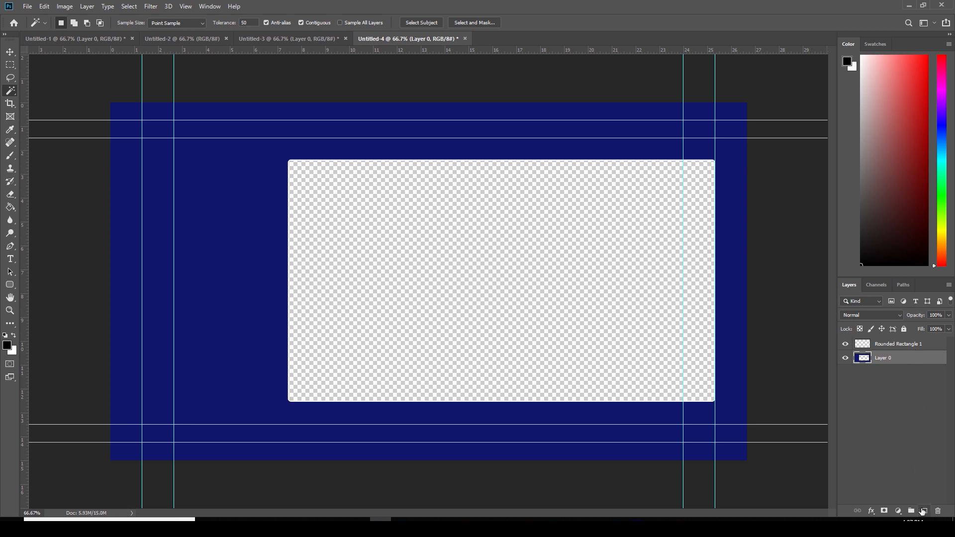
# Add a top layer and draw tall Rounded Rectangle 2 from the upper-left guide intersection
pyautogui.click(920, 510)
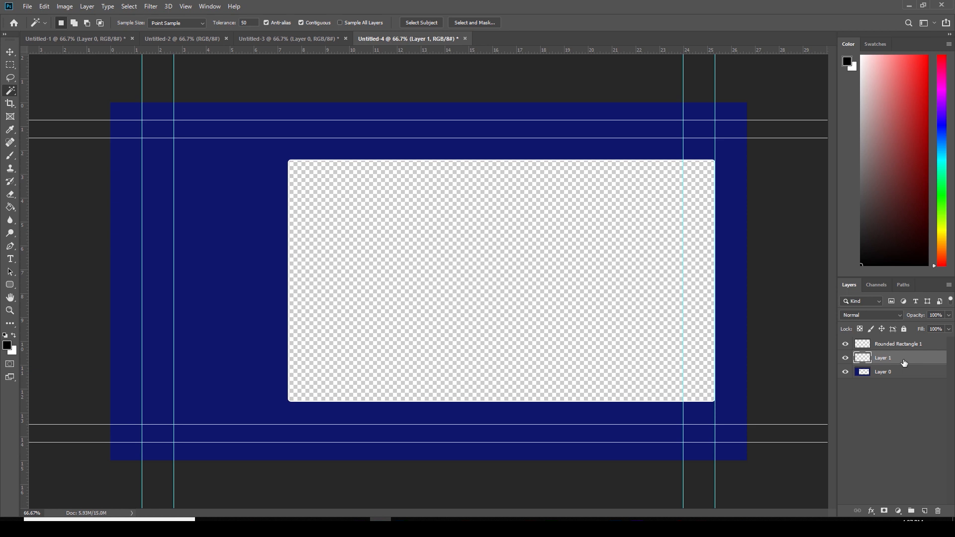
pyautogui.moveTo(884, 358); pyautogui.dragTo(883, 341)
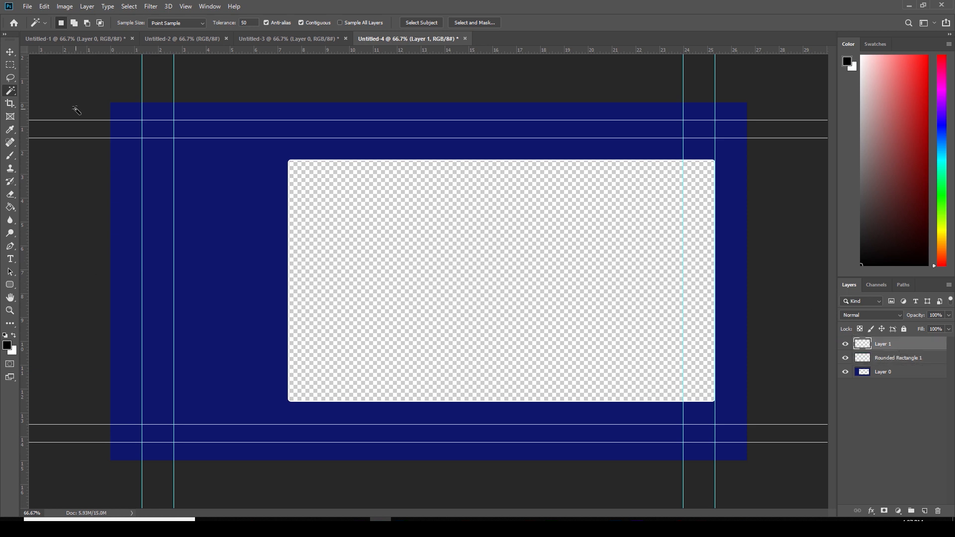
pyautogui.moveTo(231, 162)
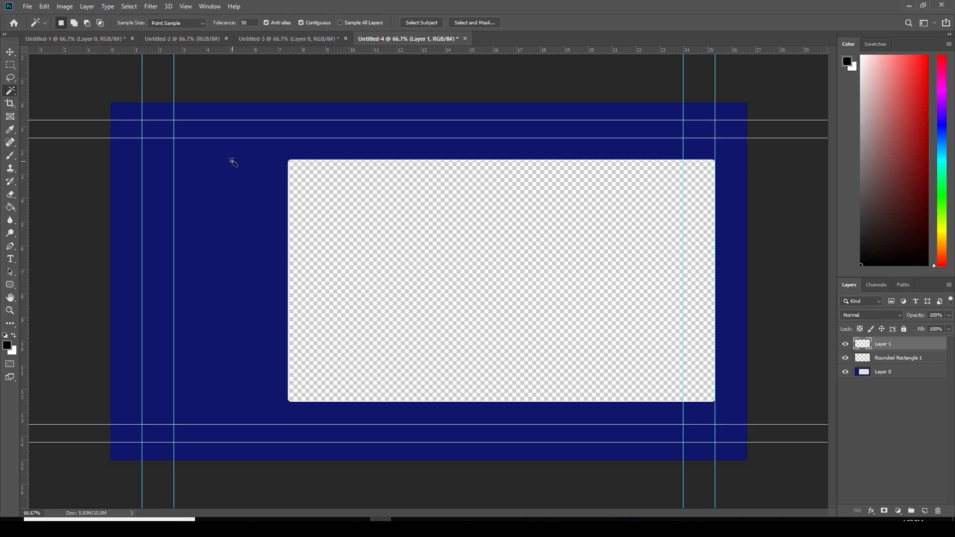
pyautogui.moveTo(43, 145)
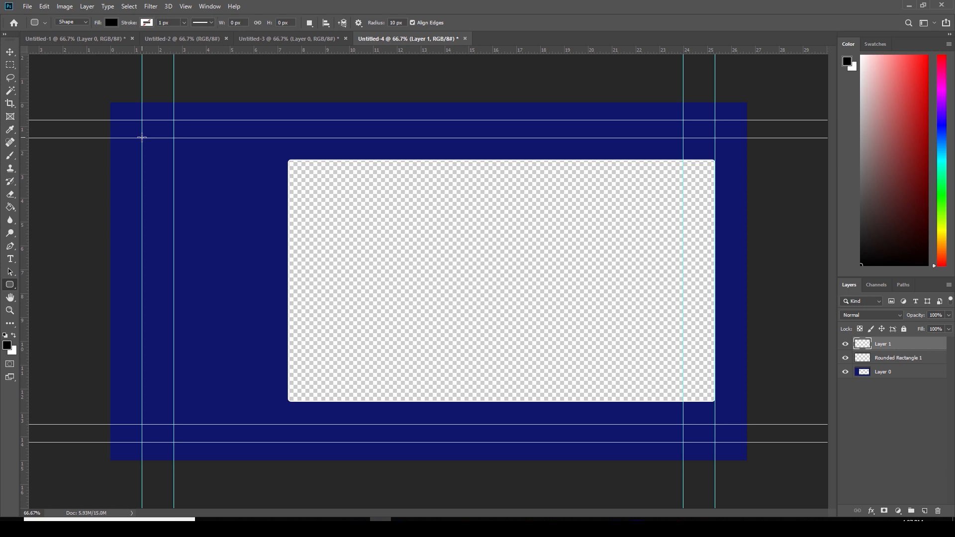
pyautogui.moveTo(143, 137); pyautogui.dragTo(258, 308)
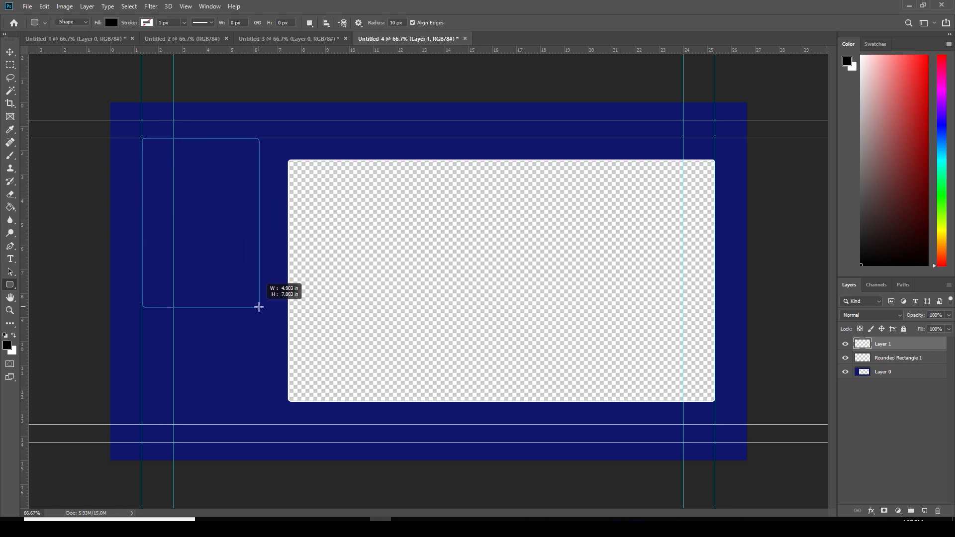
pyautogui.moveTo(260, 307); pyautogui.dragTo(257, 317)
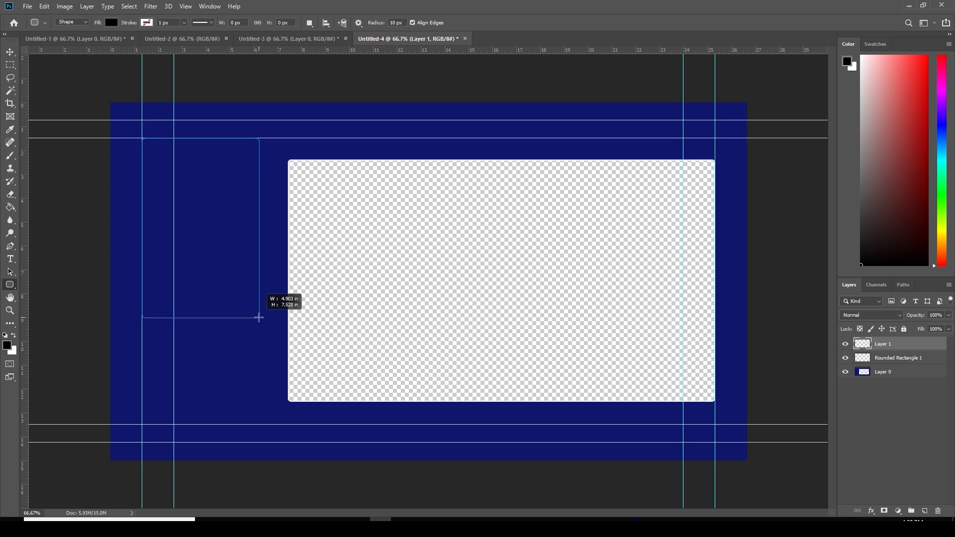
pyautogui.moveTo(143, 139); pyautogui.dragTo(262, 303)
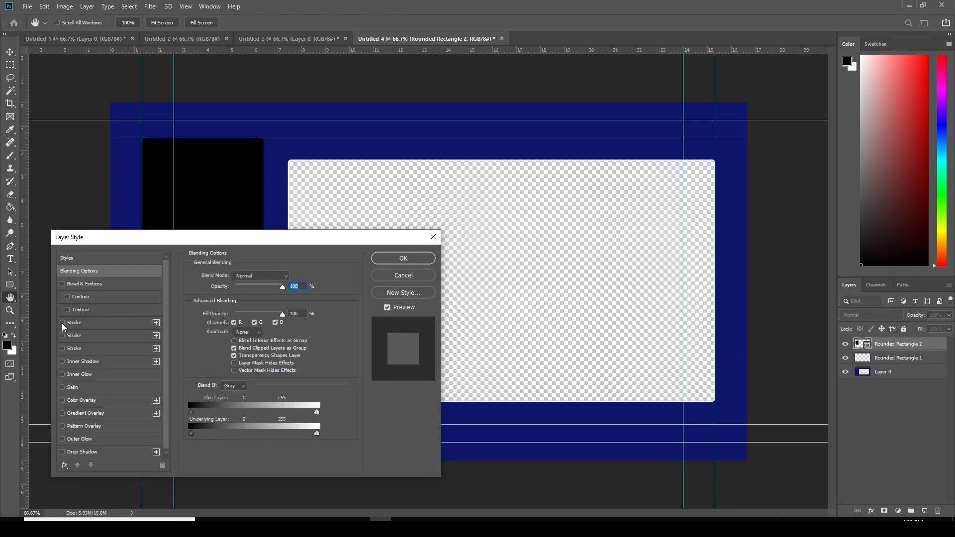
# Add a 4 px white inside stroke to Rounded Rectangle 2
pyautogui.click(62, 322)
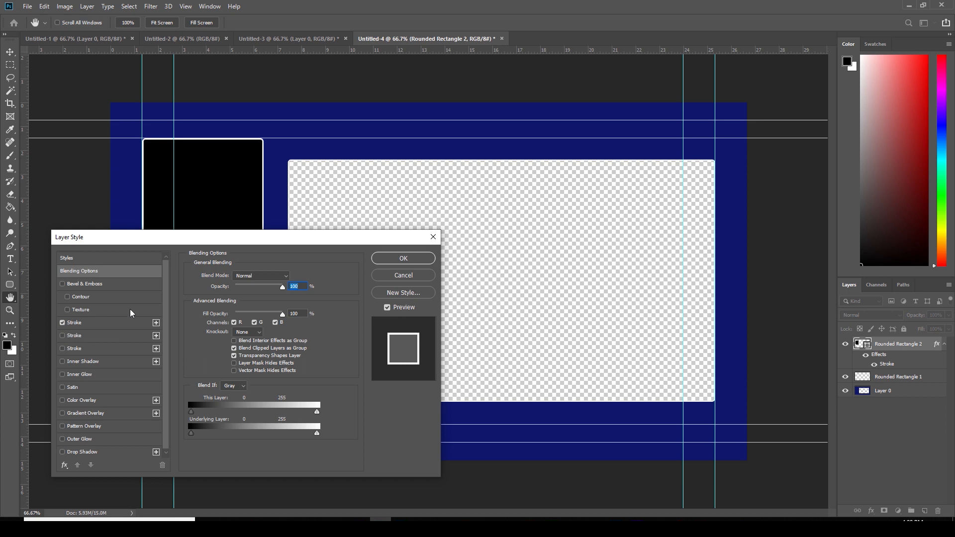
pyautogui.moveTo(162, 304)
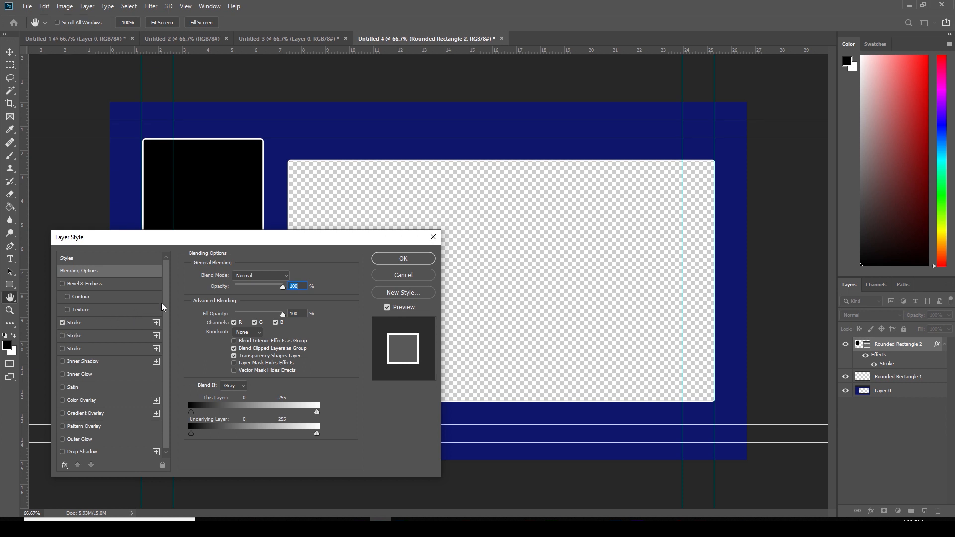
pyautogui.moveTo(169, 307)
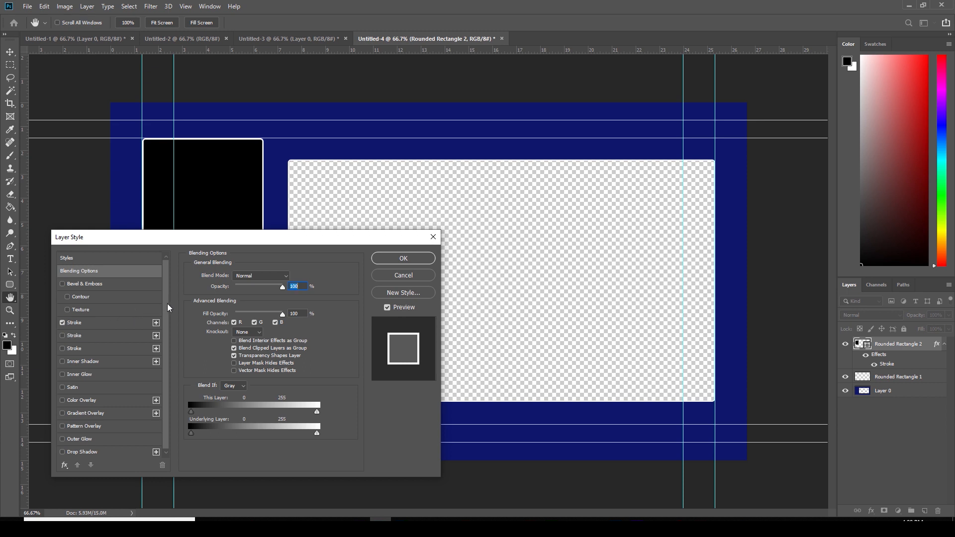
pyautogui.click(74, 323)
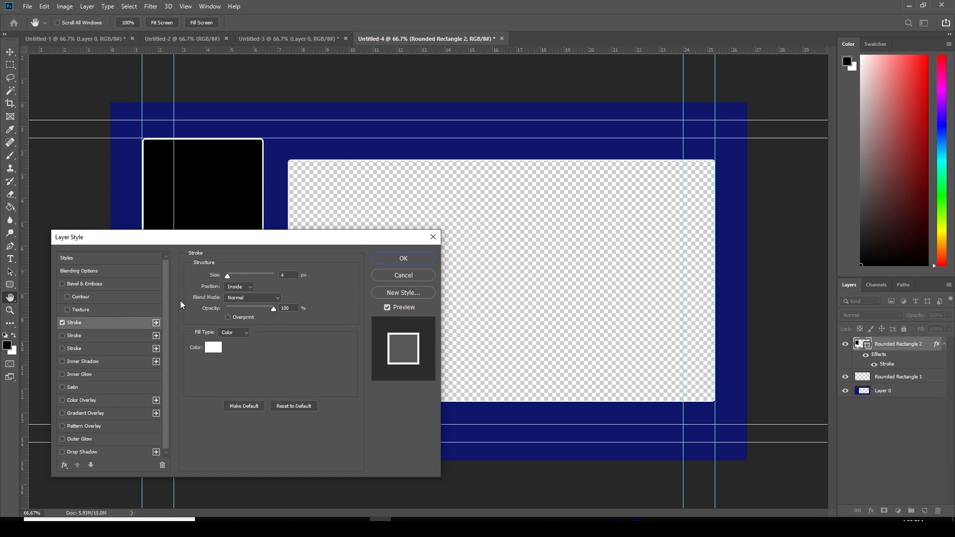
pyautogui.moveTo(222, 349)
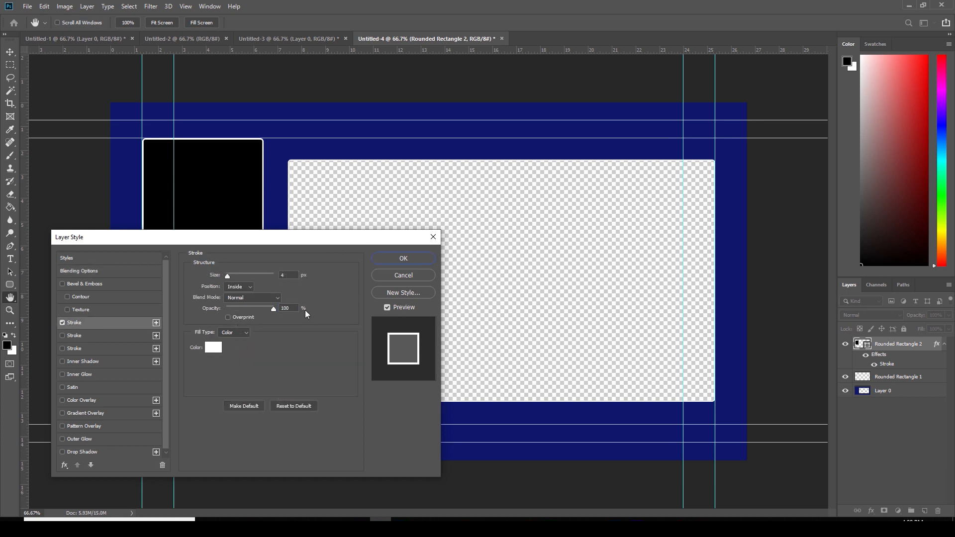
pyautogui.click(403, 258)
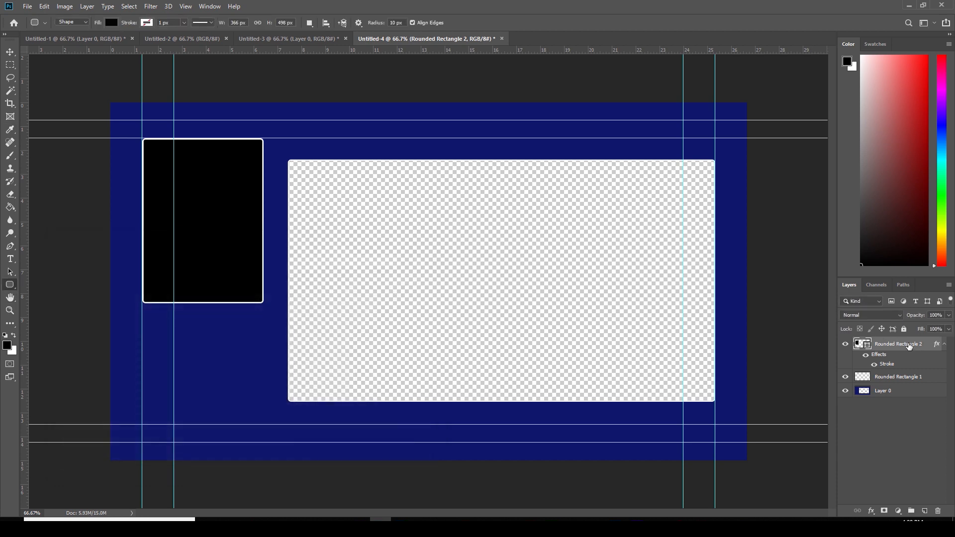
# Rasterize the layer style so the white outline becomes pixels
pyautogui.rightClick(908, 343)
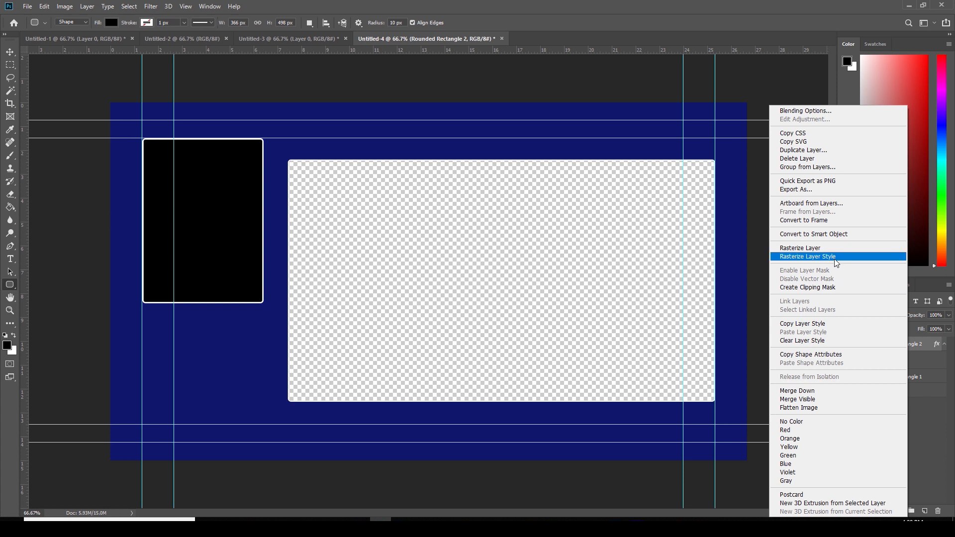
pyautogui.click(806, 256)
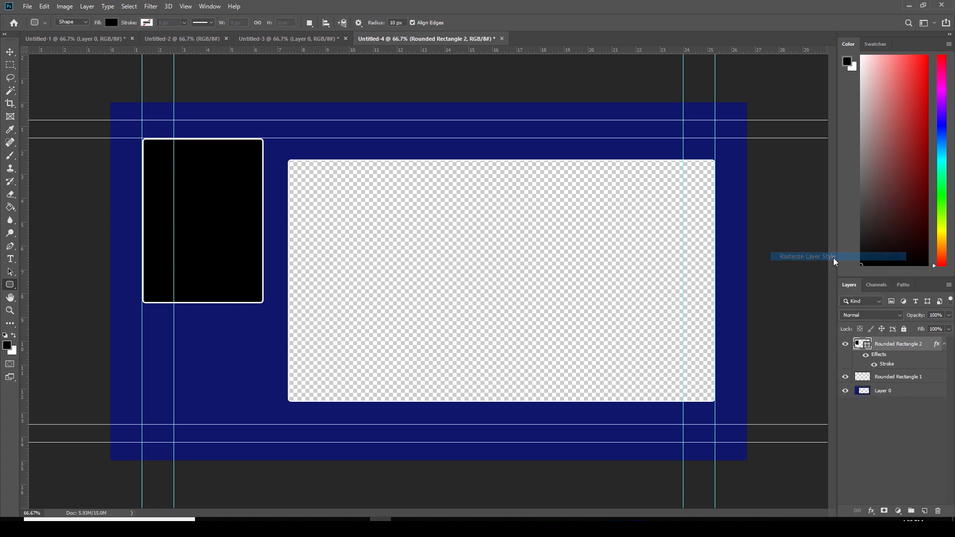
pyautogui.click(807, 256)
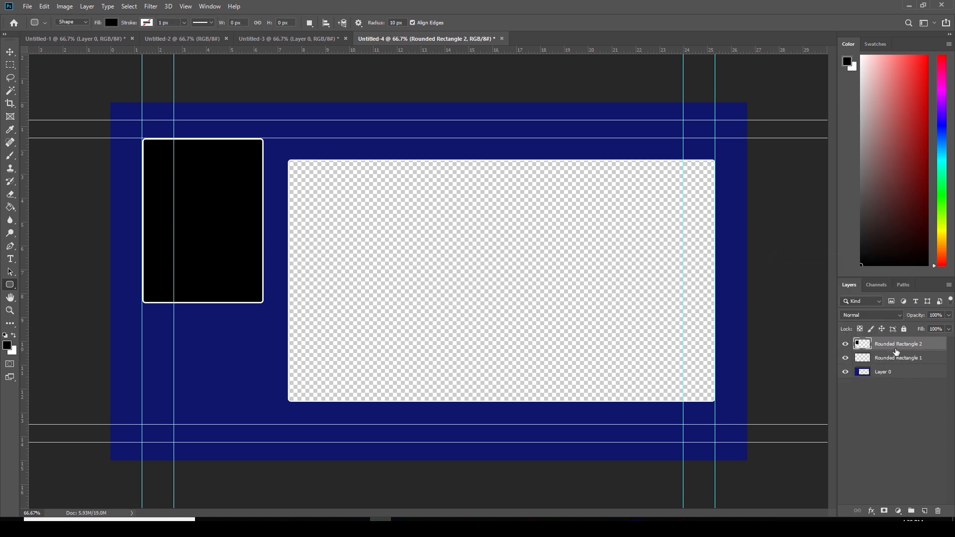
# Colour-select the tall black rectangle area and delete it from the blue Layer 0
pyautogui.click(8, 94)
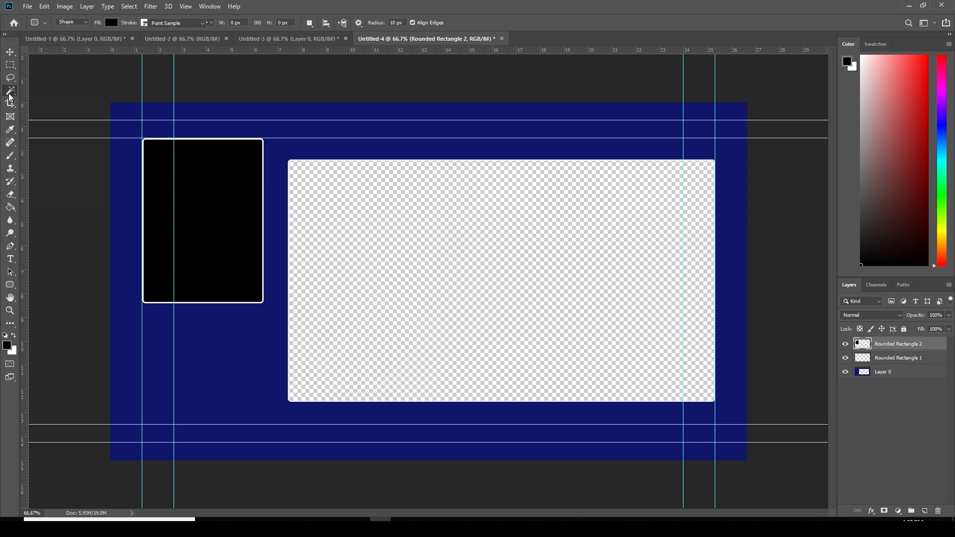
pyautogui.click(9, 91)
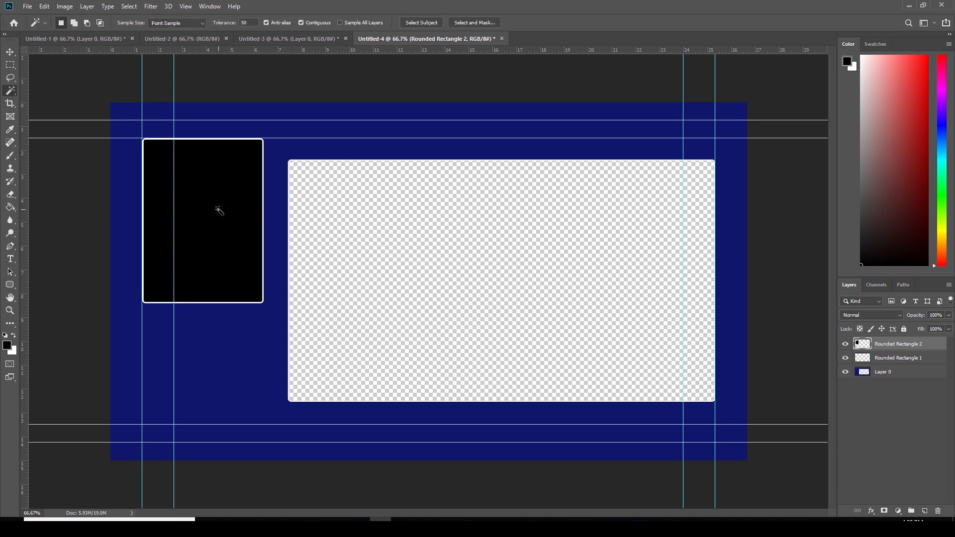
pyautogui.click(217, 211)
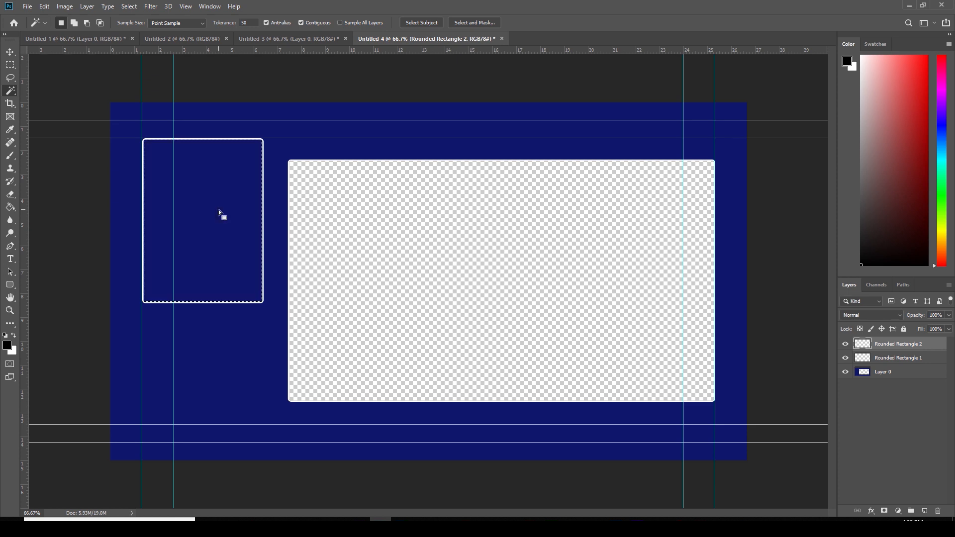
pyautogui.click(893, 371)
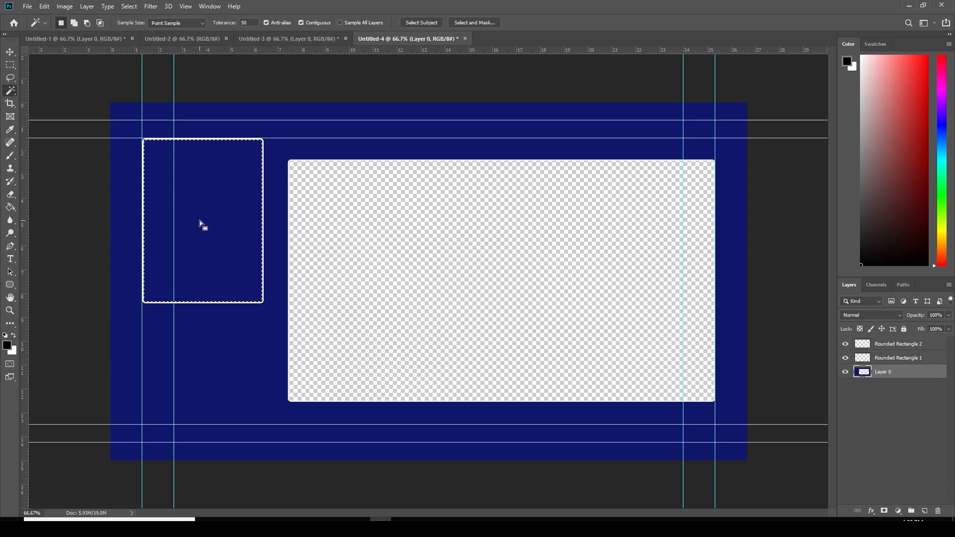
pyautogui.press('Delete')
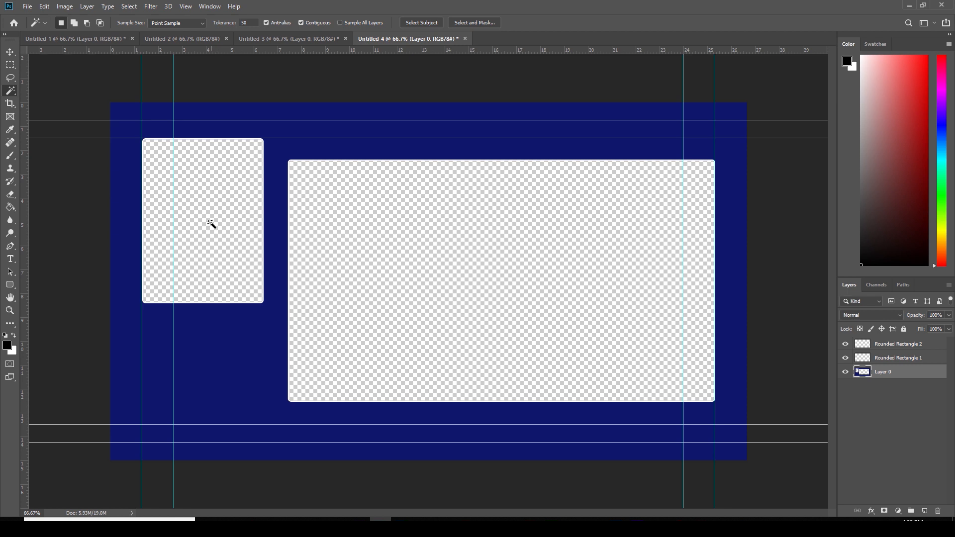
pyautogui.moveTo(30, 47)
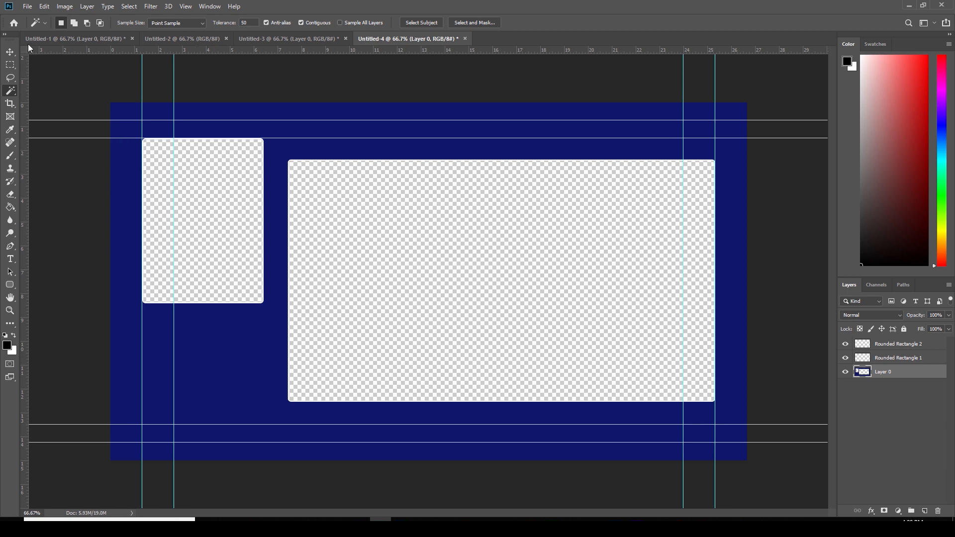
# Save the frame as Untitled-4.png in the vmix pip demo folder, accepting PNG options
pyautogui.click(28, 6)
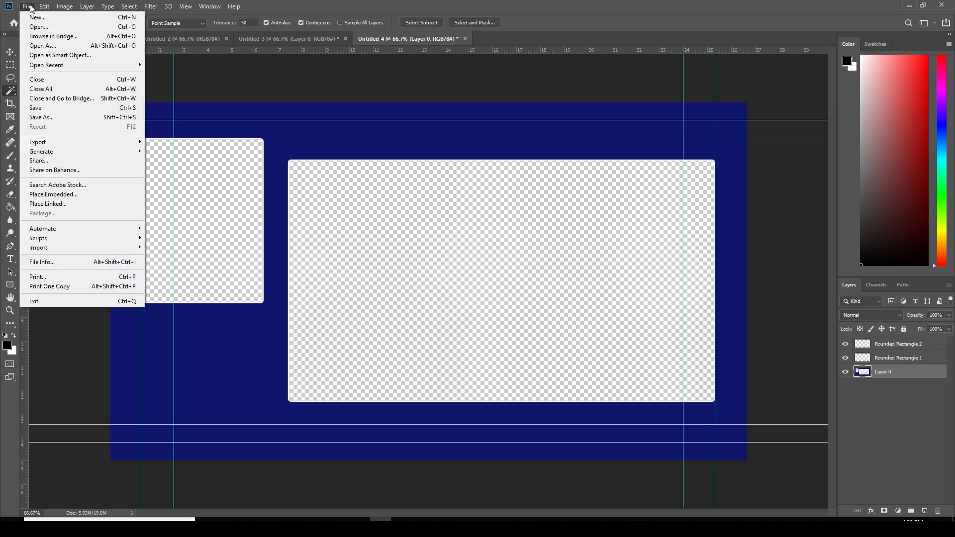
pyautogui.moveTo(54, 117)
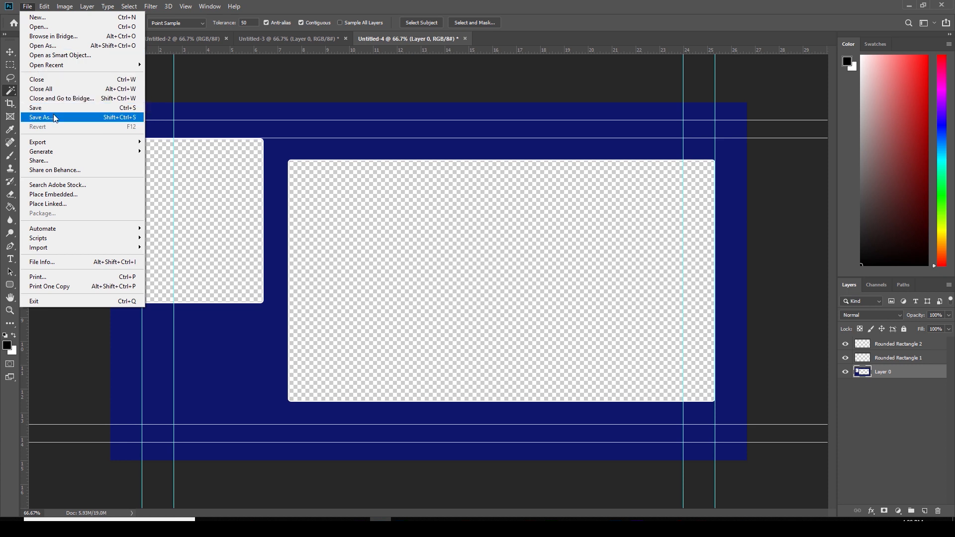
pyautogui.click(45, 118)
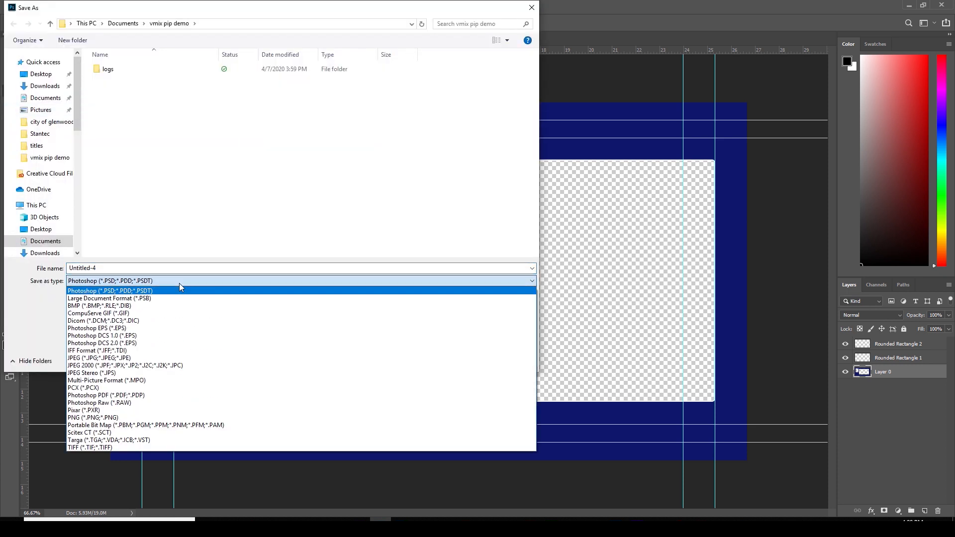
pyautogui.moveTo(197, 366)
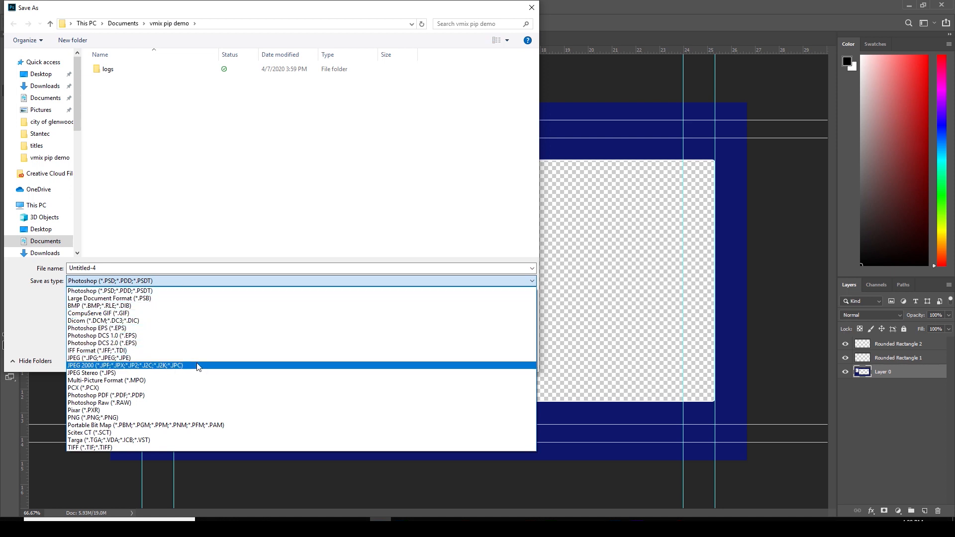
pyautogui.moveTo(198, 417)
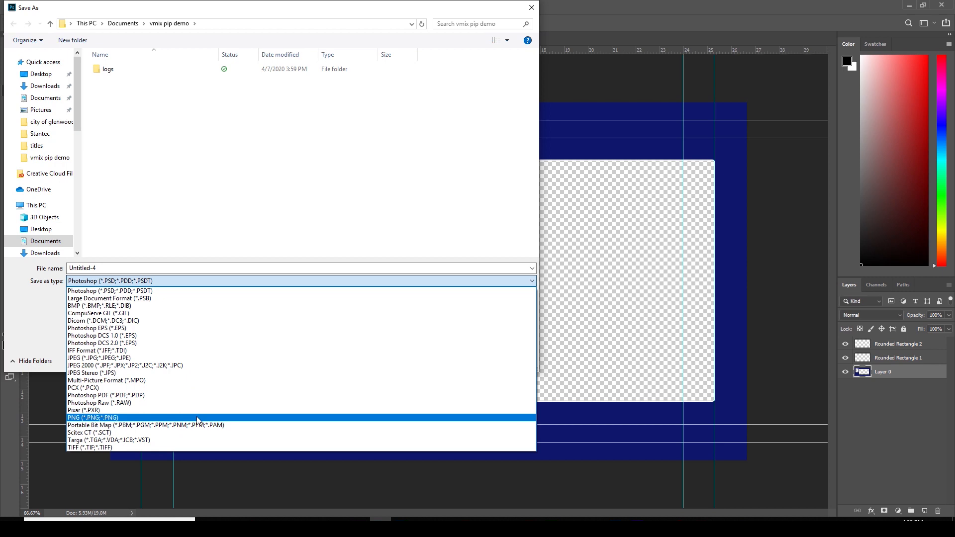
pyautogui.click(89, 418)
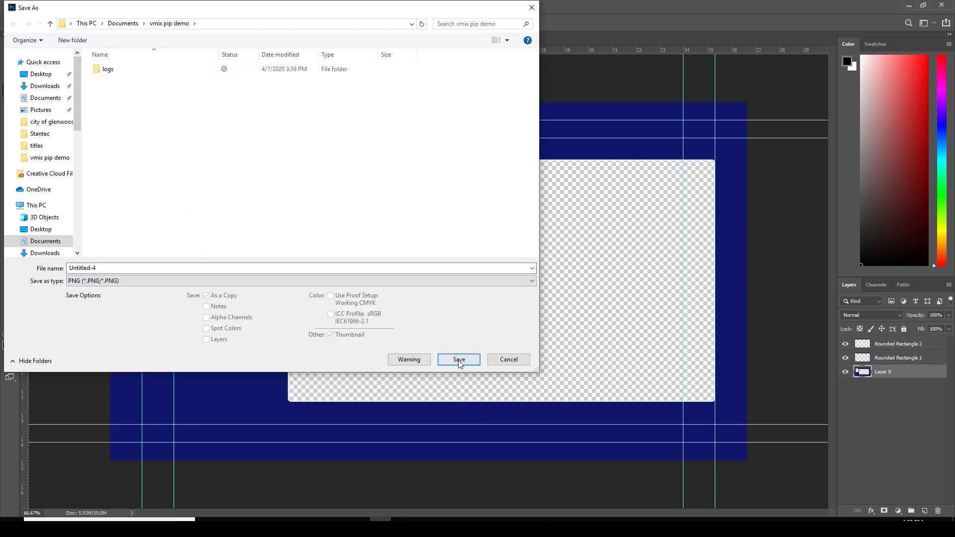
pyautogui.click(458, 360)
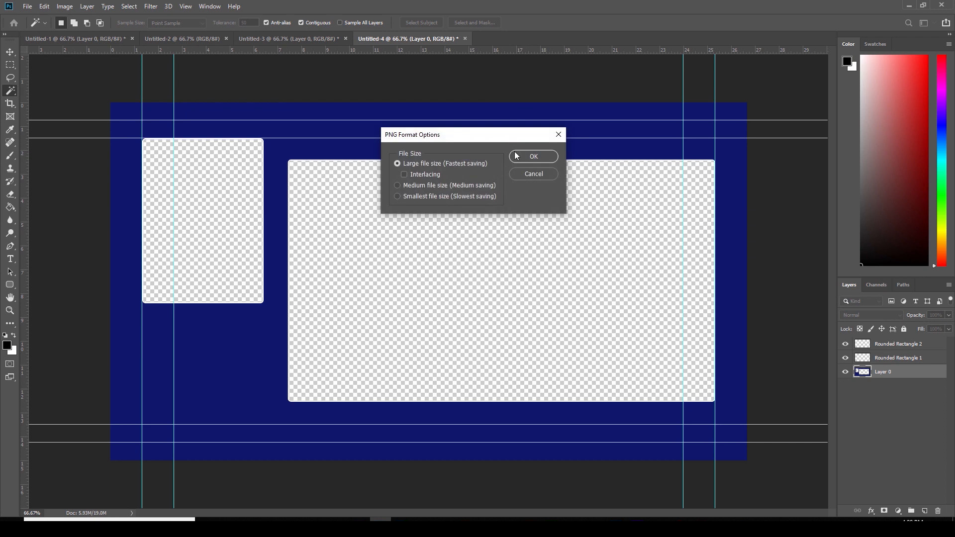
pyautogui.moveTo(526, 159)
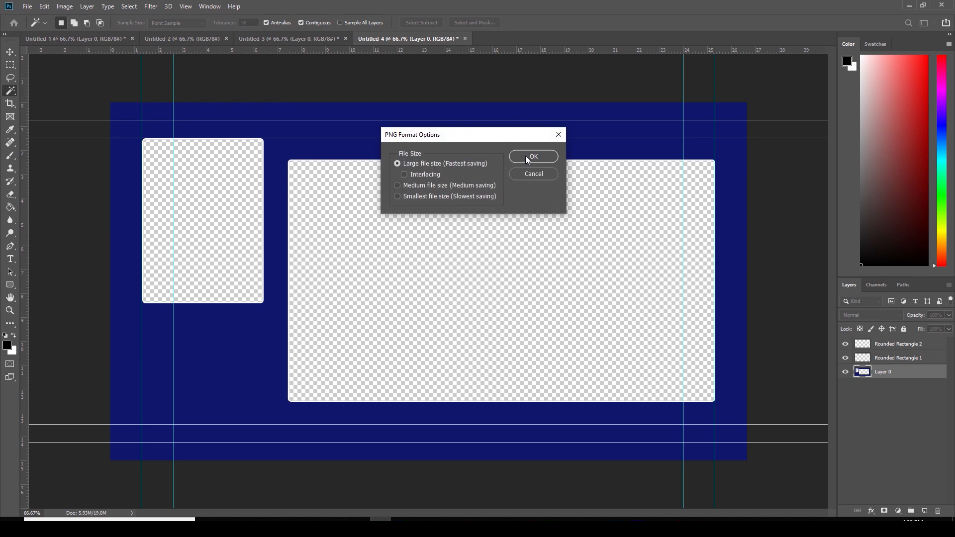
pyautogui.click(533, 156)
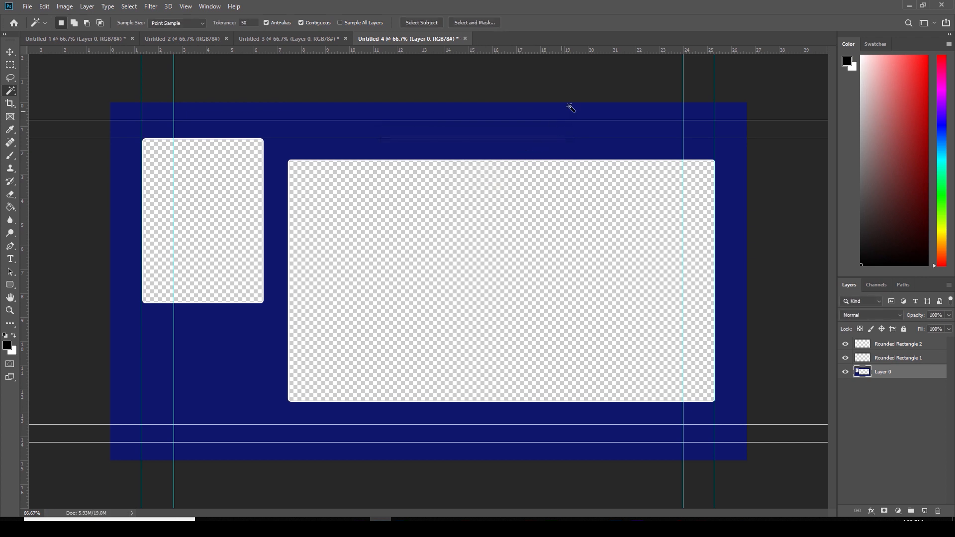
pyautogui.moveTo(590, 84)
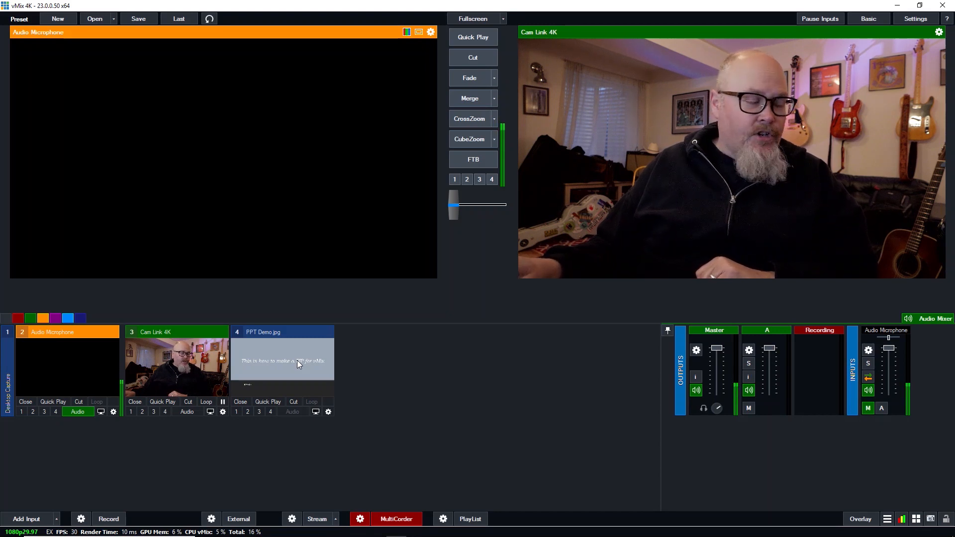
pyautogui.moveTo(25, 519)
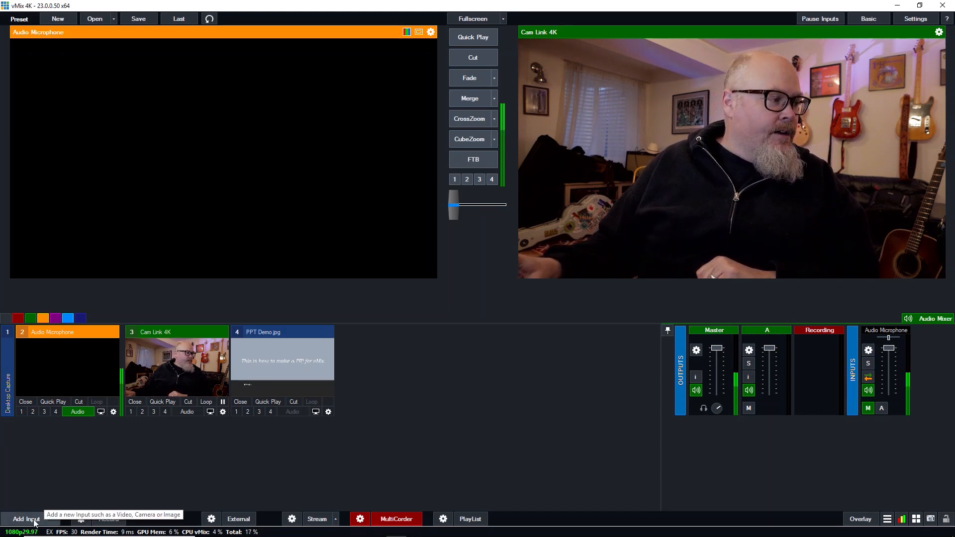
# Load Untitled-4.png as image input 5 and send it to Preview
pyautogui.click(28, 518)
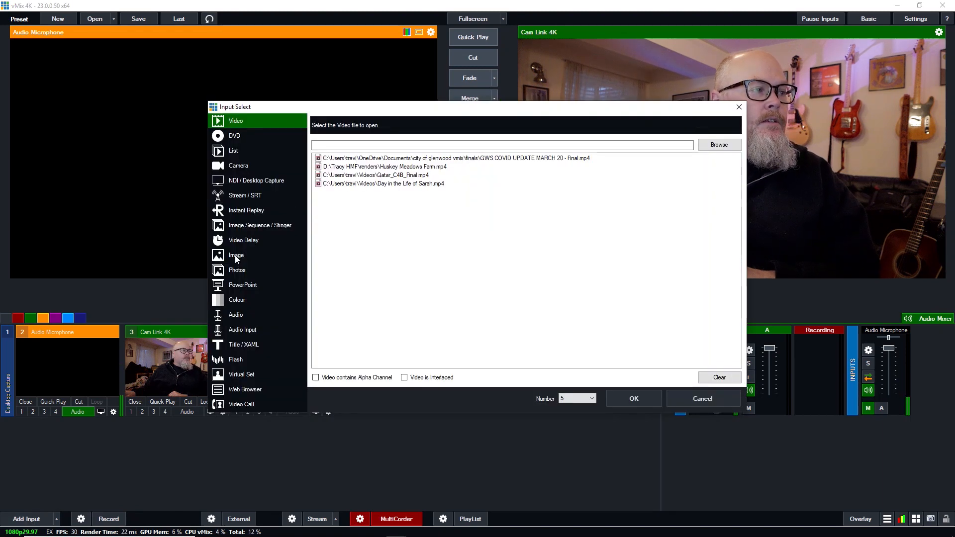
pyautogui.click(236, 255)
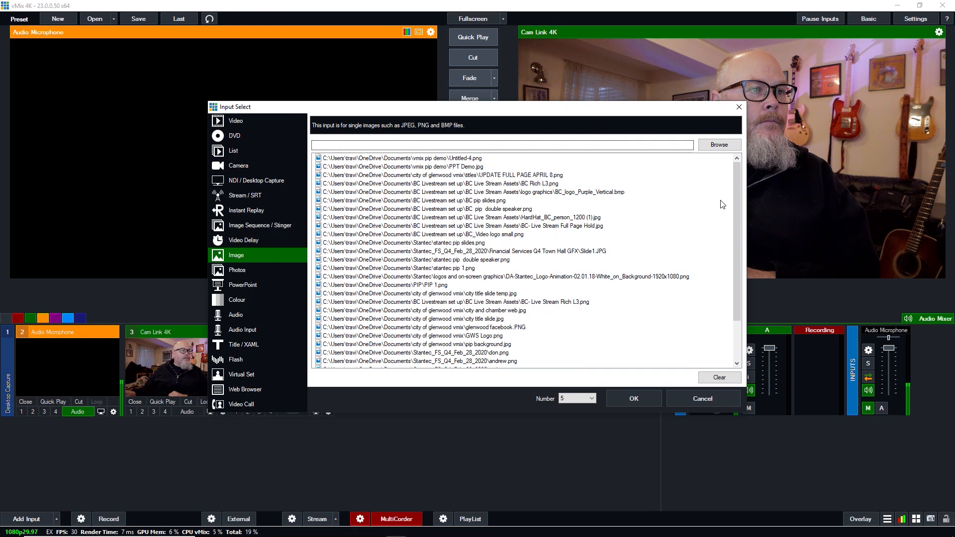
pyautogui.click(719, 145)
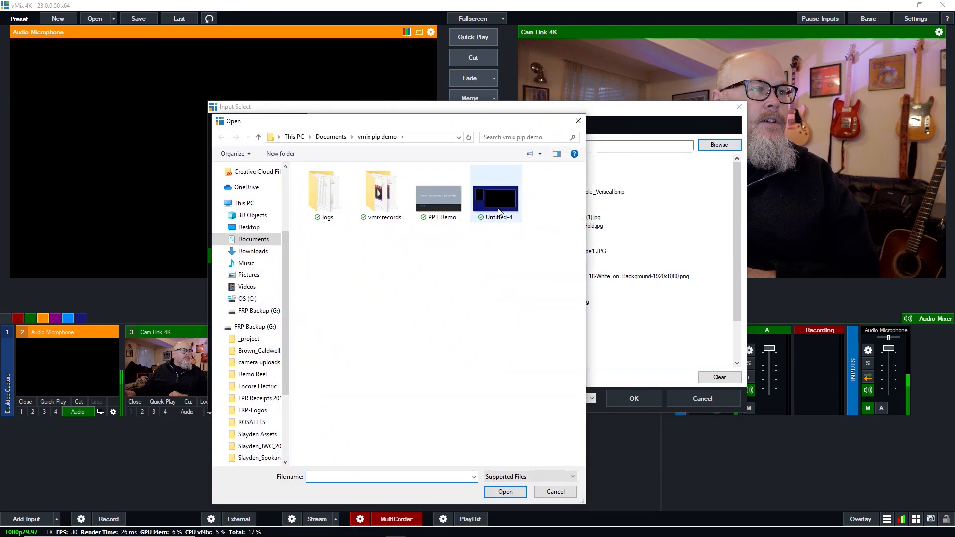
pyautogui.click(495, 196)
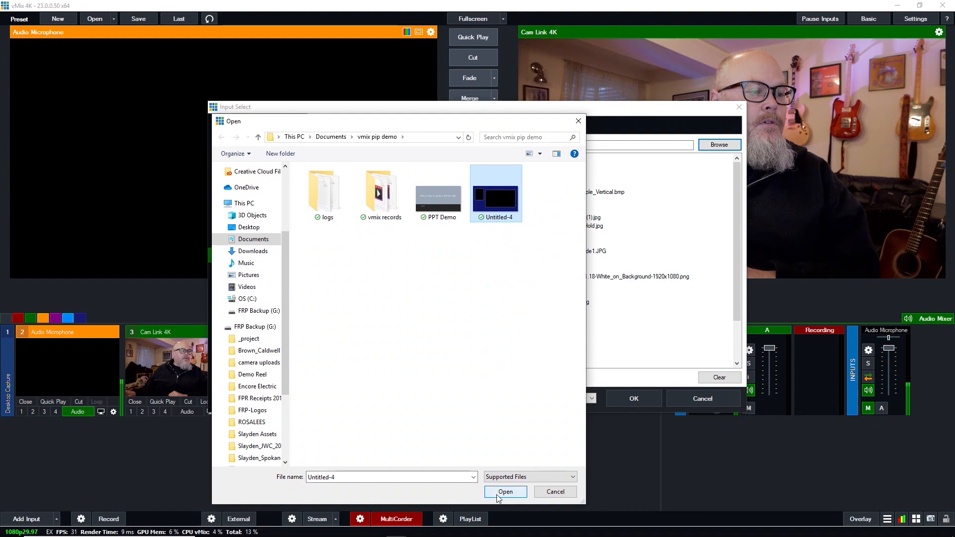
pyautogui.click(505, 492)
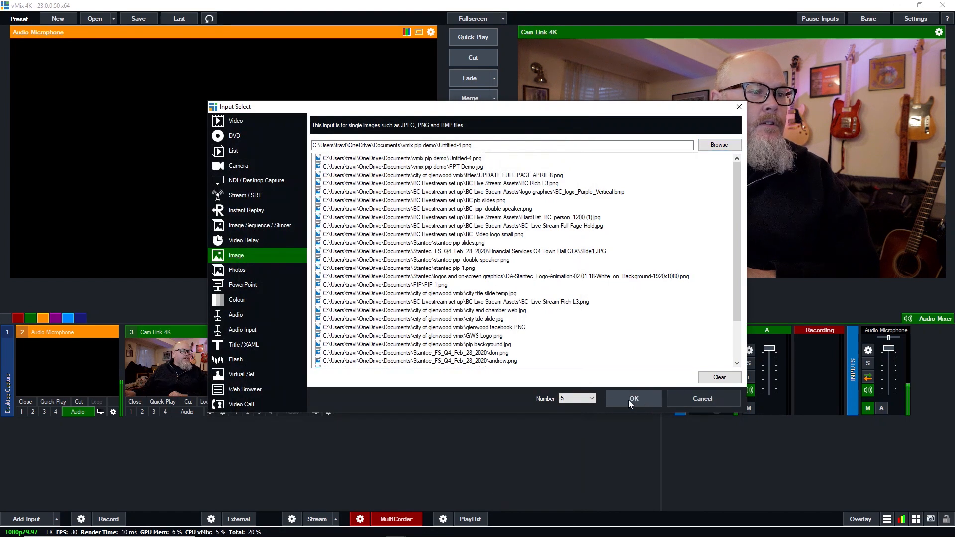
pyautogui.click(633, 398)
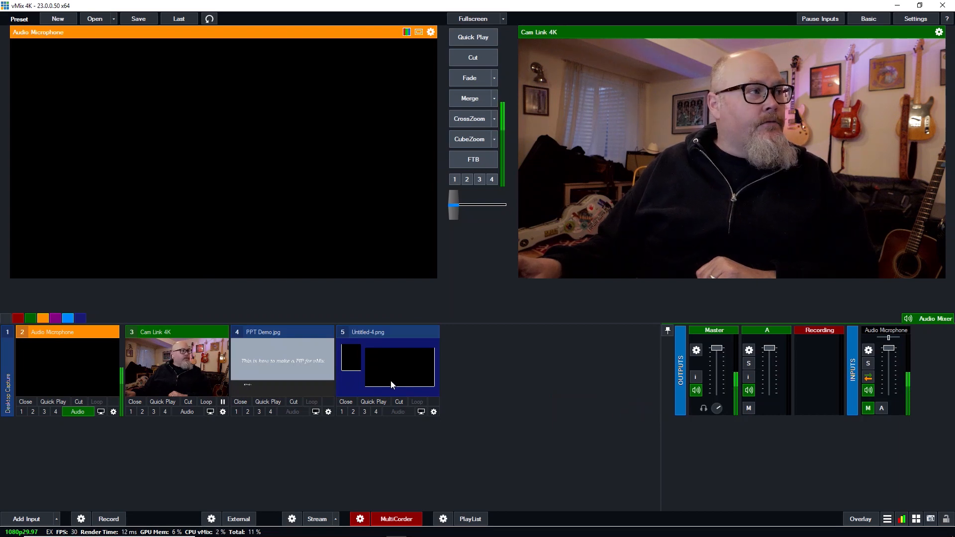
pyautogui.click(387, 331)
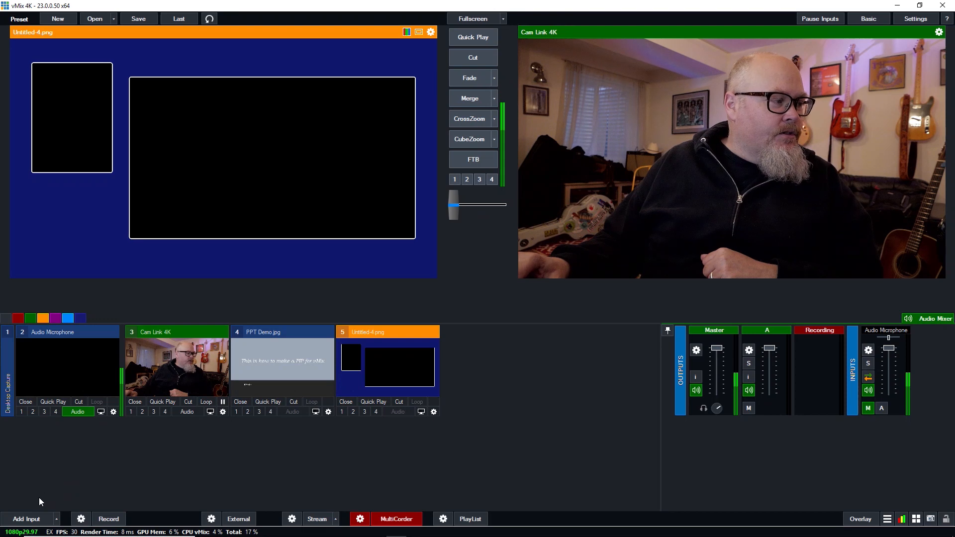
pyautogui.click(25, 519)
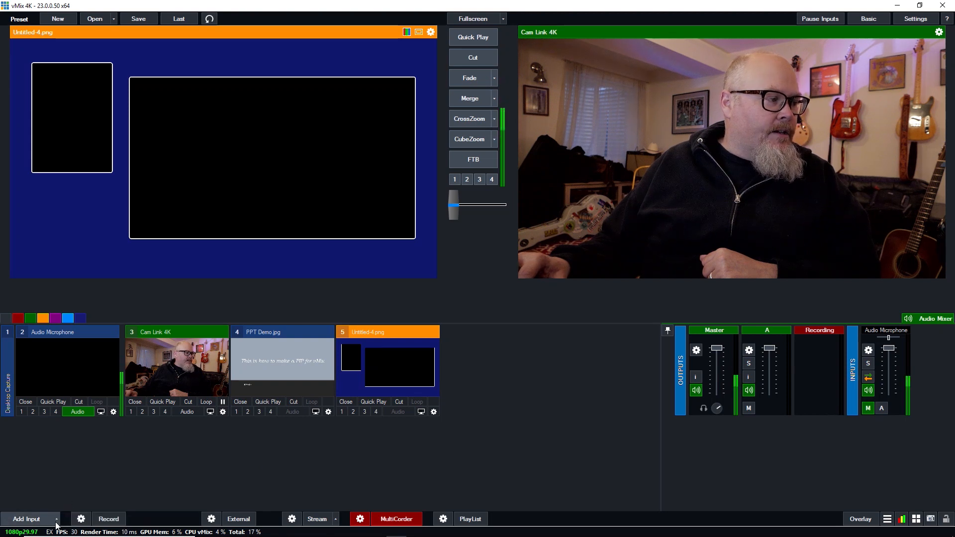
# Add a Colour input as input 6, preview it, and open its settings
pyautogui.click(29, 518)
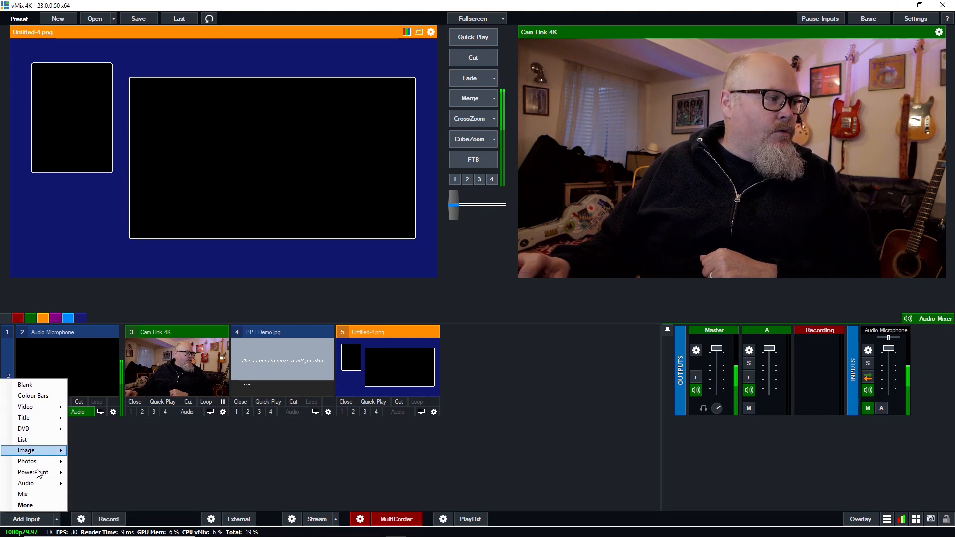
pyautogui.moveTo(25, 384)
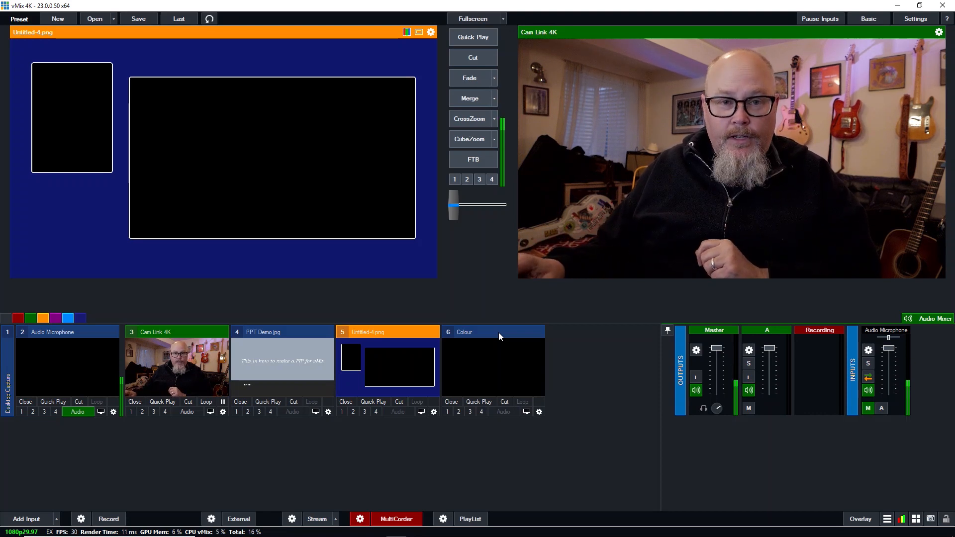
pyautogui.click(492, 332)
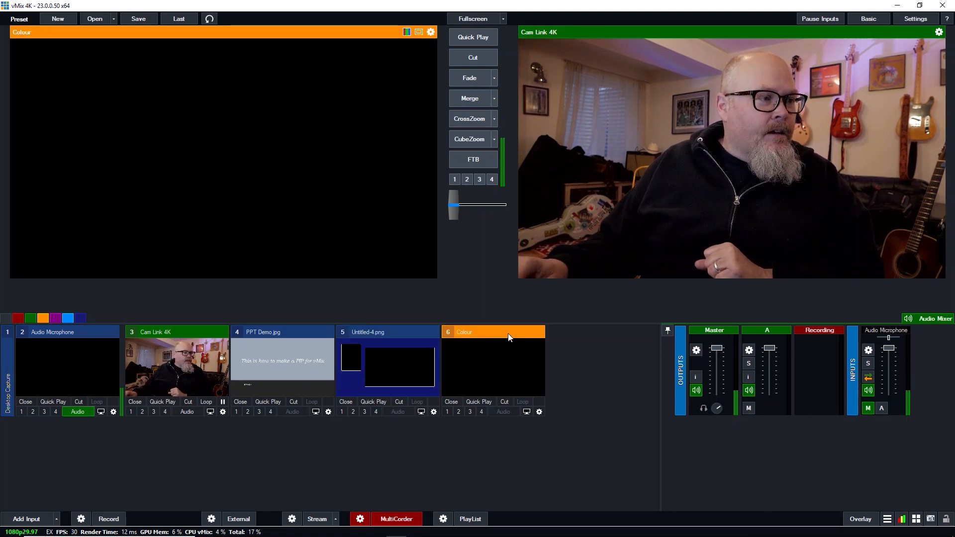
pyautogui.moveTo(539, 412)
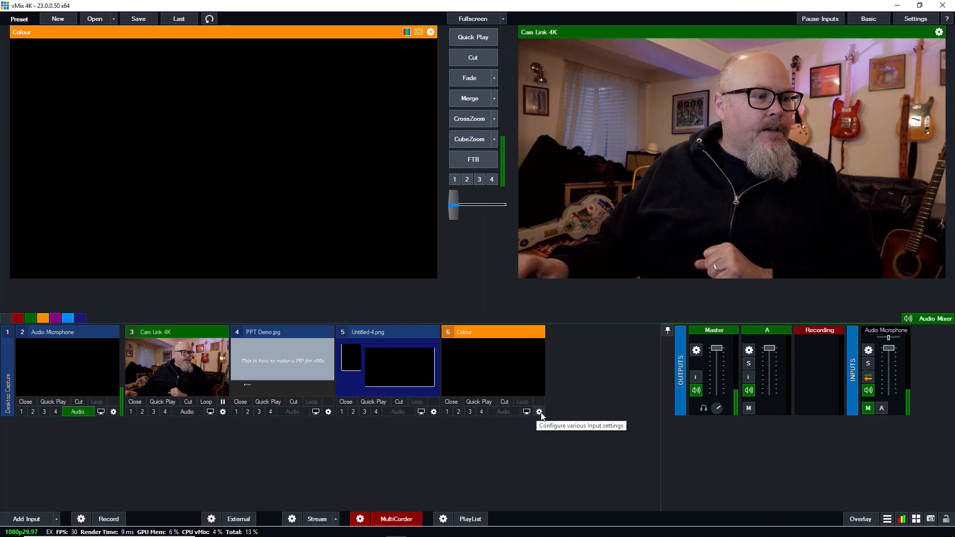
pyautogui.click(540, 411)
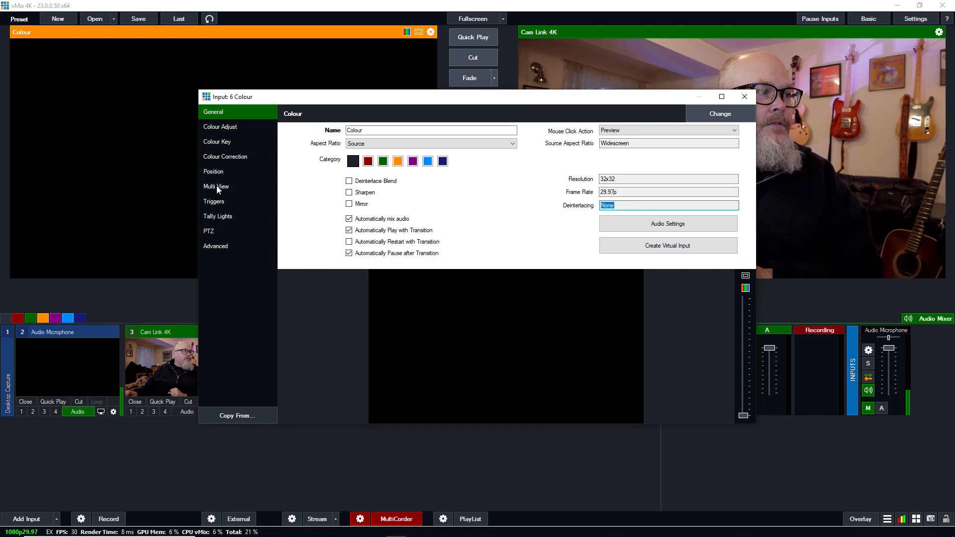
# In Multi View, assign Untitled-4.png to layer 3 and PPT Demo.jpg to layer 2
pyautogui.click(215, 186)
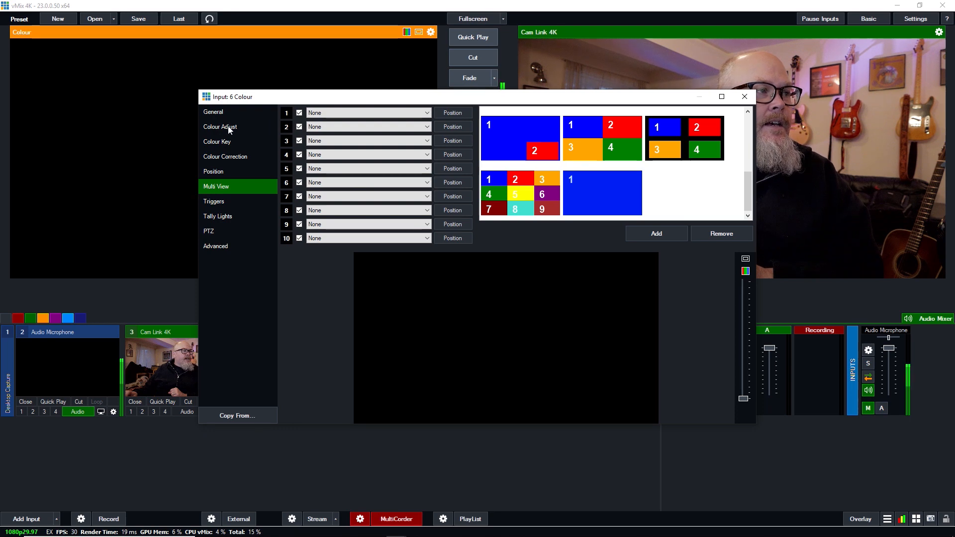
pyautogui.moveTo(373, 274)
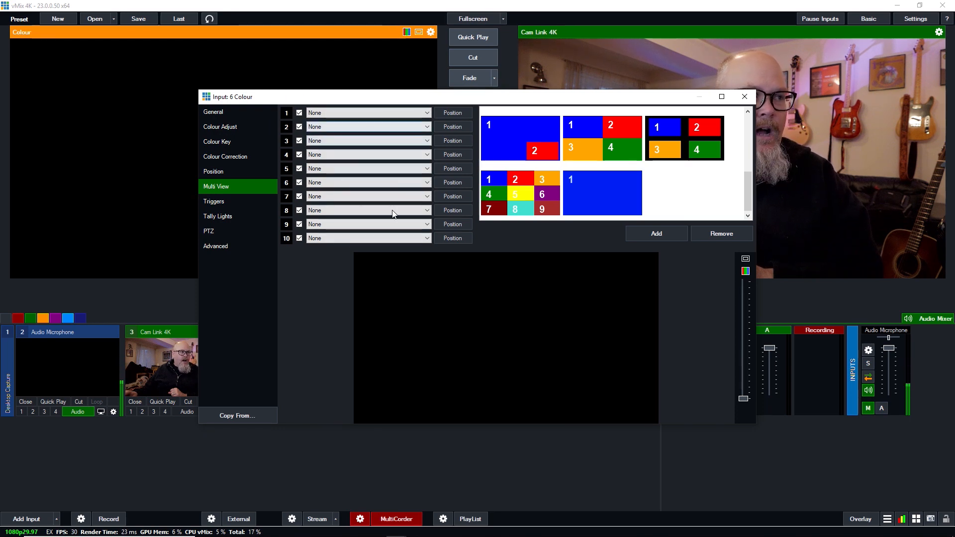
pyautogui.moveTo(344, 143)
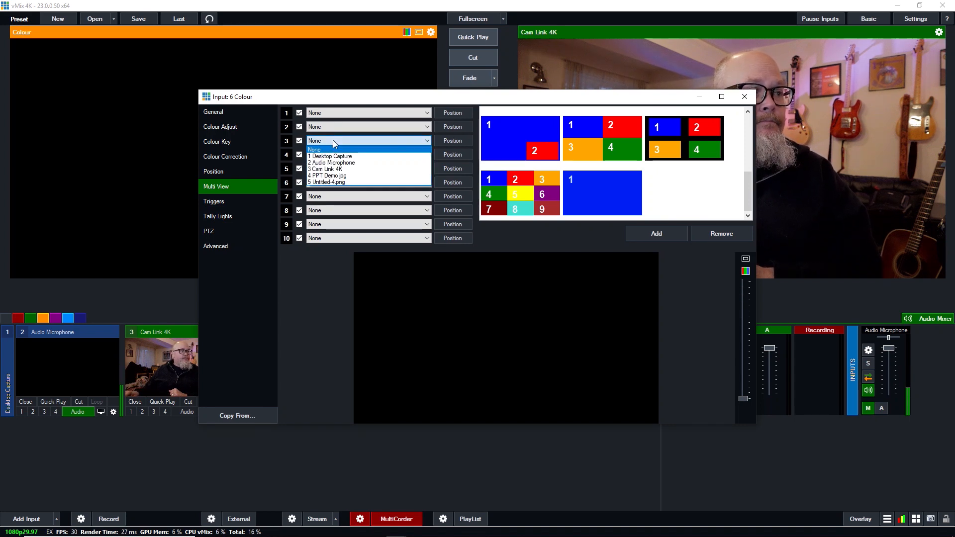
pyautogui.moveTo(341, 182)
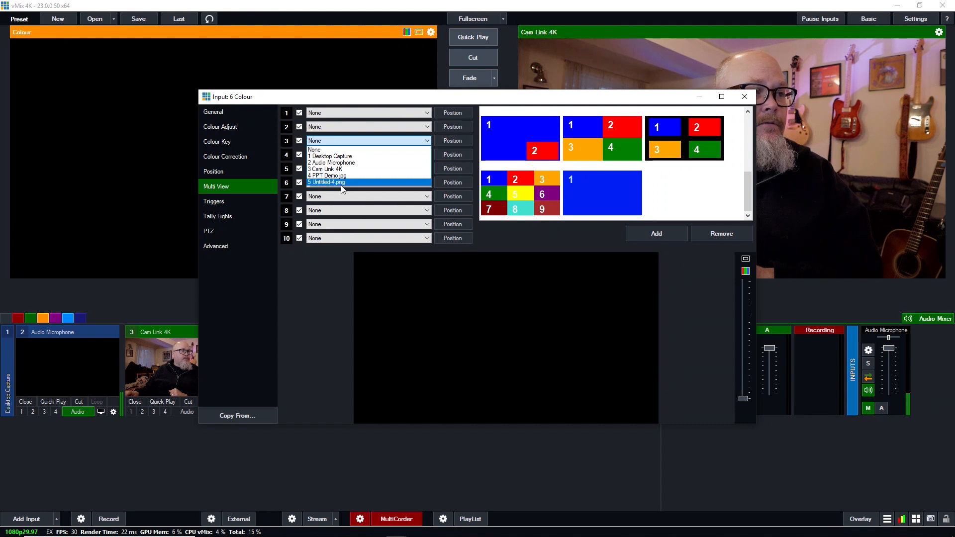
pyautogui.click(326, 182)
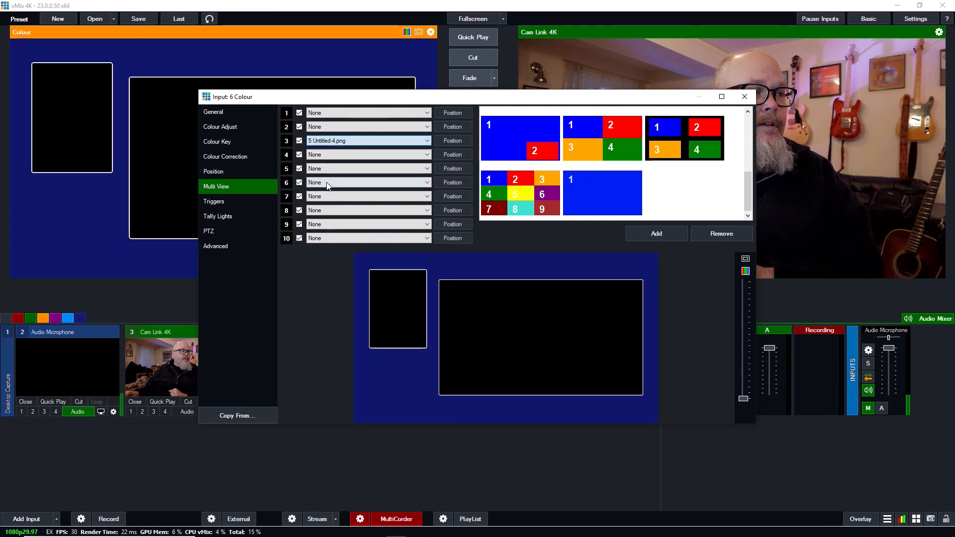
pyautogui.moveTo(489, 327)
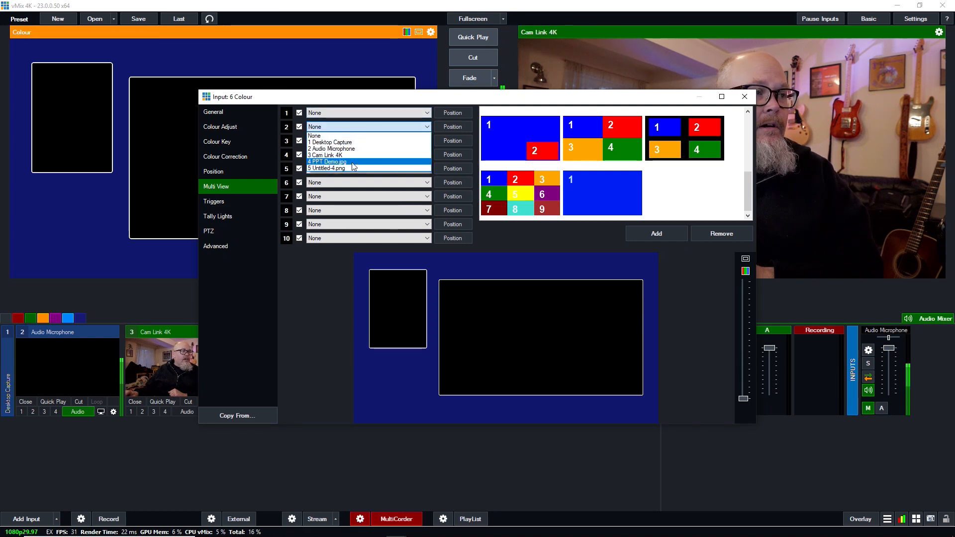
pyautogui.click(326, 161)
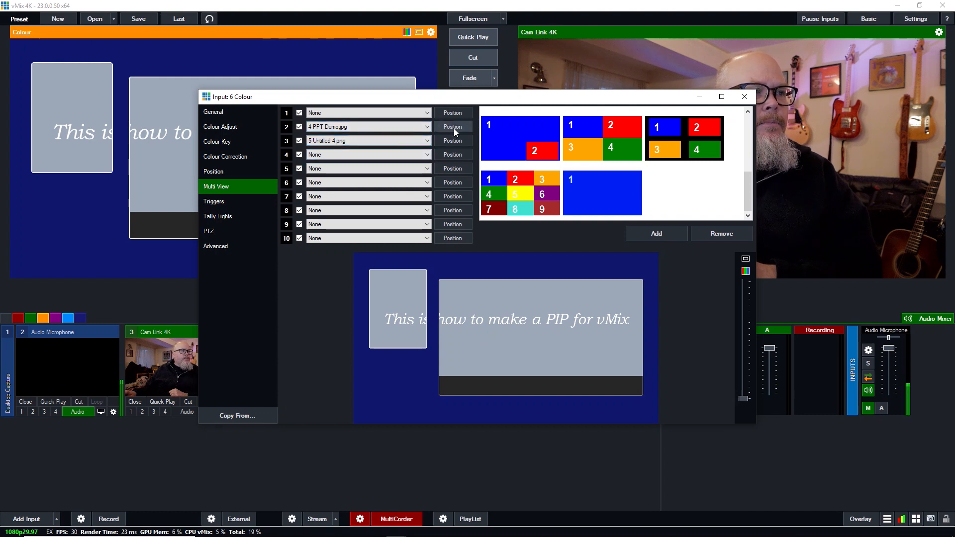
# Open layer 2's position settings and roughly shrink the slide and shift it right
pyautogui.click(213, 171)
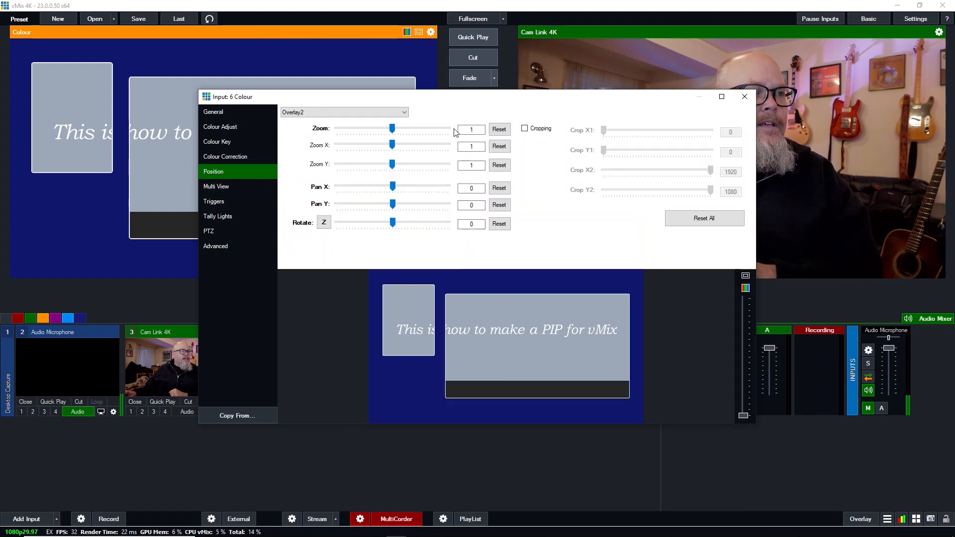
pyautogui.moveTo(392, 129); pyautogui.dragTo(388, 128)
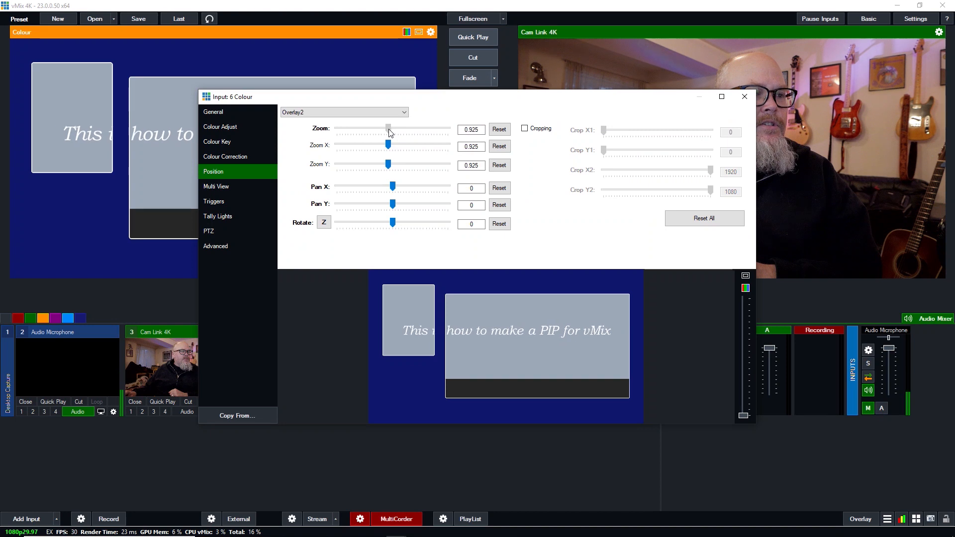
pyautogui.moveTo(388, 129); pyautogui.dragTo(362, 128)
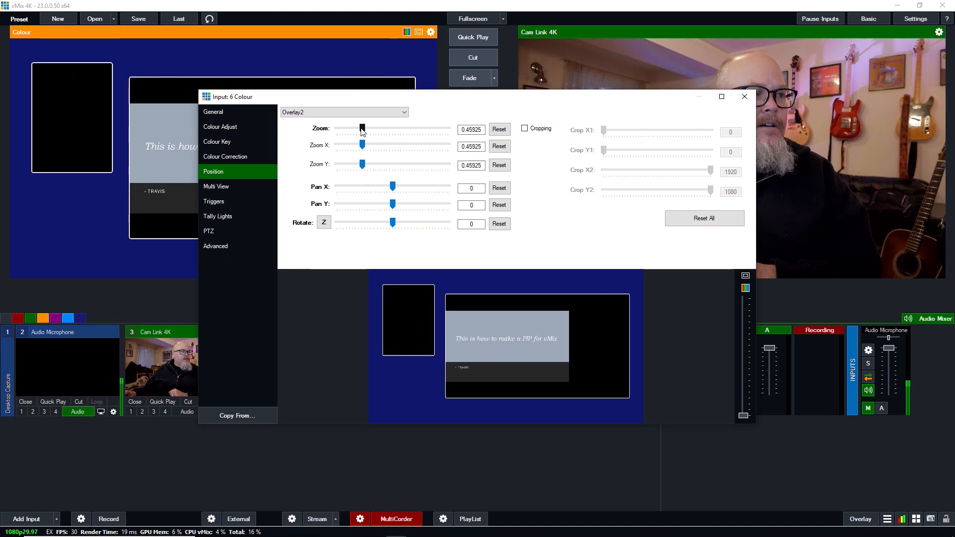
pyautogui.moveTo(392, 185); pyautogui.dragTo(399, 186)
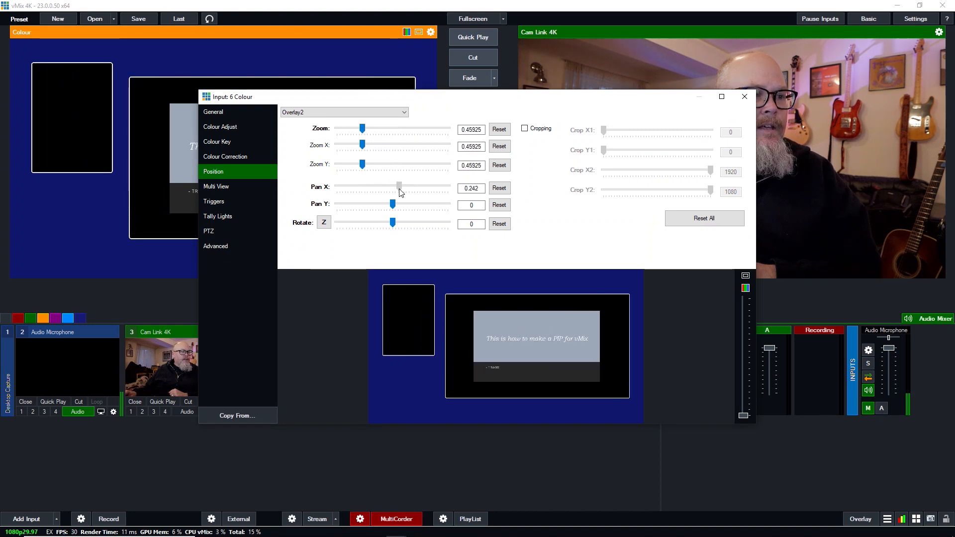
pyautogui.moveTo(399, 185); pyautogui.dragTo(401, 186)
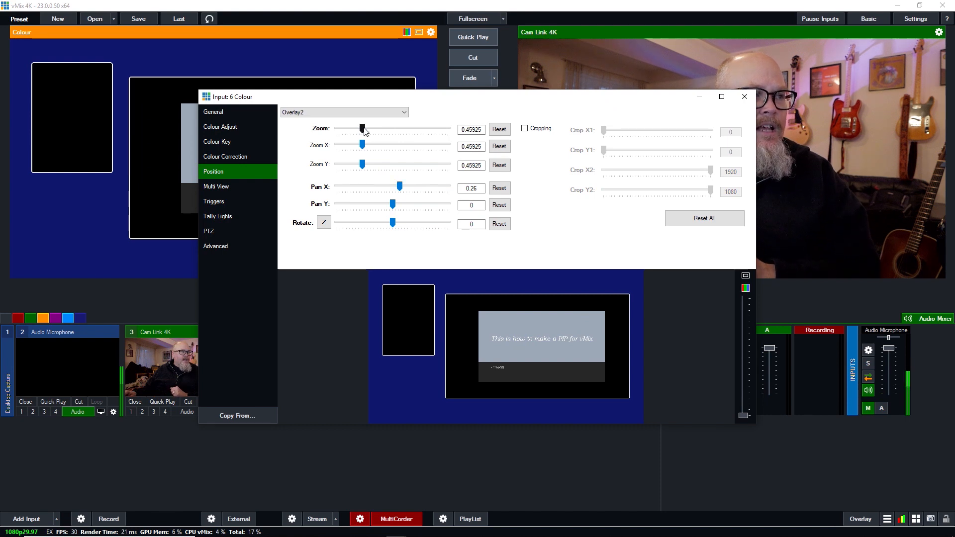
pyautogui.moveTo(361, 129); pyautogui.dragTo(369, 128)
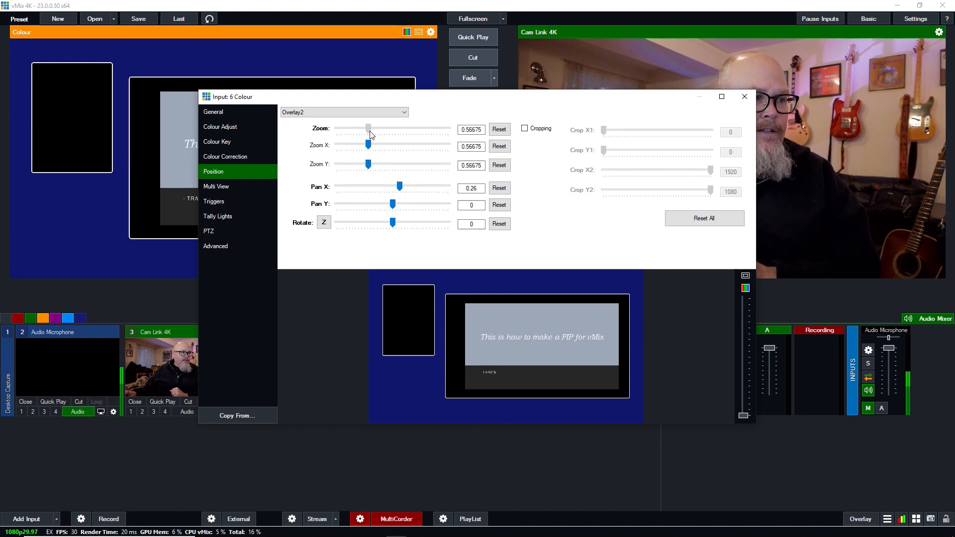
pyautogui.moveTo(368, 128); pyautogui.dragTo(373, 128)
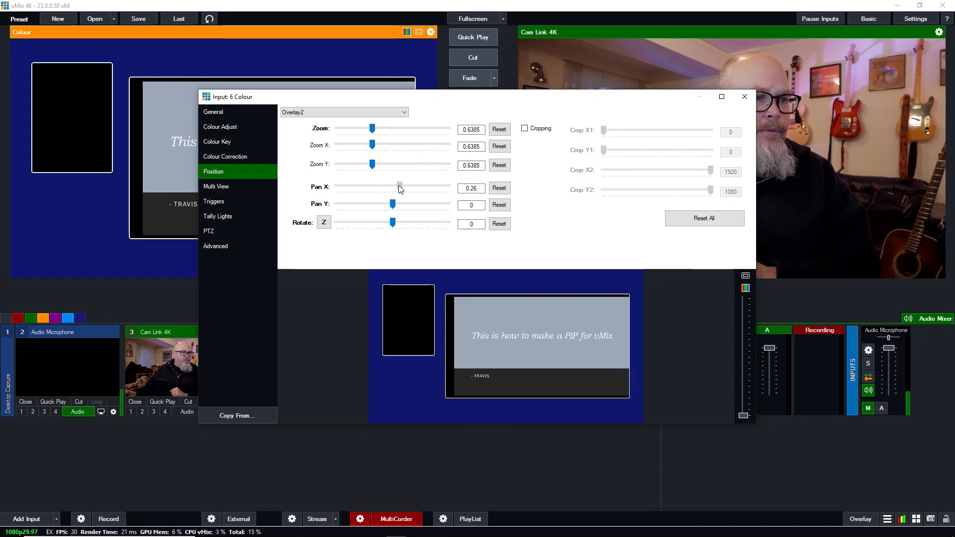
# Fine-tune the slide's zoom to about 0.68 and Pan X to centre it in the large hole
pyautogui.moveTo(399, 185); pyautogui.dragTo(399, 186)
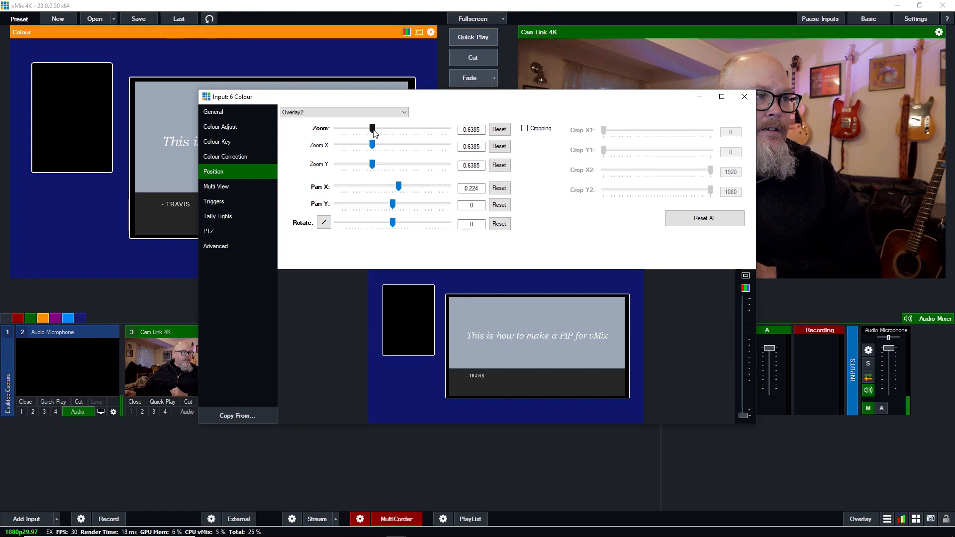
pyautogui.moveTo(371, 127); pyautogui.dragTo(374, 128)
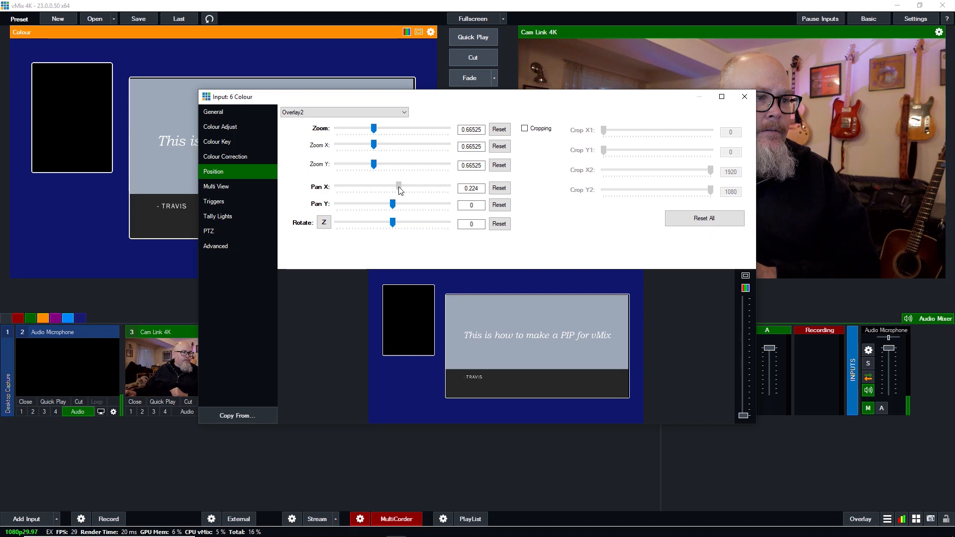
pyautogui.moveTo(397, 185); pyautogui.dragTo(399, 186)
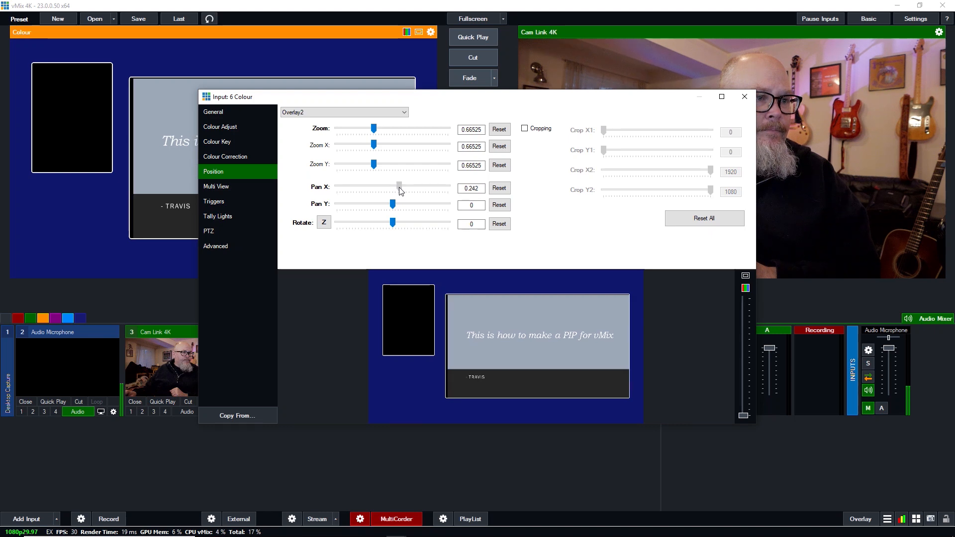
pyautogui.moveTo(400, 185); pyautogui.dragTo(392, 186)
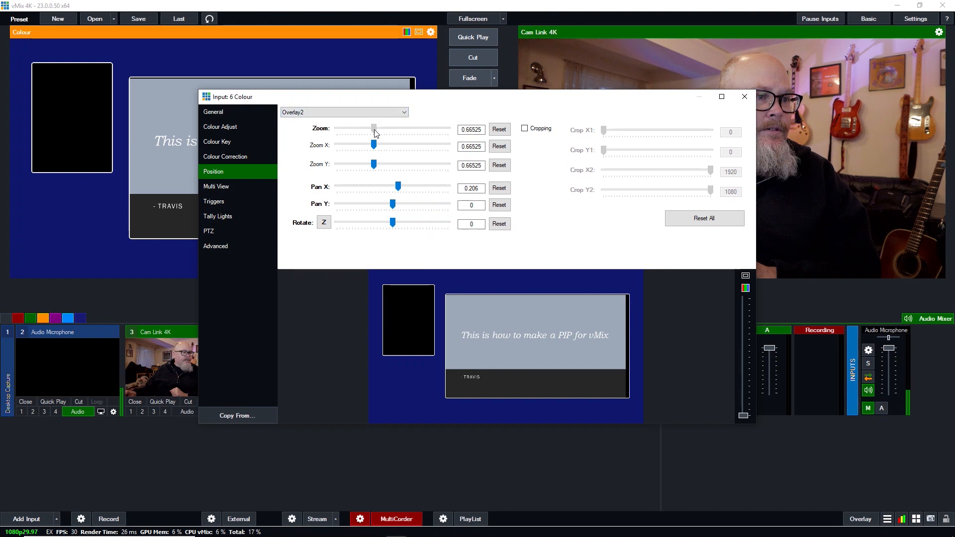
pyautogui.moveTo(374, 128); pyautogui.dragTo(394, 127)
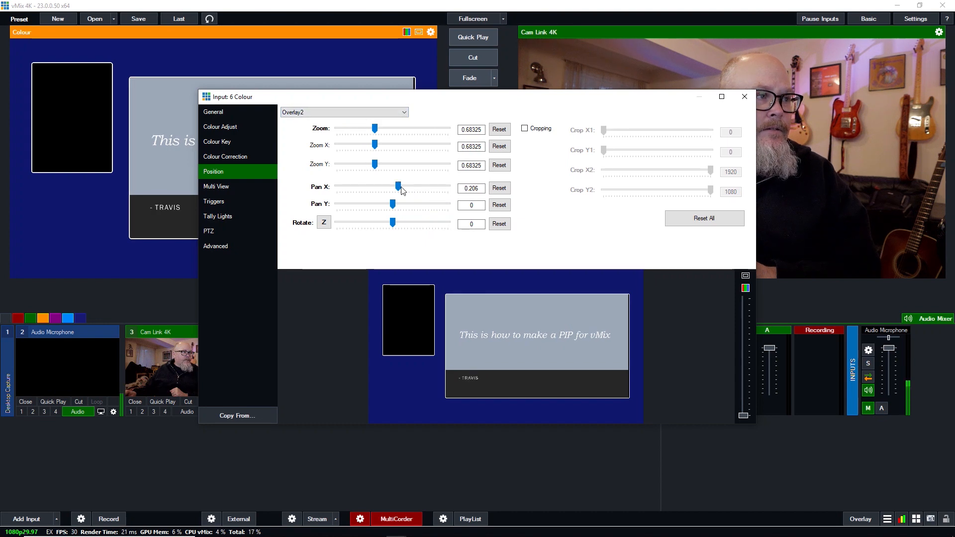
pyautogui.moveTo(399, 187); pyautogui.dragTo(402, 188)
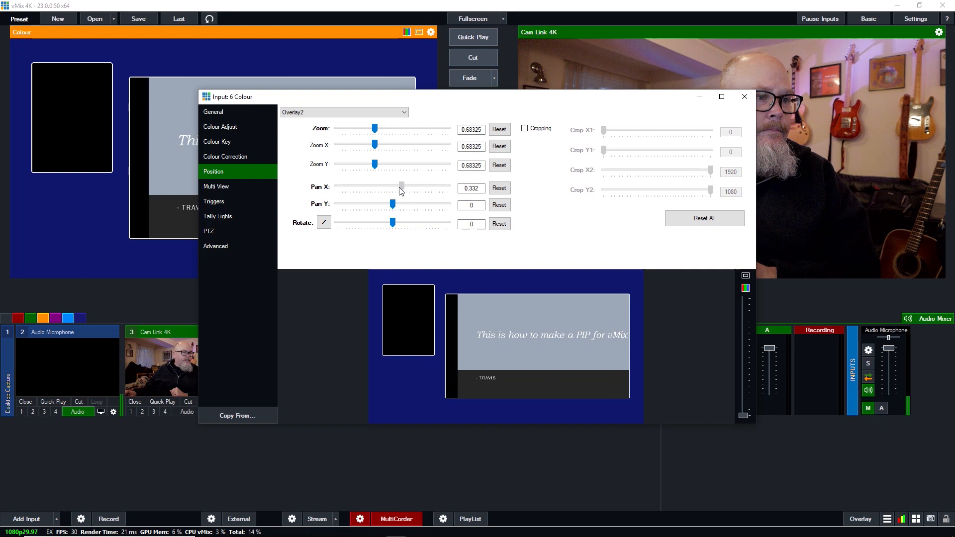
pyautogui.moveTo(401, 185); pyautogui.dragTo(393, 187)
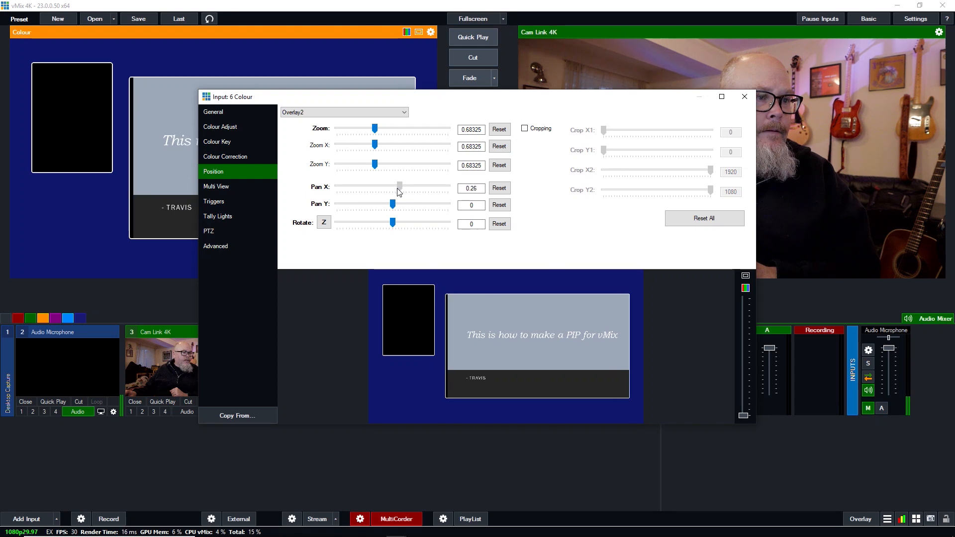
pyautogui.moveTo(399, 186); pyautogui.dragTo(396, 187)
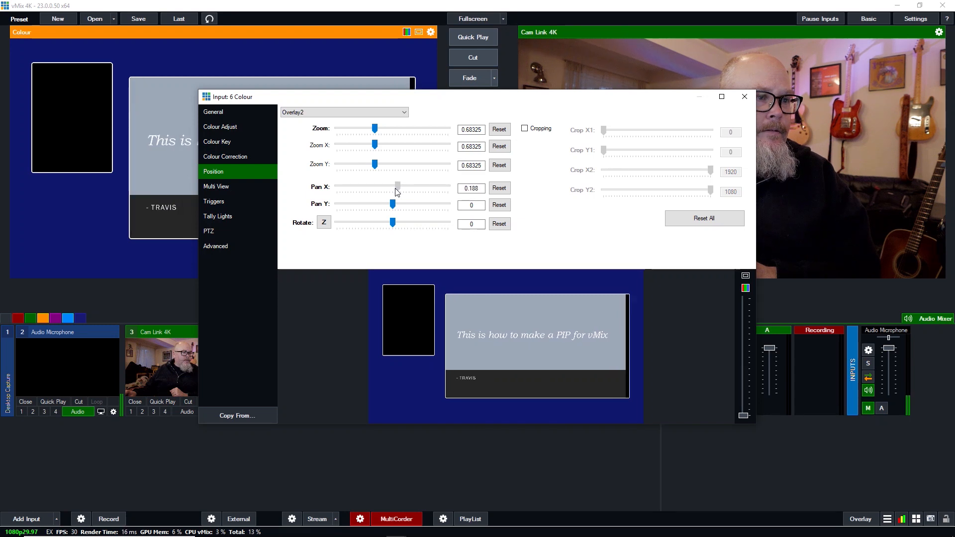
pyautogui.moveTo(394, 185); pyautogui.dragTo(399, 185)
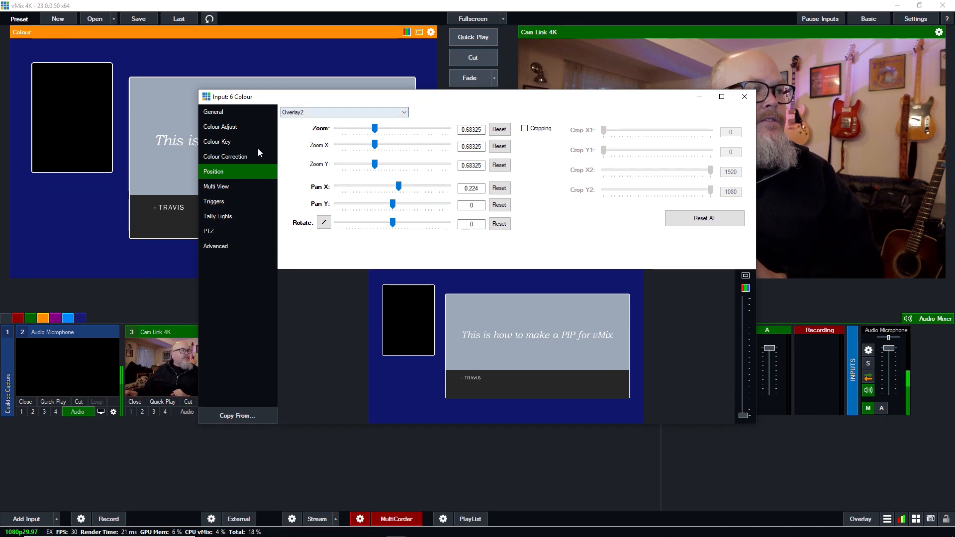
# Set layer 1 to Cam Link 4K, zoom and pan it into the small left hole, then close settings
pyautogui.click(215, 186)
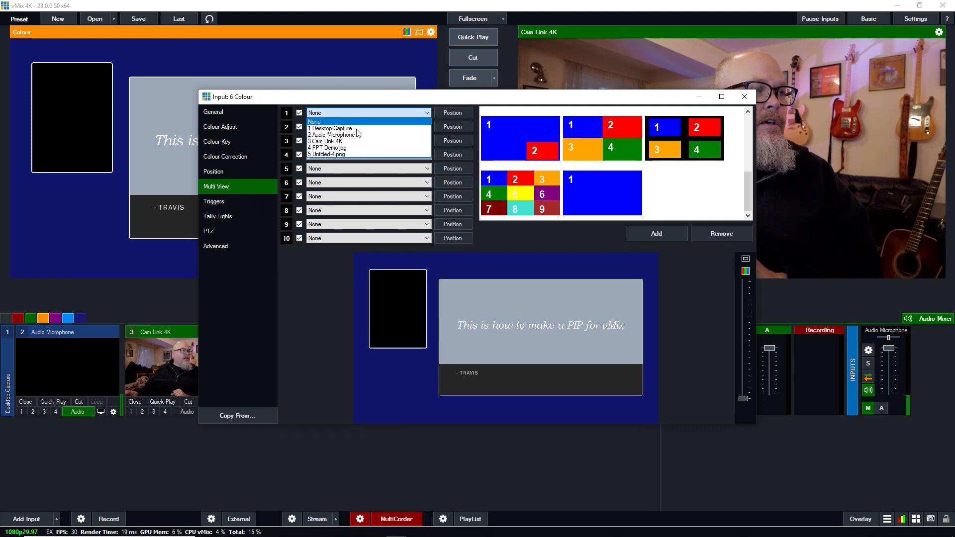
pyautogui.click(329, 128)
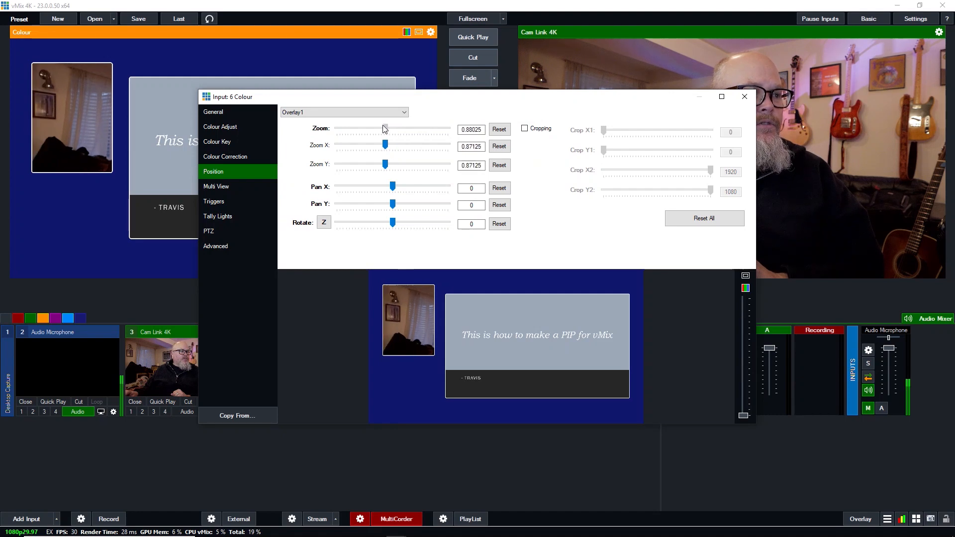
pyautogui.moveTo(383, 128); pyautogui.dragTo(374, 128)
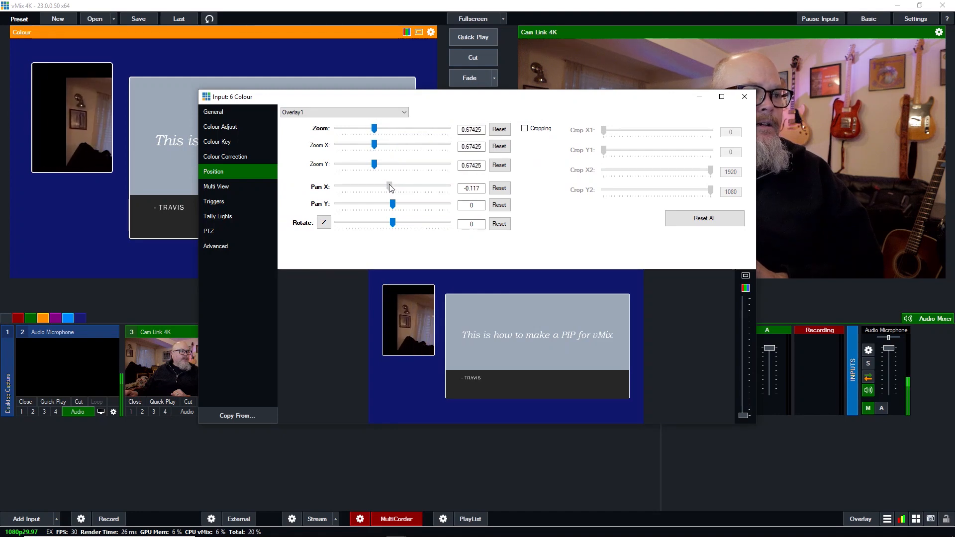
pyautogui.moveTo(390, 187); pyautogui.dragTo(373, 187)
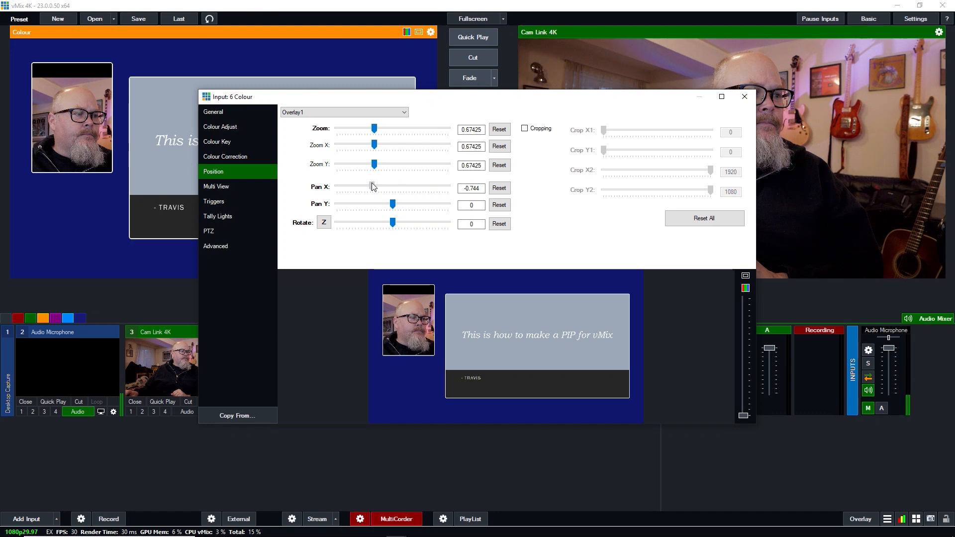
pyautogui.moveTo(374, 128); pyautogui.dragTo(372, 128)
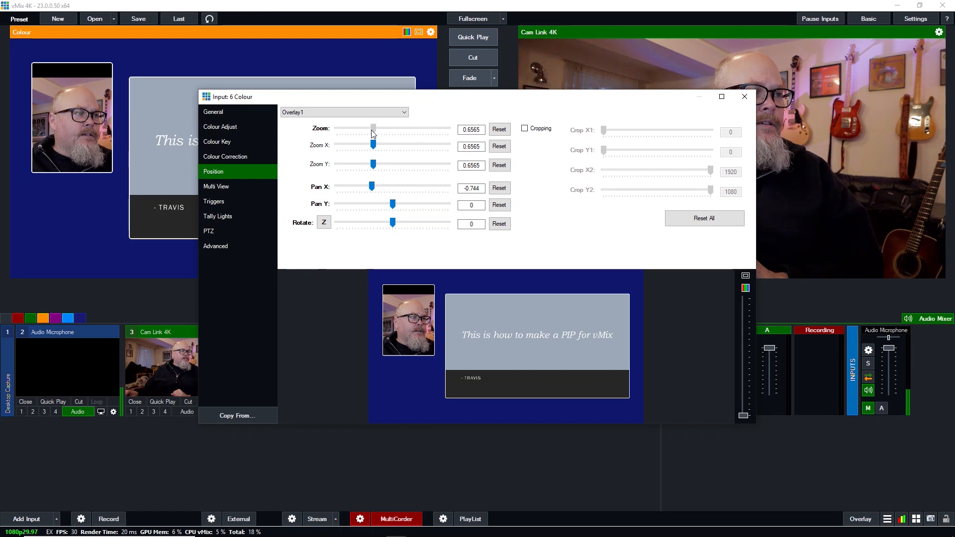
pyautogui.moveTo(373, 128); pyautogui.dragTo(367, 128)
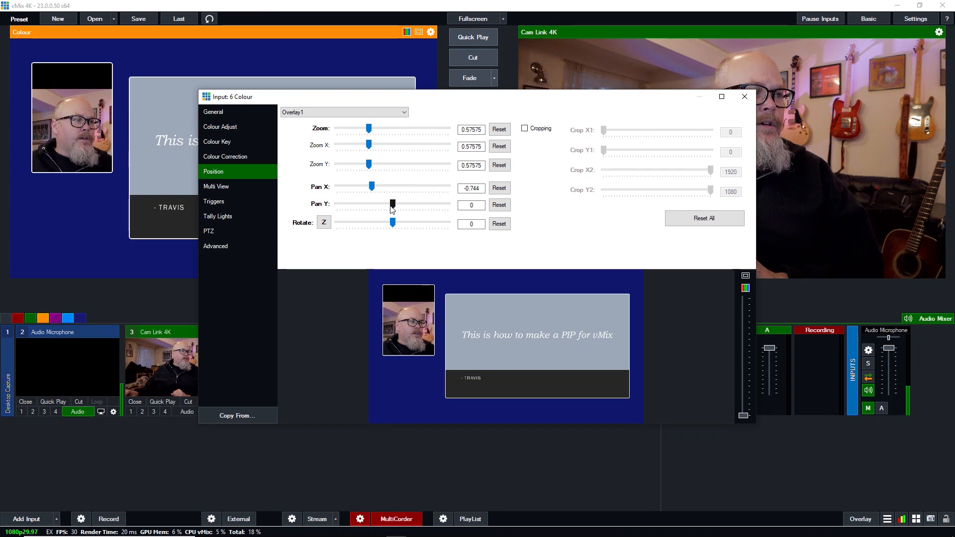
pyautogui.moveTo(392, 203); pyautogui.dragTo(399, 203)
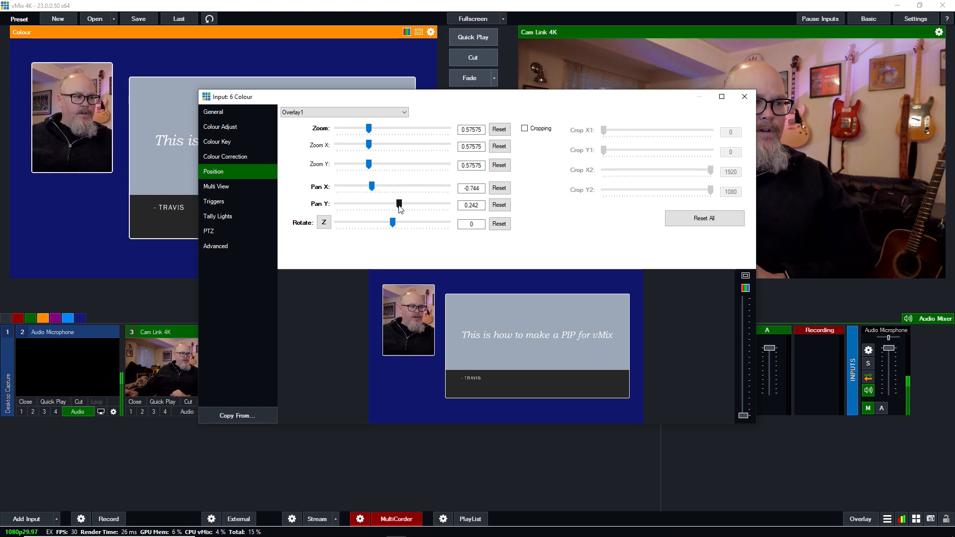
pyautogui.click(745, 96)
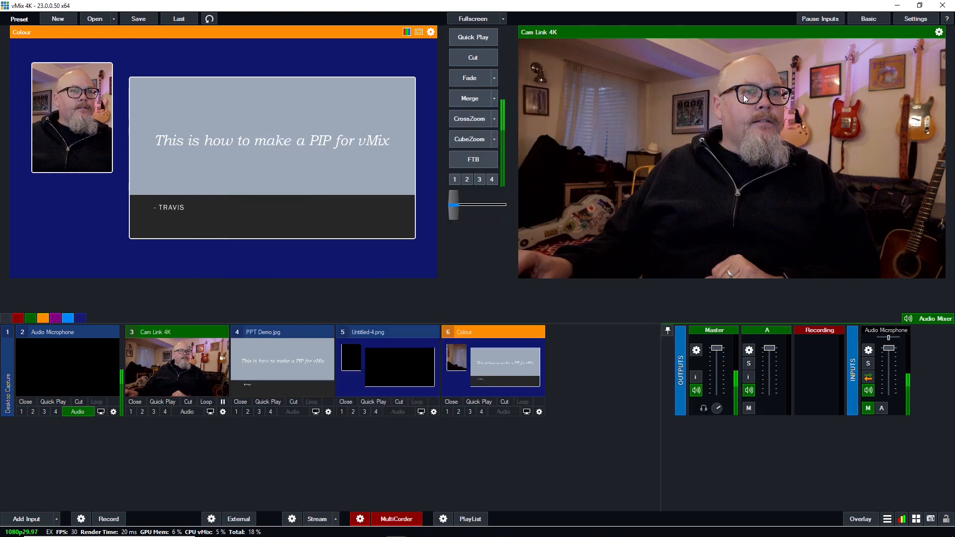